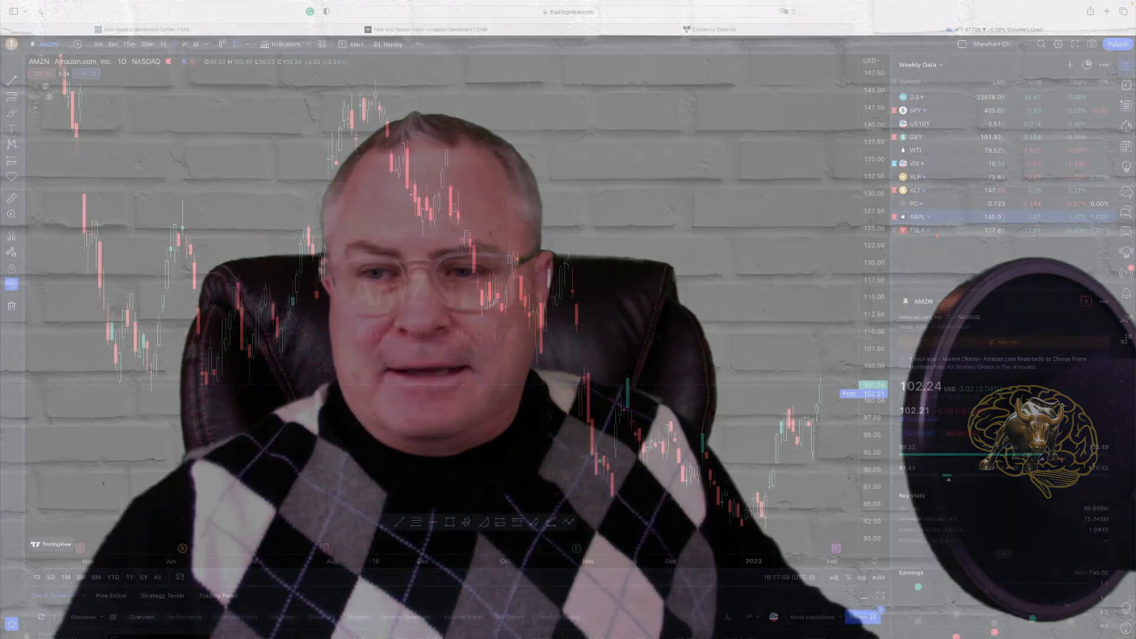
# Load the TSLA daily chart from the Weekly Data watchlist.
pyautogui.click(917, 230)
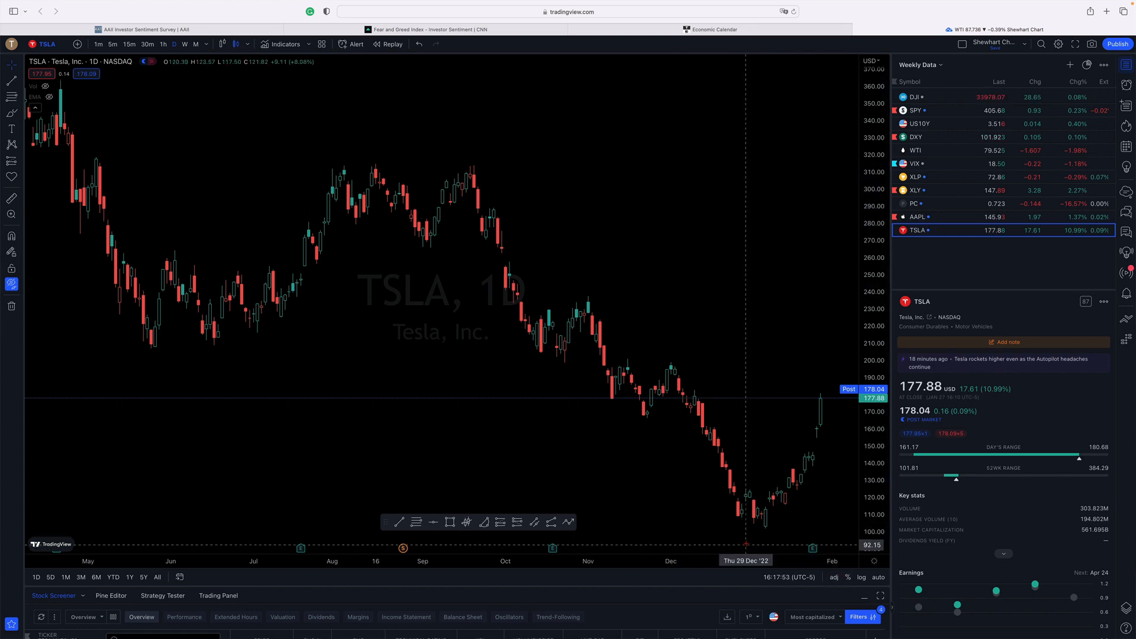
pyautogui.moveTo(758, 426)
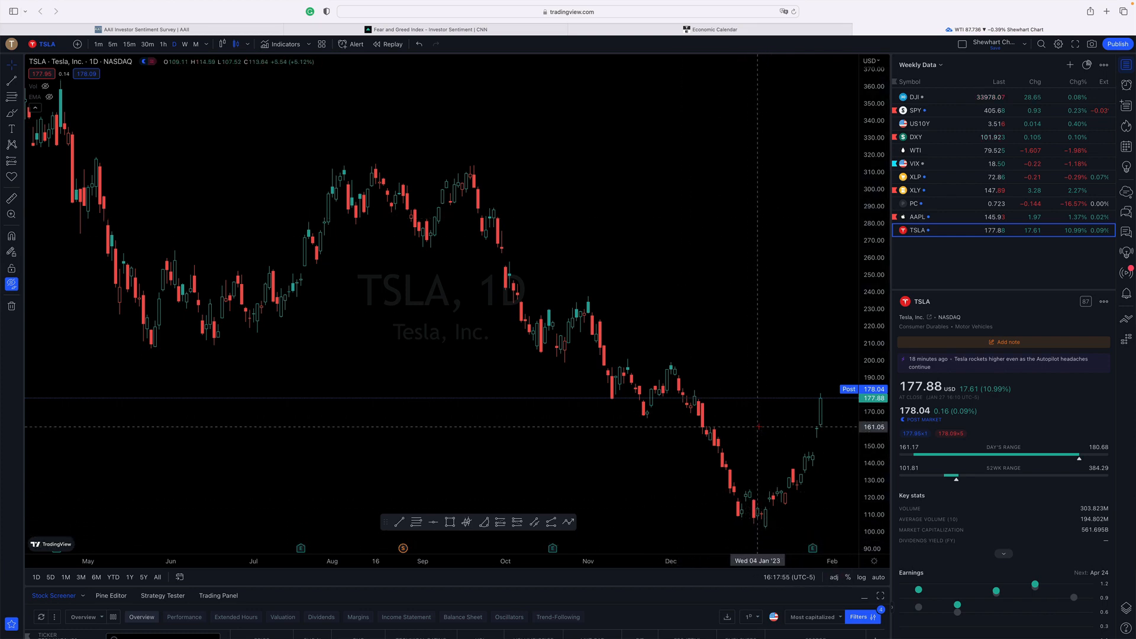
pyautogui.moveTo(817, 465)
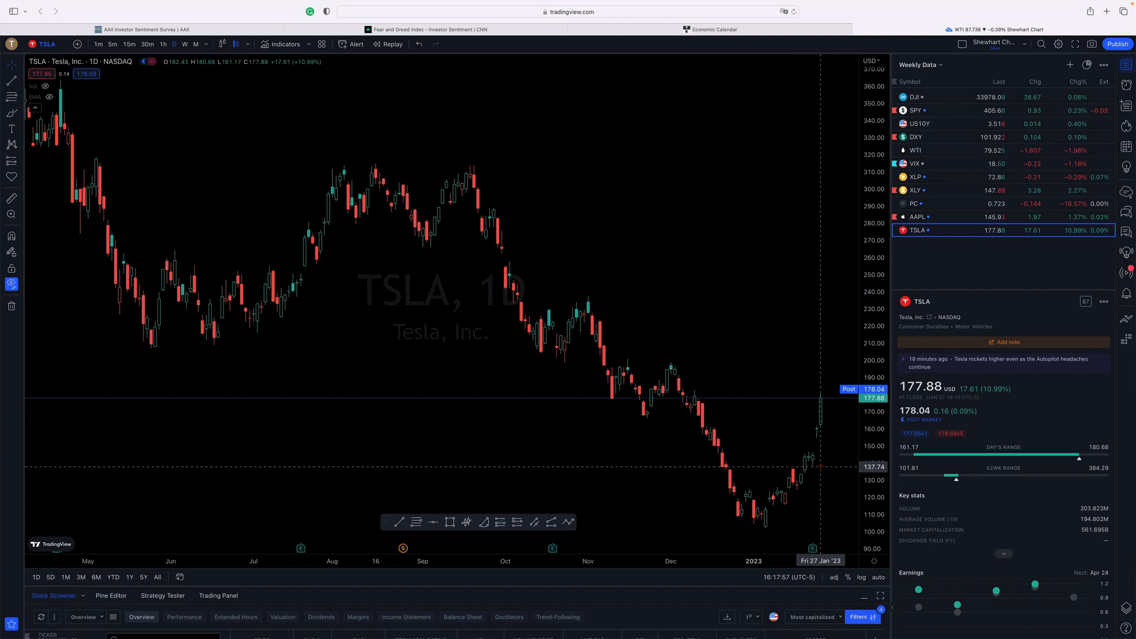
pyautogui.moveTo(817, 462)
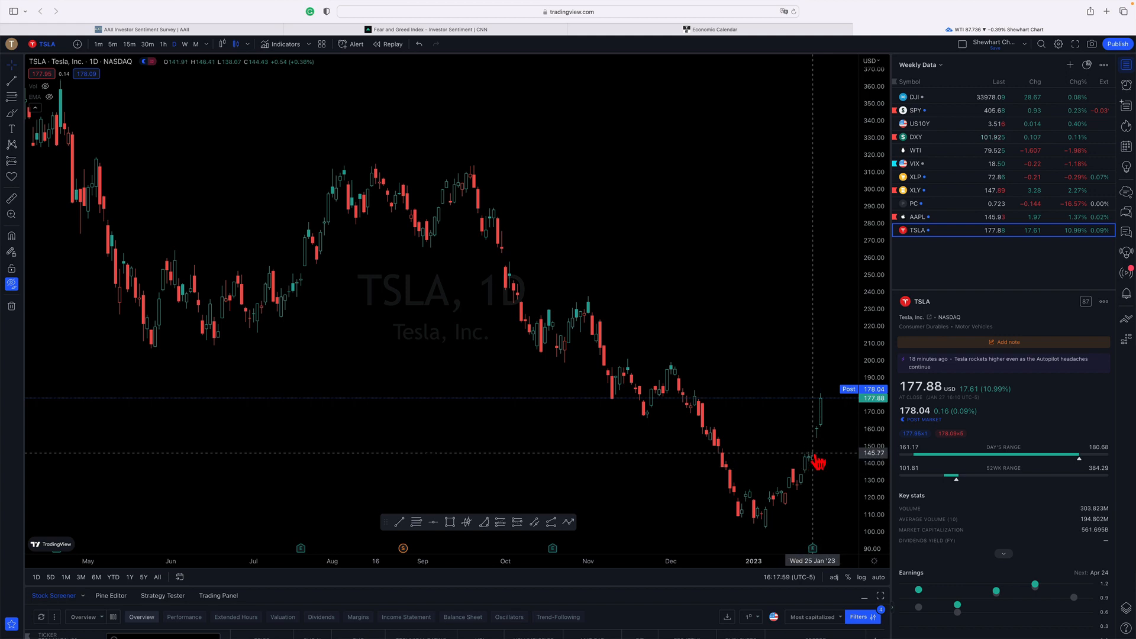
pyautogui.moveTo(811, 461)
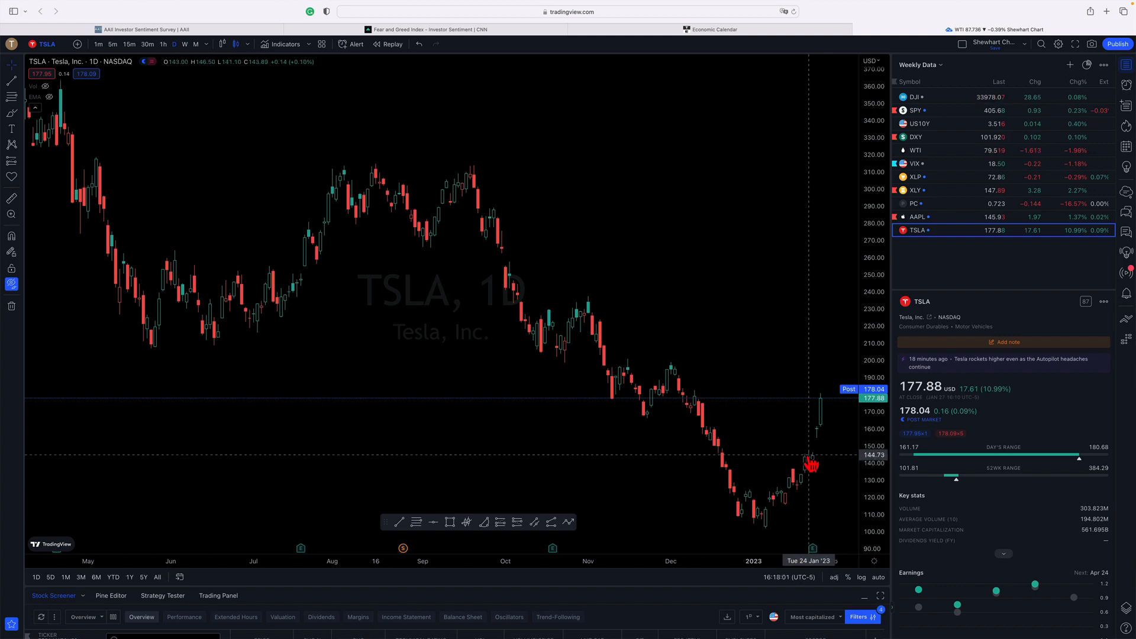
pyautogui.moveTo(813, 466)
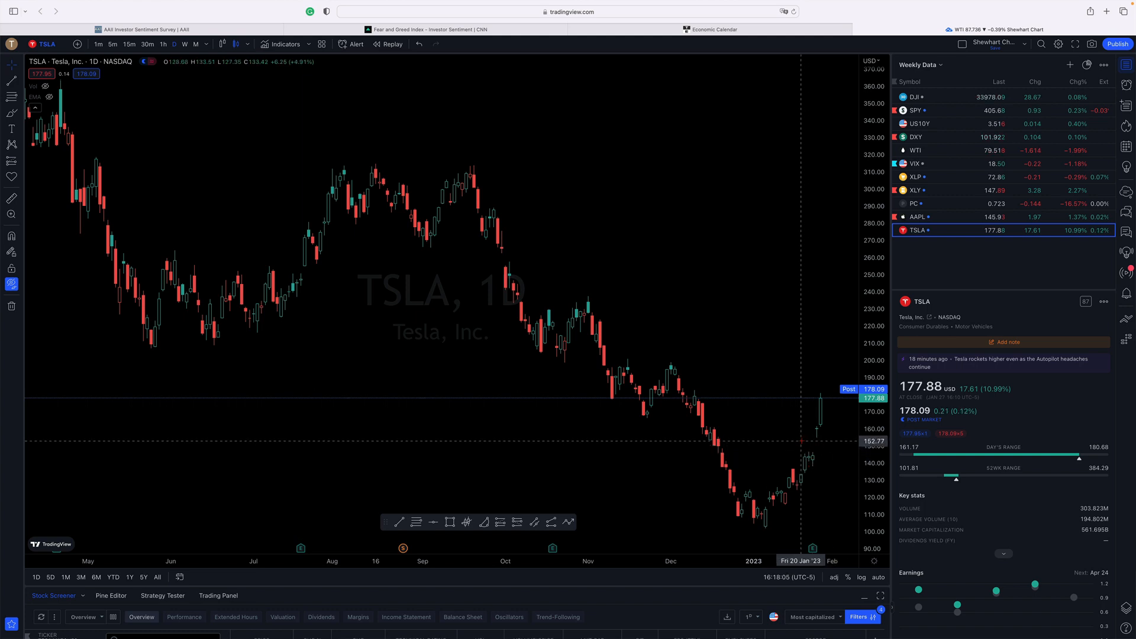
pyautogui.moveTo(811, 442)
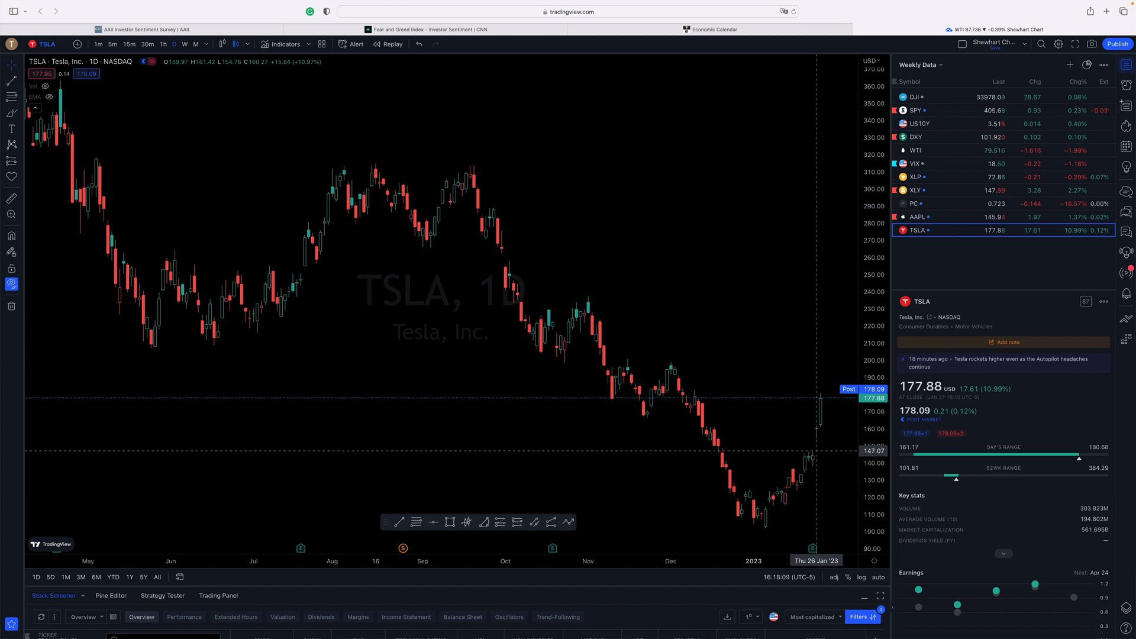
pyautogui.moveTo(749, 423)
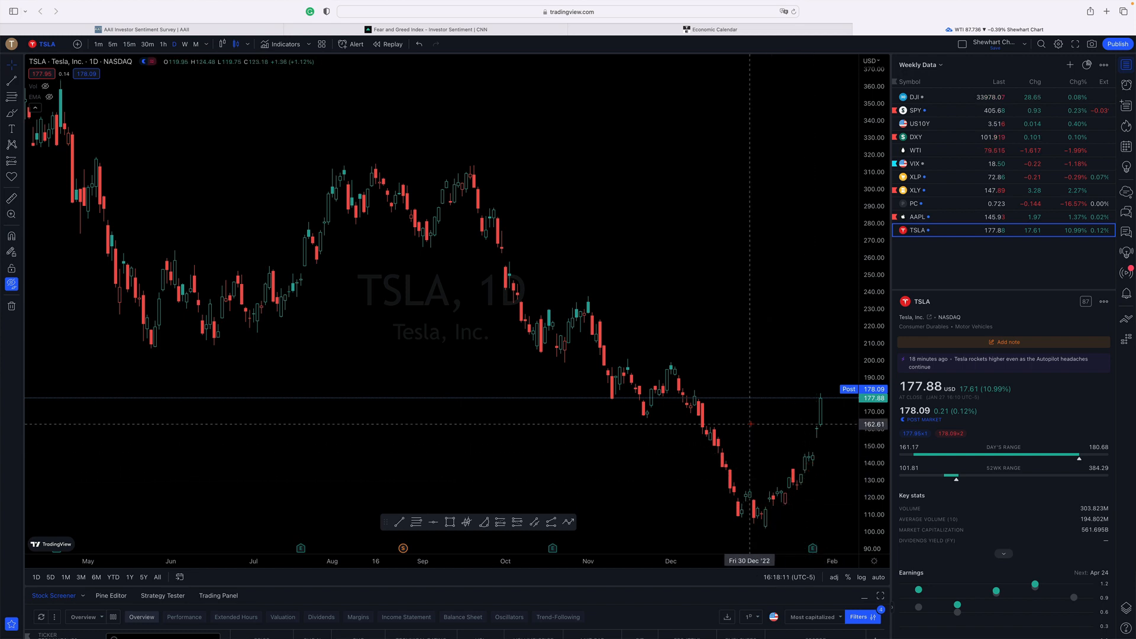
pyautogui.moveTo(817, 464)
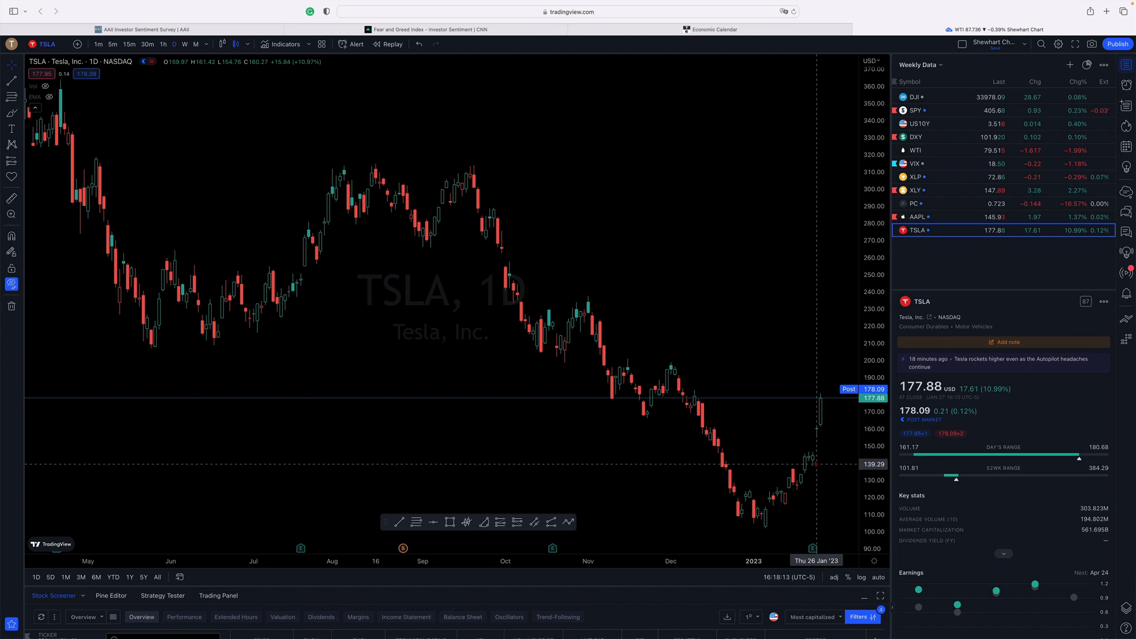
pyautogui.moveTo(819, 439)
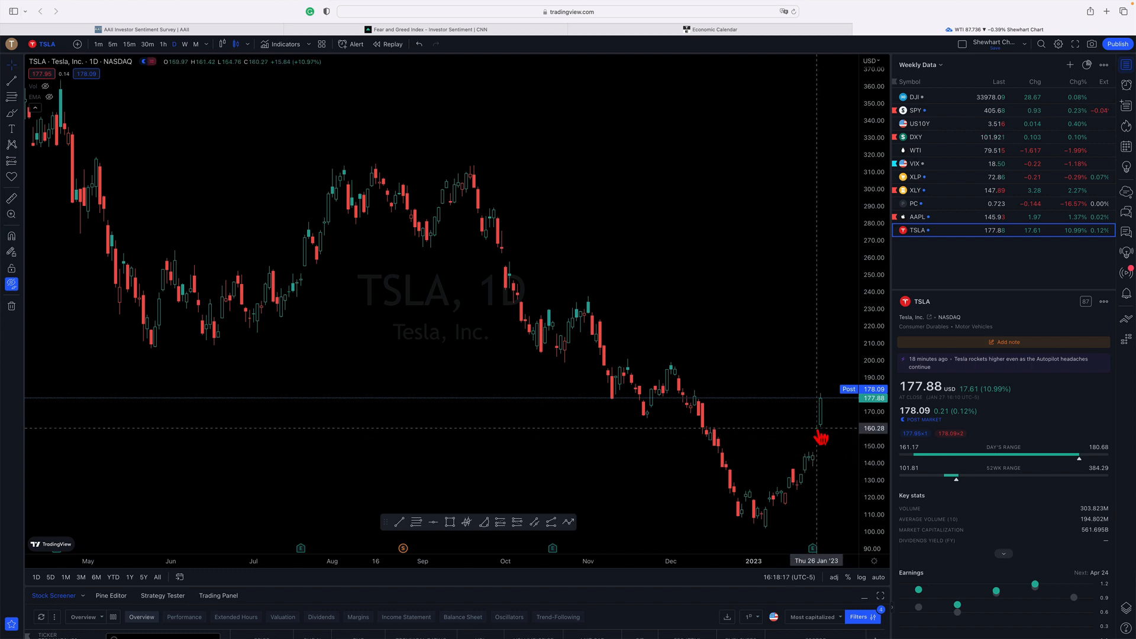
pyautogui.moveTo(742, 273)
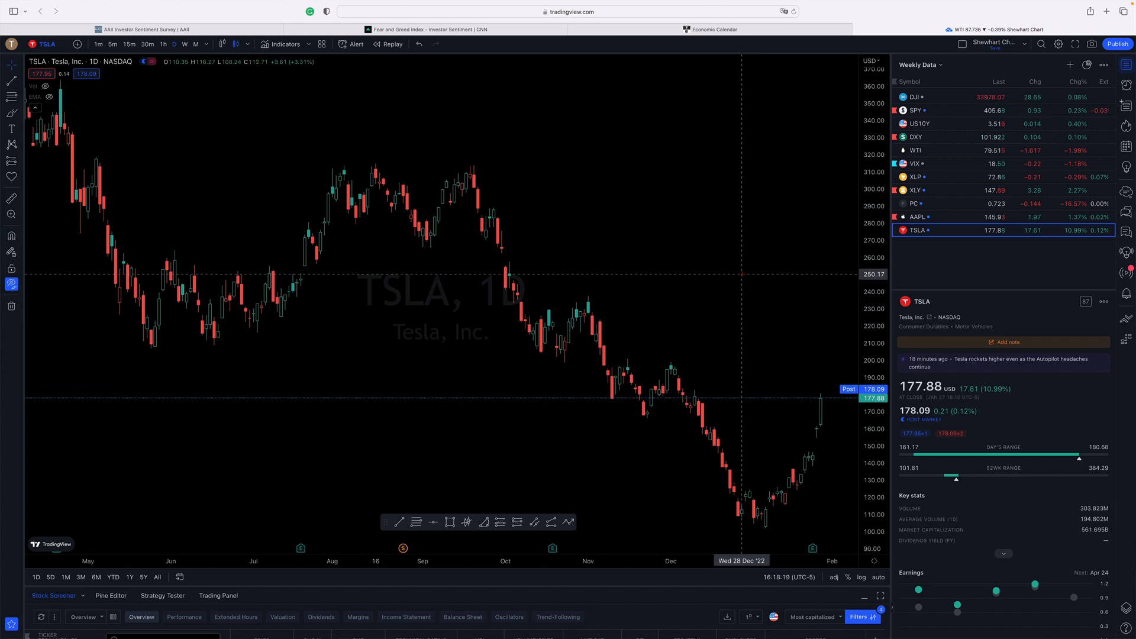
pyautogui.moveTo(756, 291)
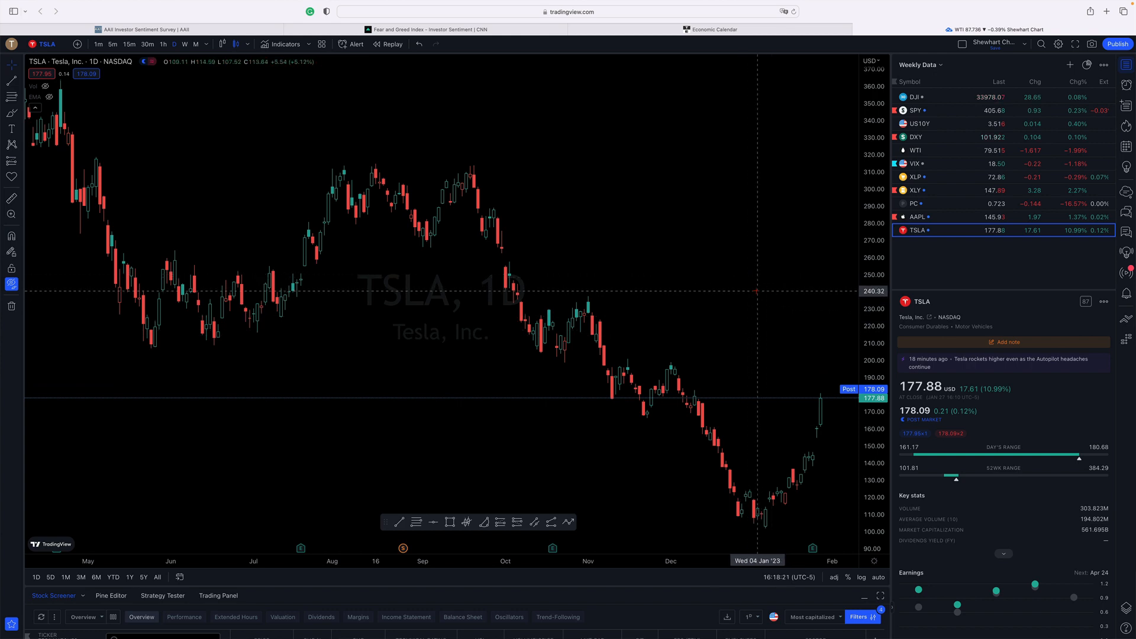
pyautogui.moveTo(781, 296)
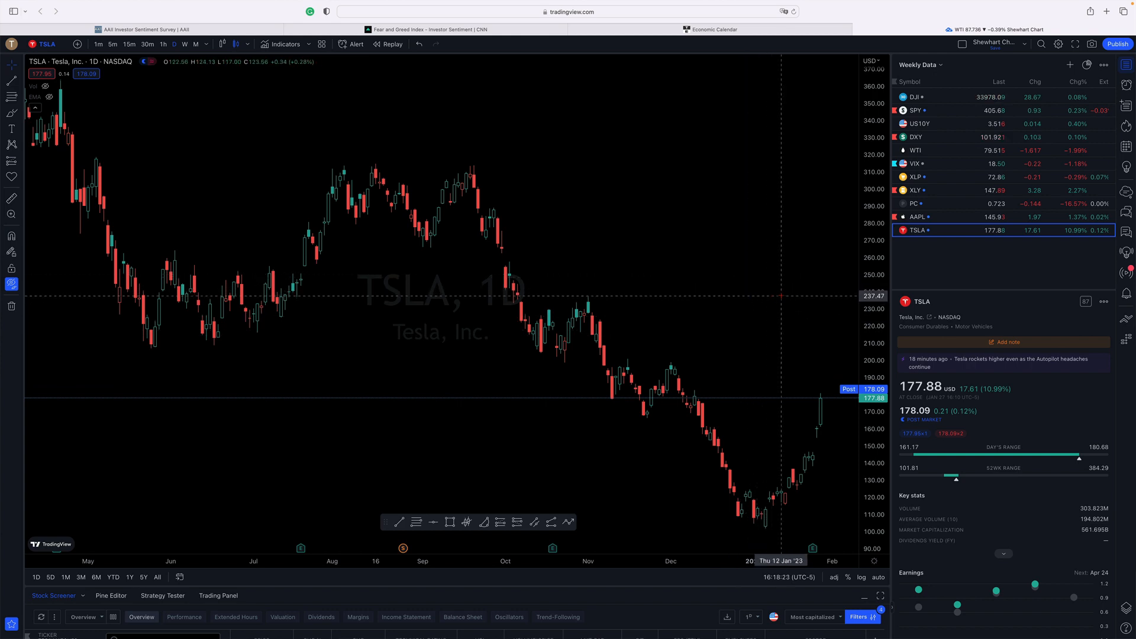
pyautogui.moveTo(758, 296)
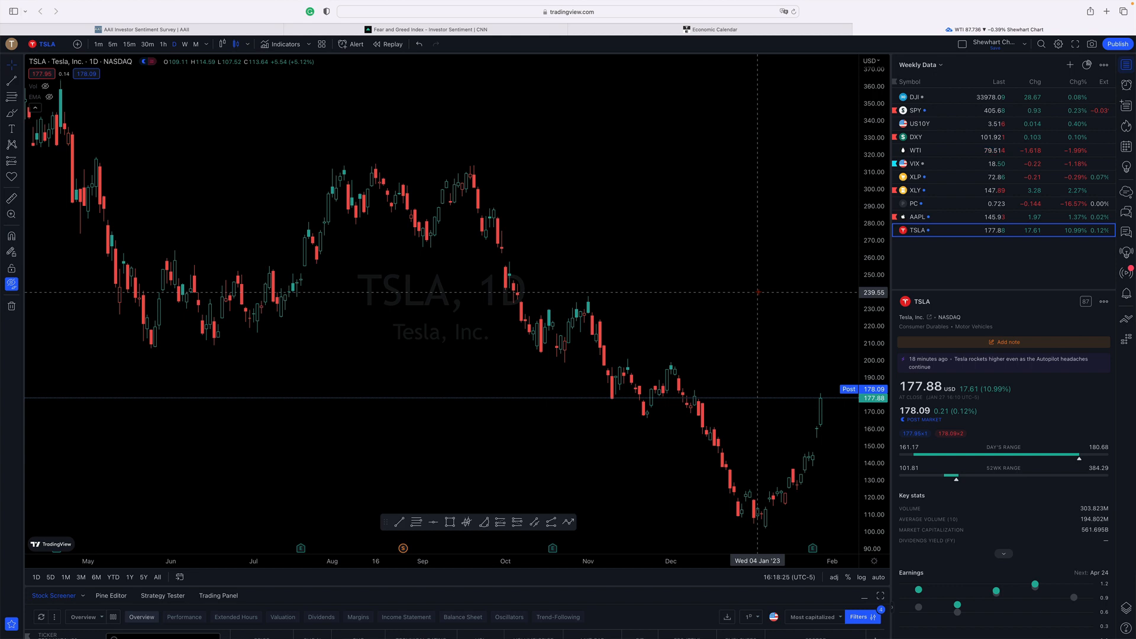
pyautogui.moveTo(773, 291)
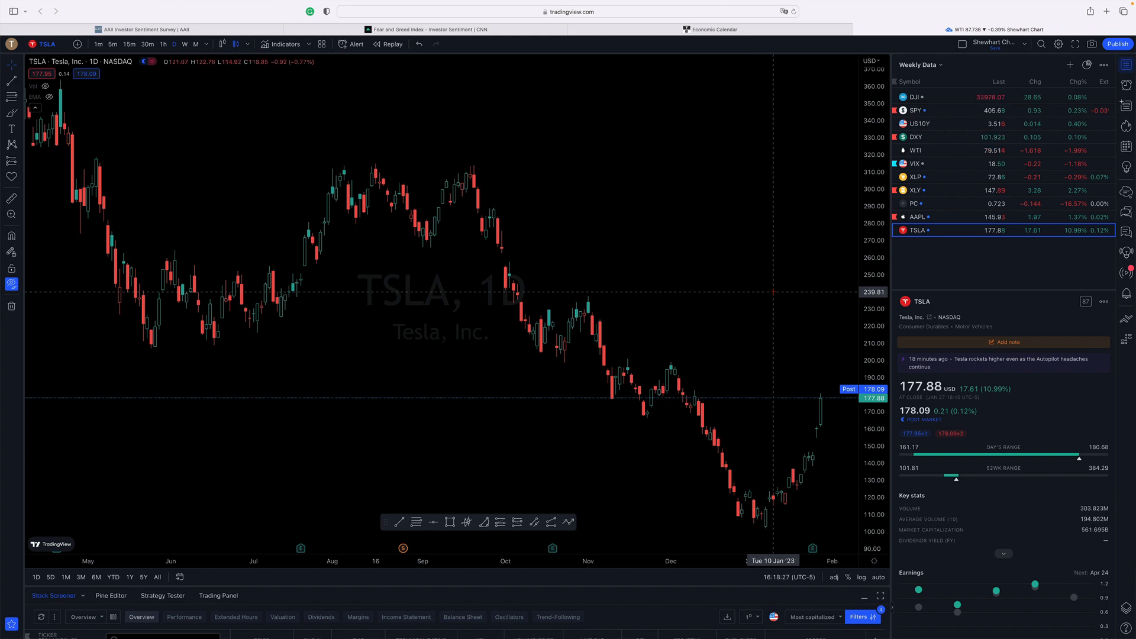
pyautogui.moveTo(825, 426)
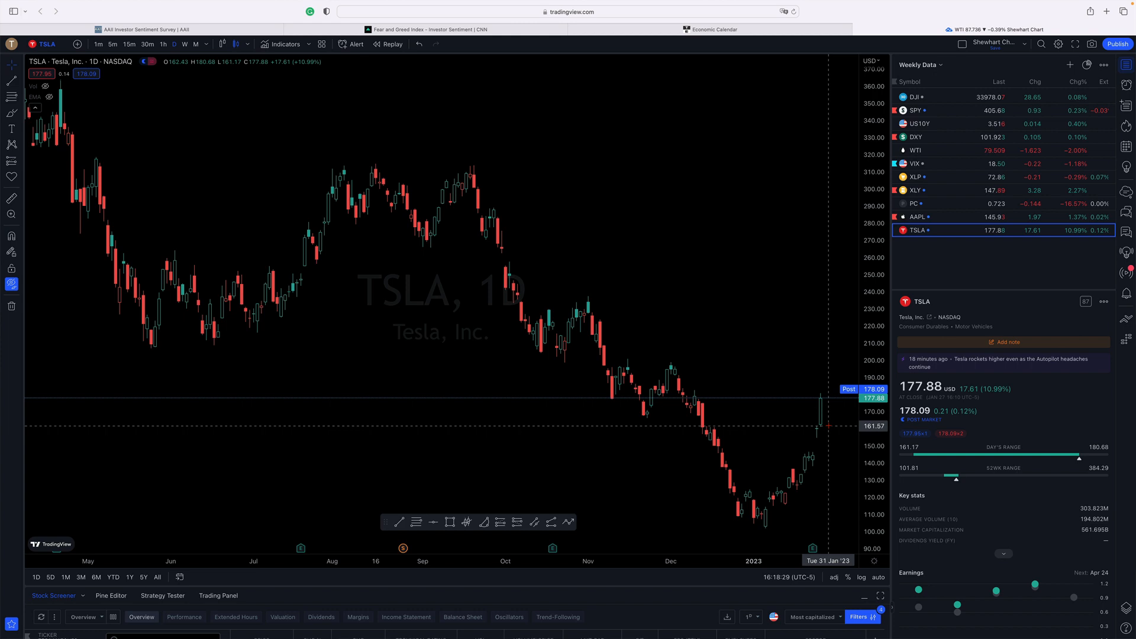
pyautogui.moveTo(826, 435)
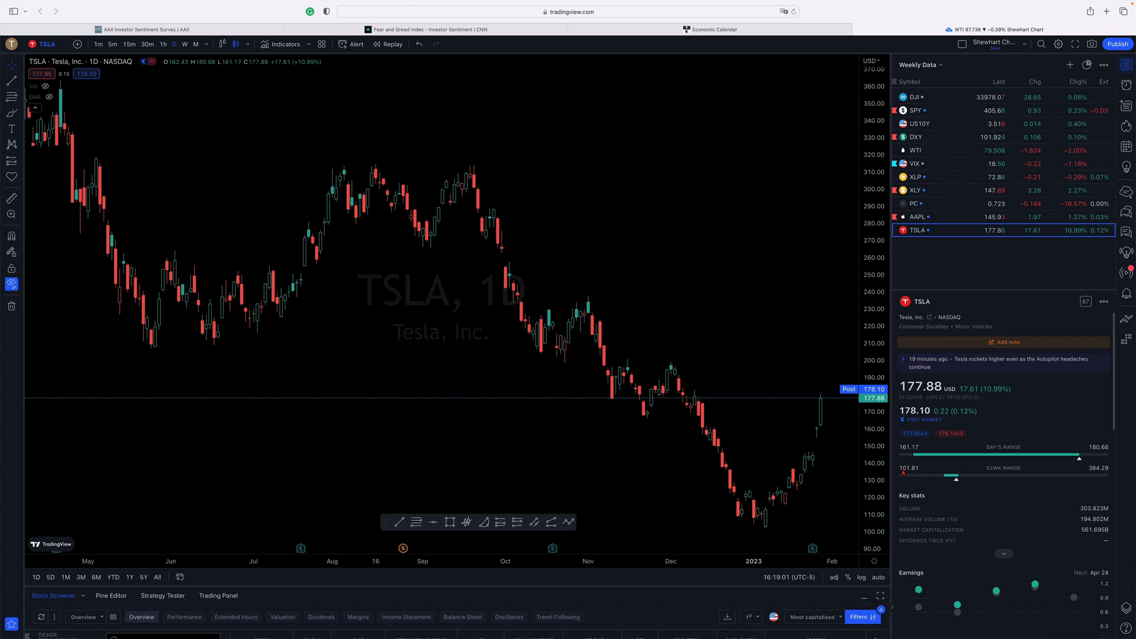
pyautogui.moveTo(734, 398)
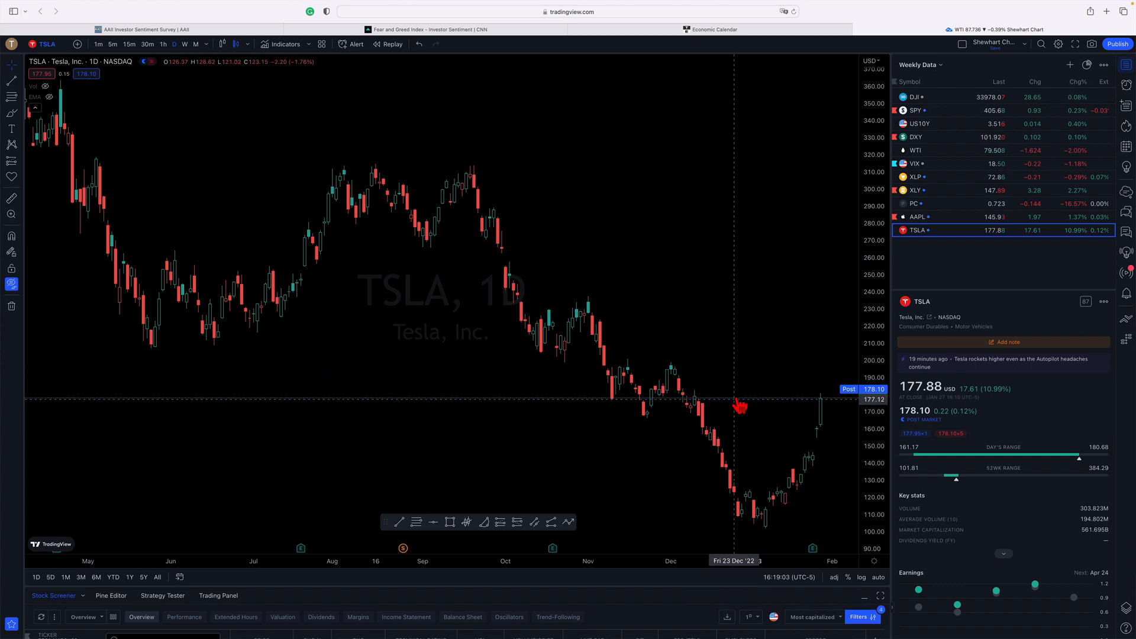
pyautogui.moveTo(753, 362)
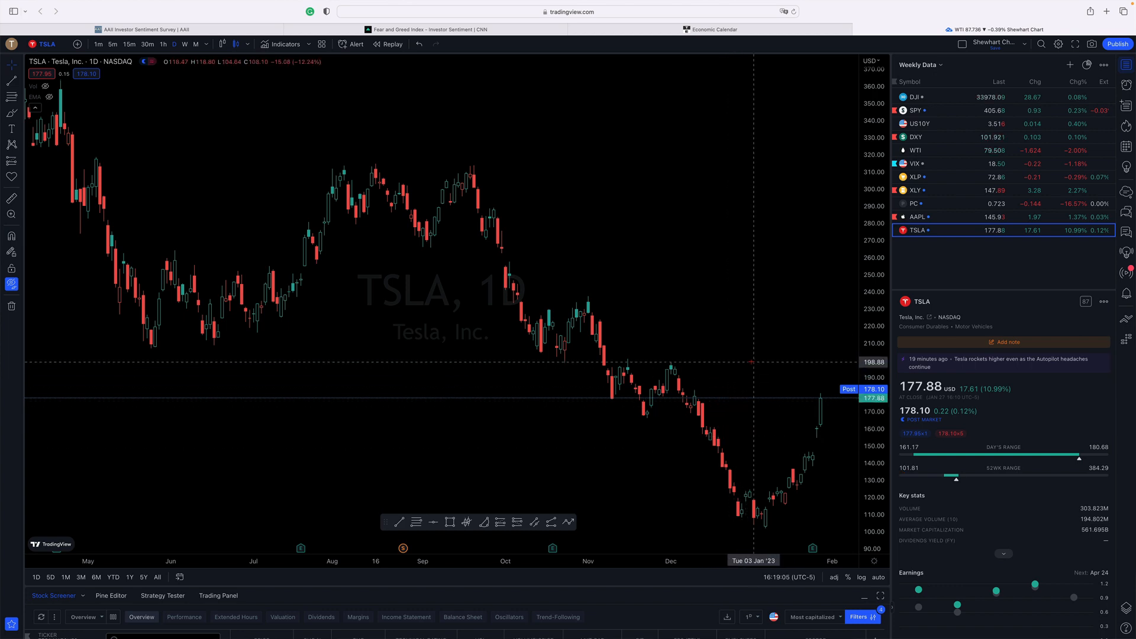
pyautogui.moveTo(777, 482)
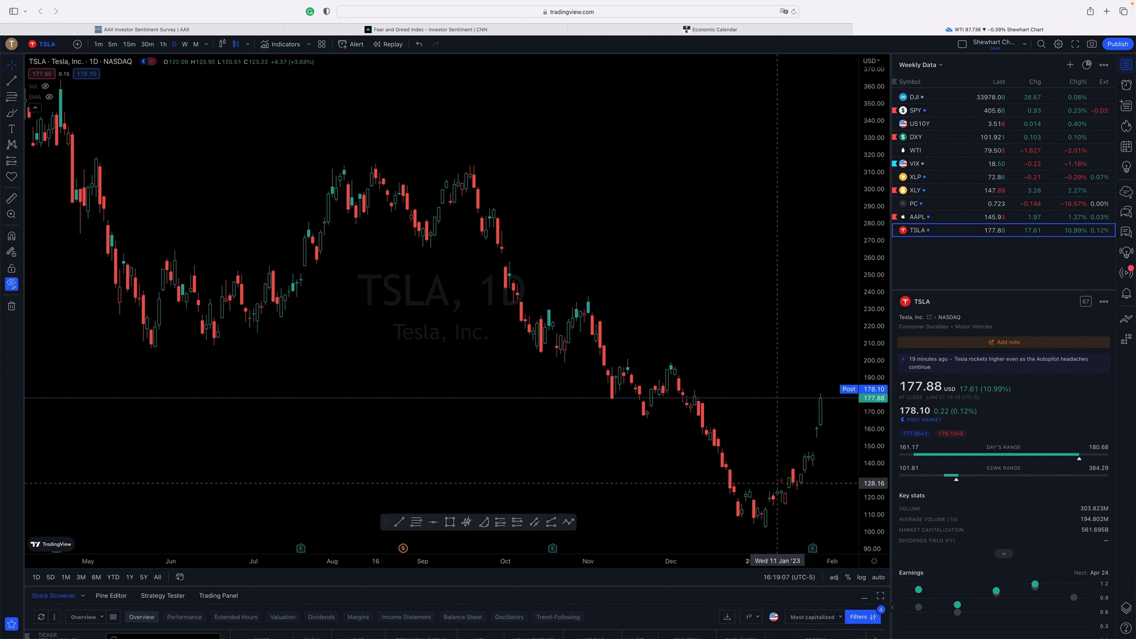
pyautogui.moveTo(818, 426)
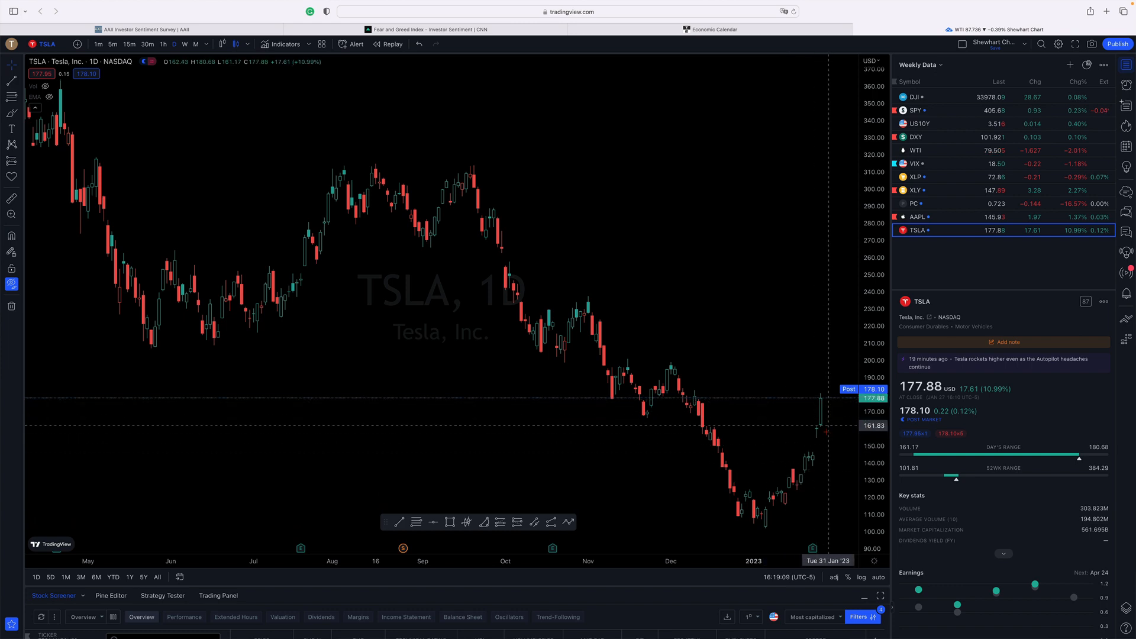
pyautogui.moveTo(818, 407)
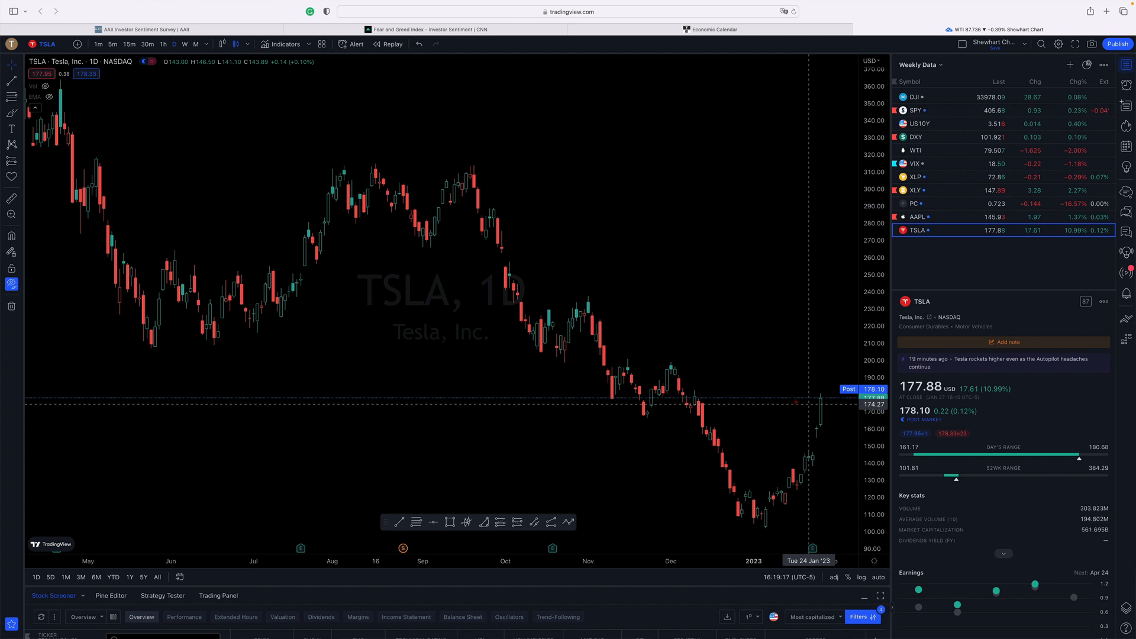
pyautogui.moveTo(697, 317)
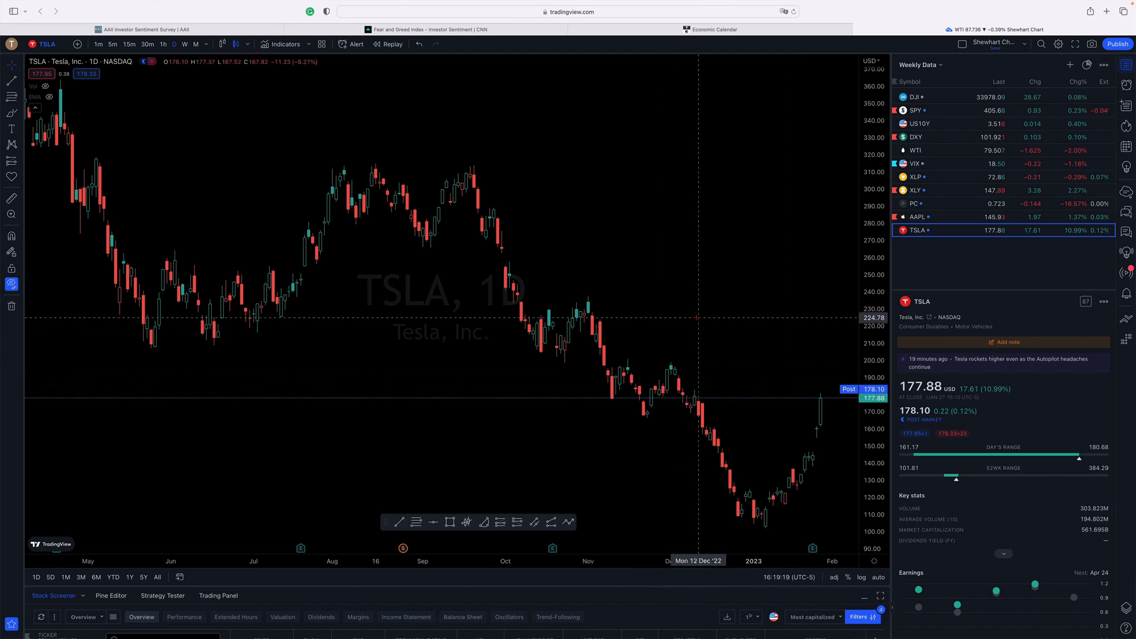
pyautogui.moveTo(777, 316)
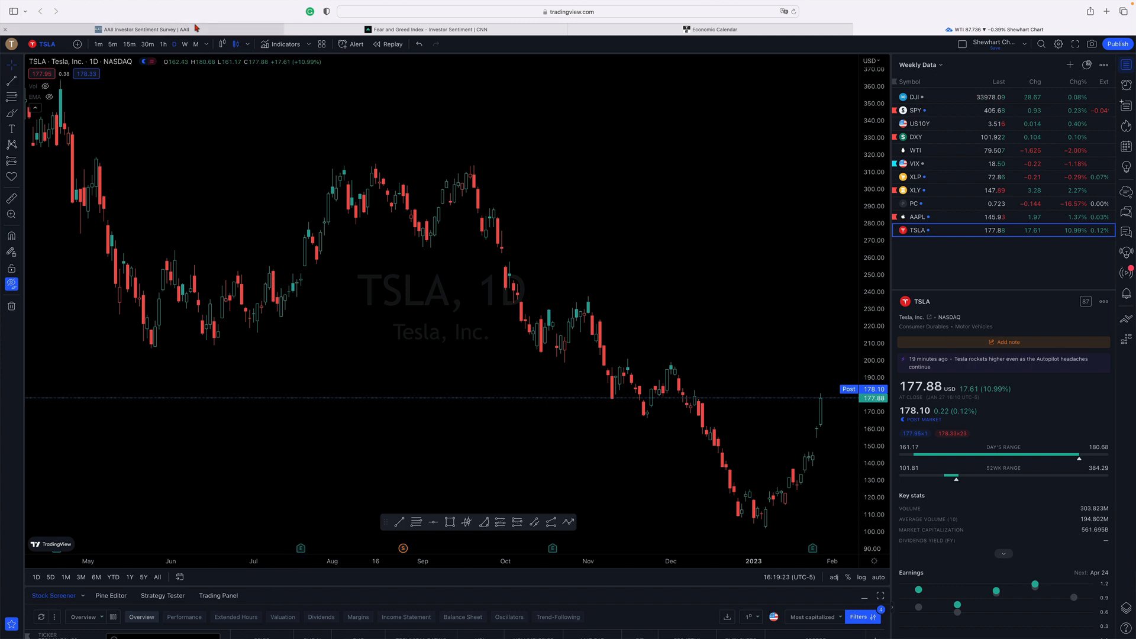
pyautogui.moveTo(520, 121)
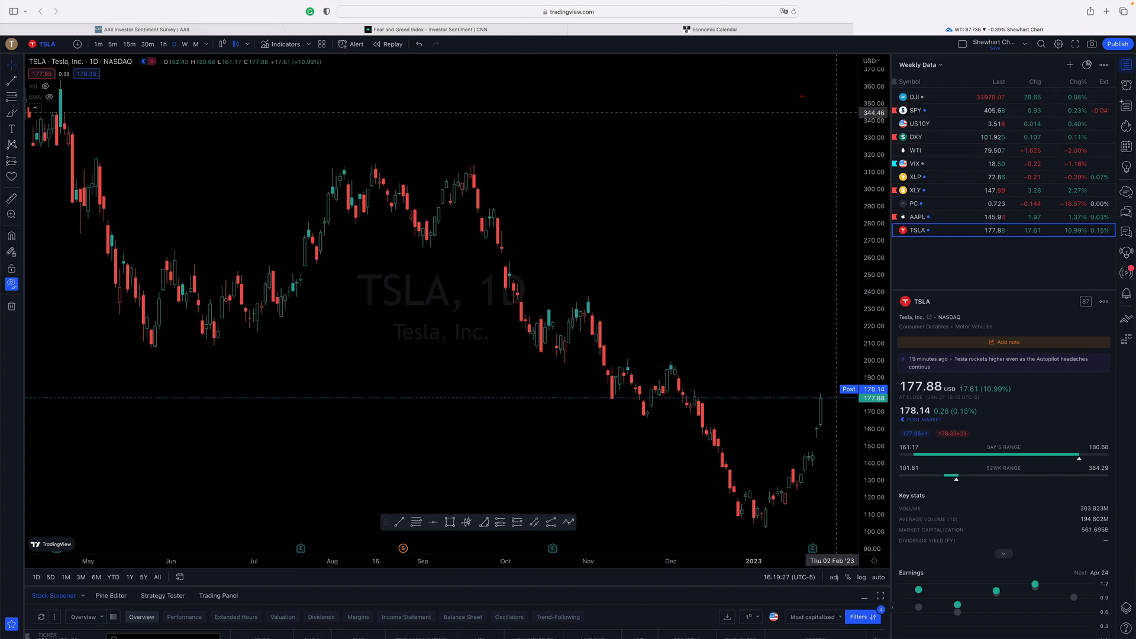
# Bring up the AAII sentiment survey page with weekly bull, neutral, bear votes and spread.
pyautogui.click(138, 29)
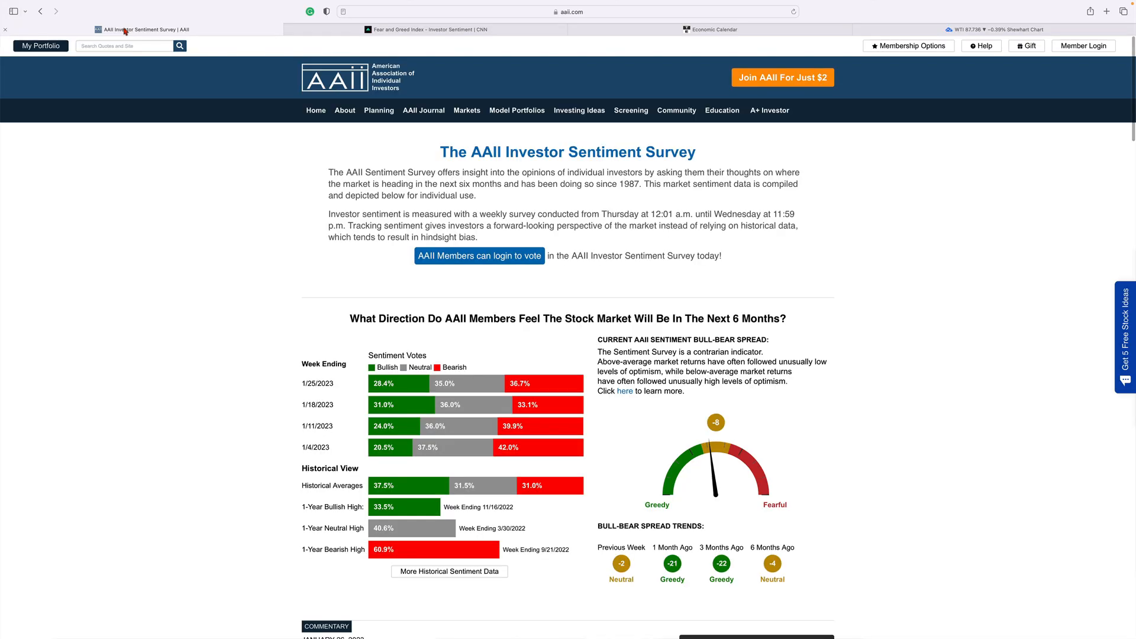
pyautogui.moveTo(209, 181)
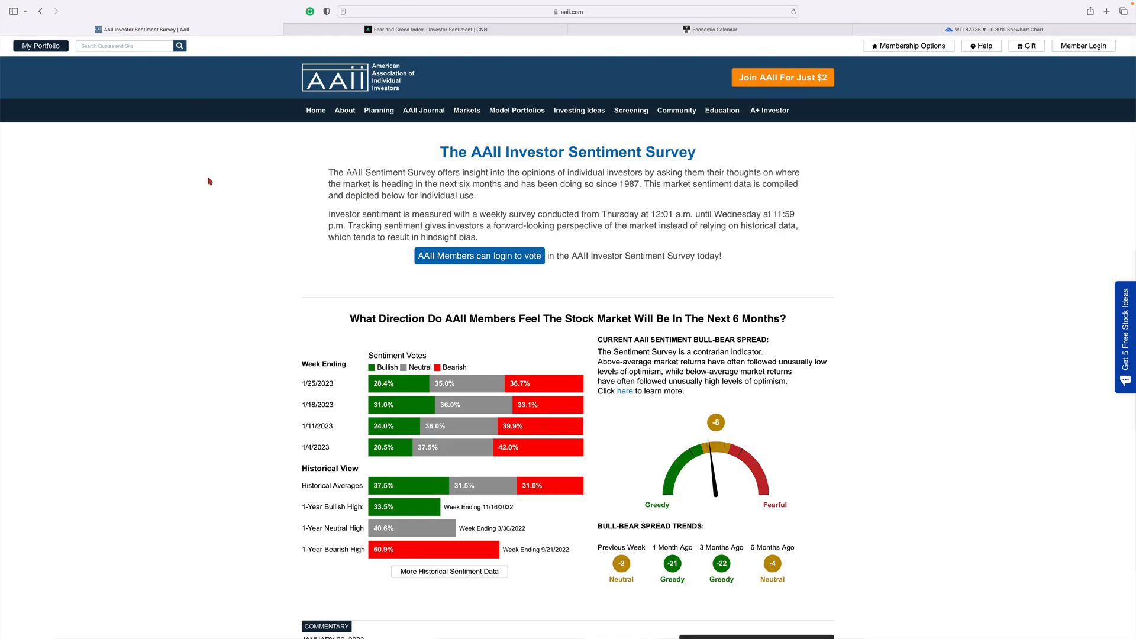
pyautogui.moveTo(462, 255)
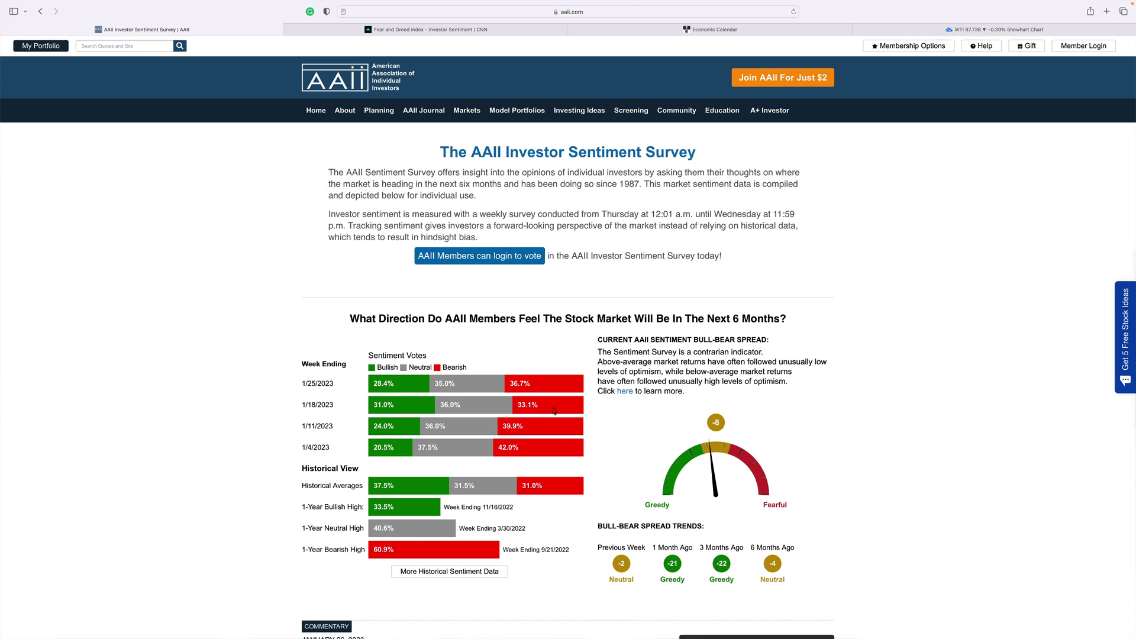
pyautogui.moveTo(547, 387)
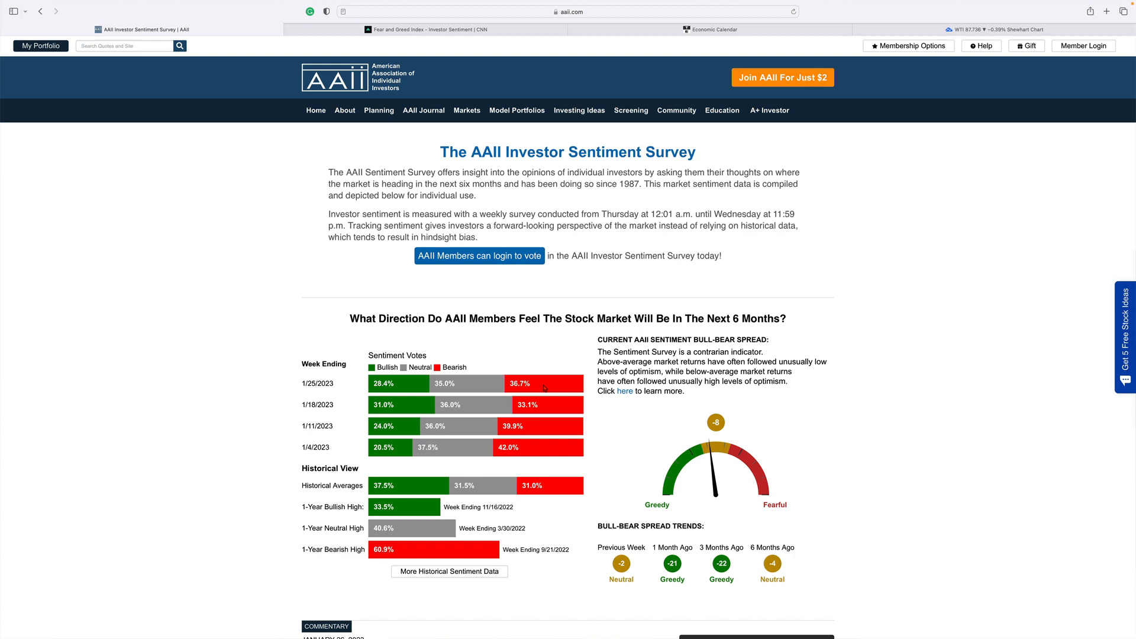
pyautogui.moveTo(520, 434)
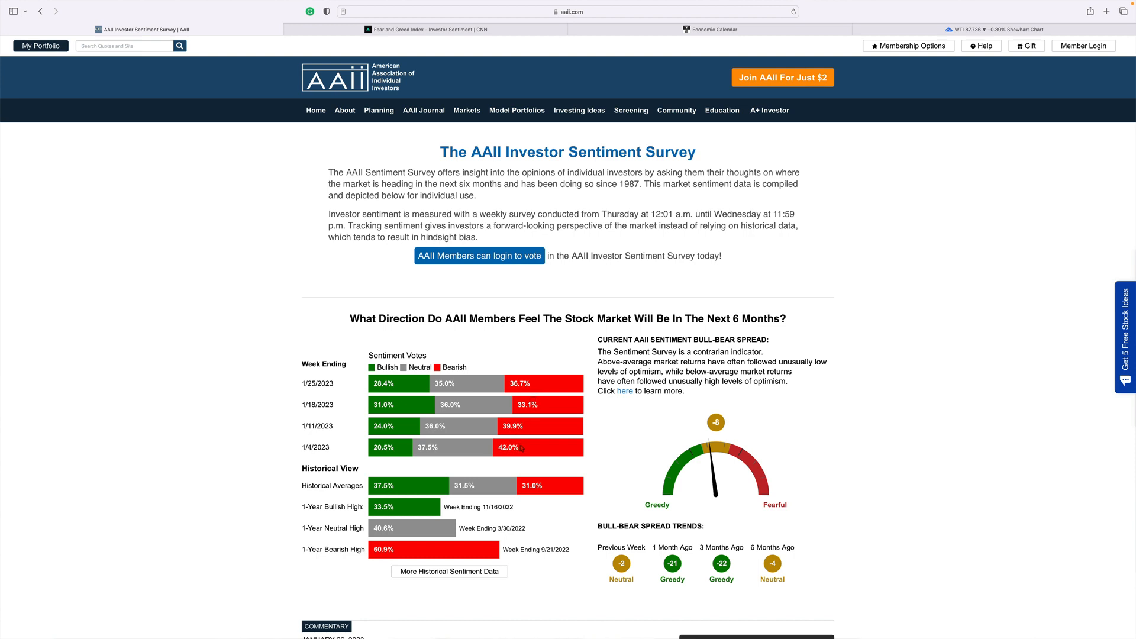
pyautogui.moveTo(535, 404)
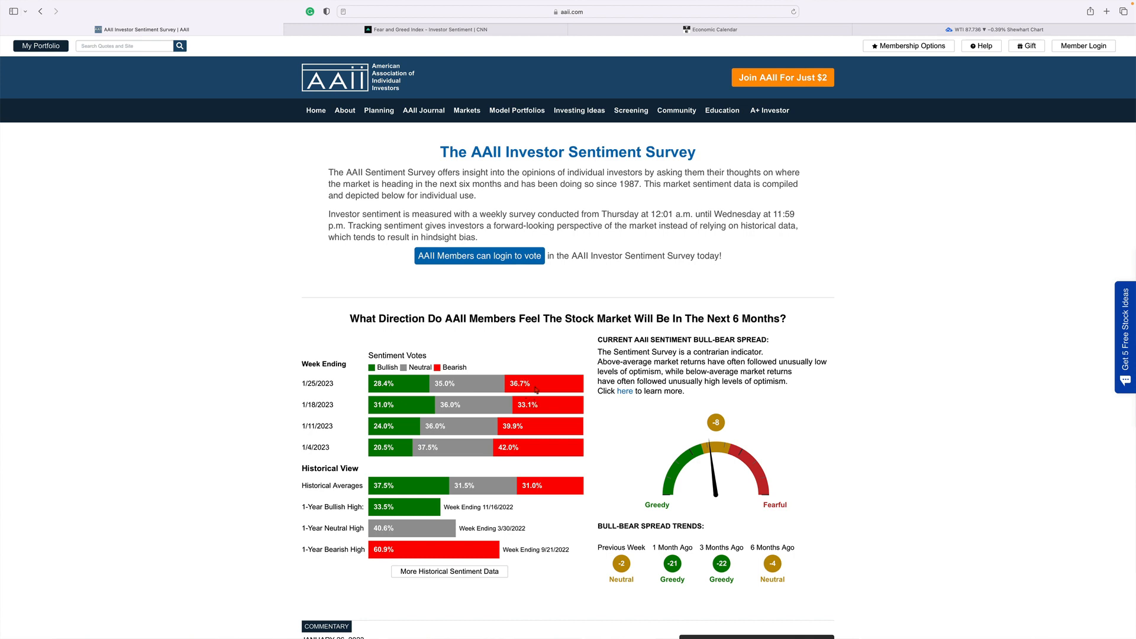
pyautogui.moveTo(490, 390)
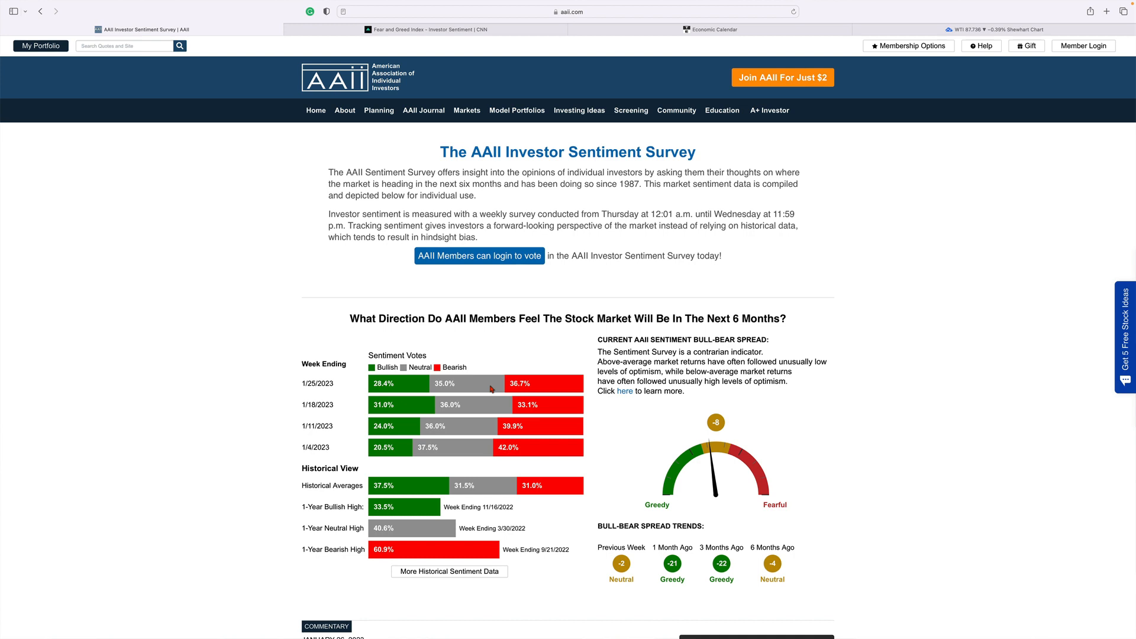
pyautogui.moveTo(390, 384)
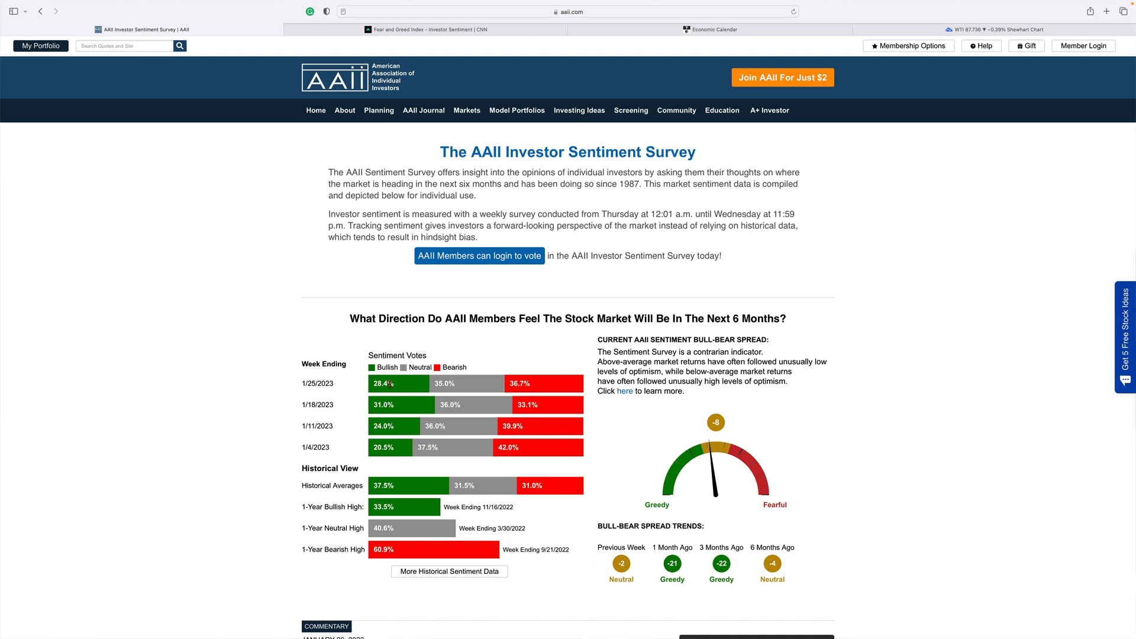
pyautogui.moveTo(432, 386)
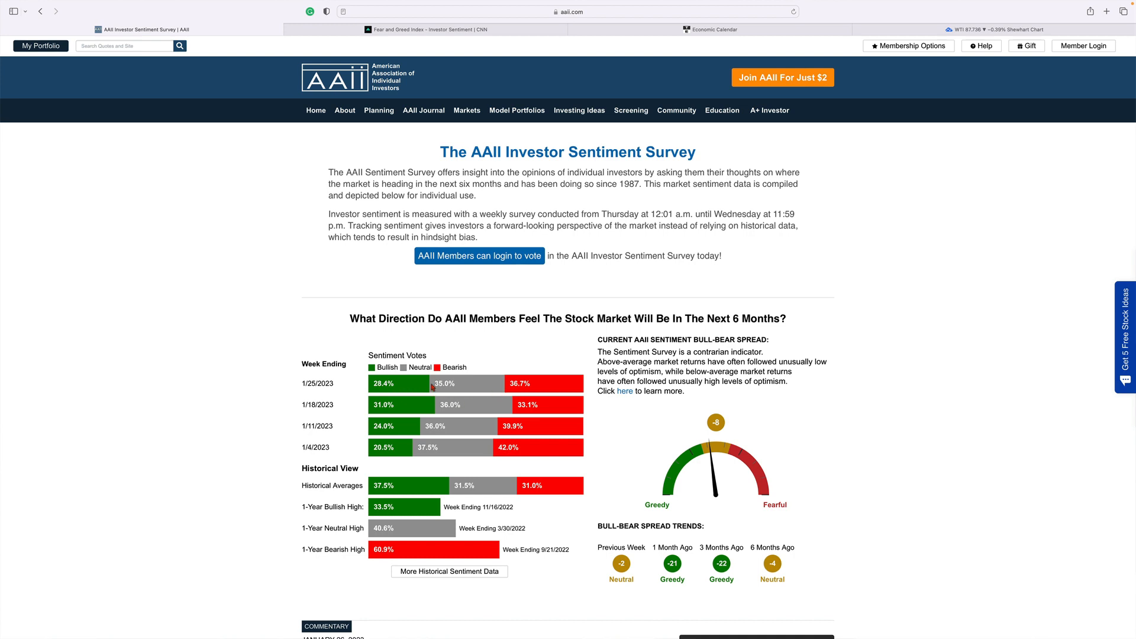
pyautogui.moveTo(404, 388)
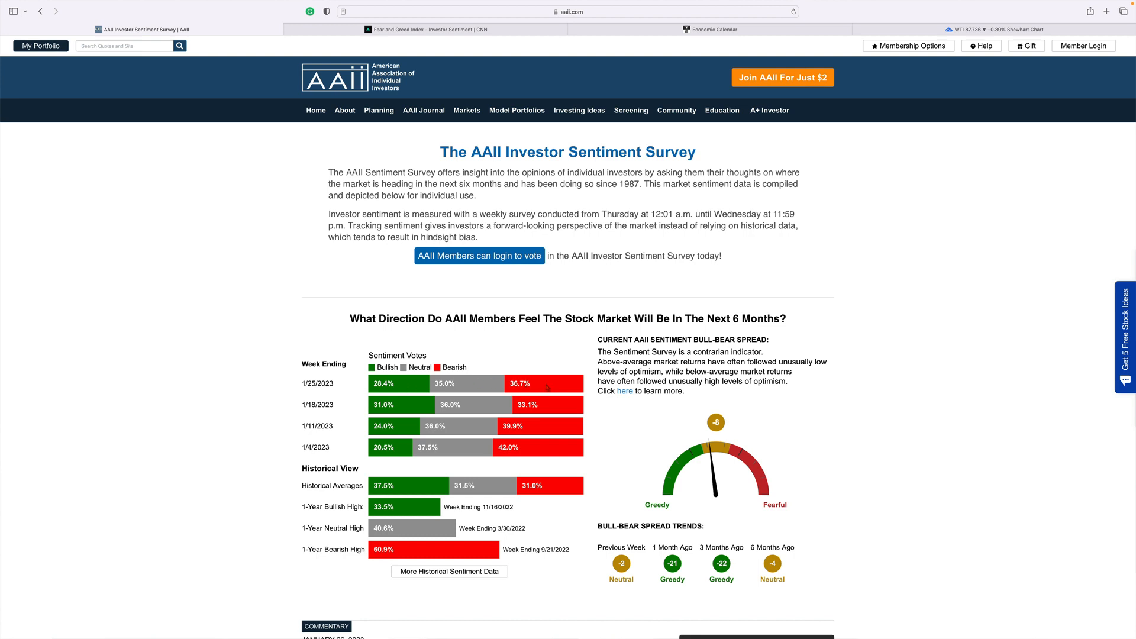
pyautogui.moveTo(494, 280)
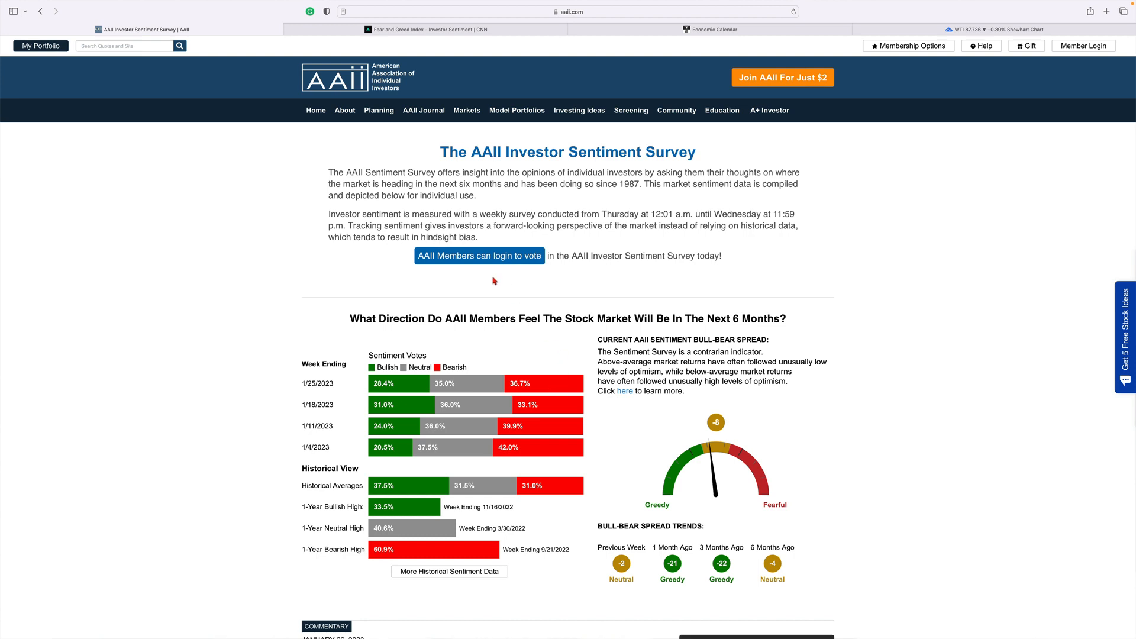
pyautogui.moveTo(268, 154)
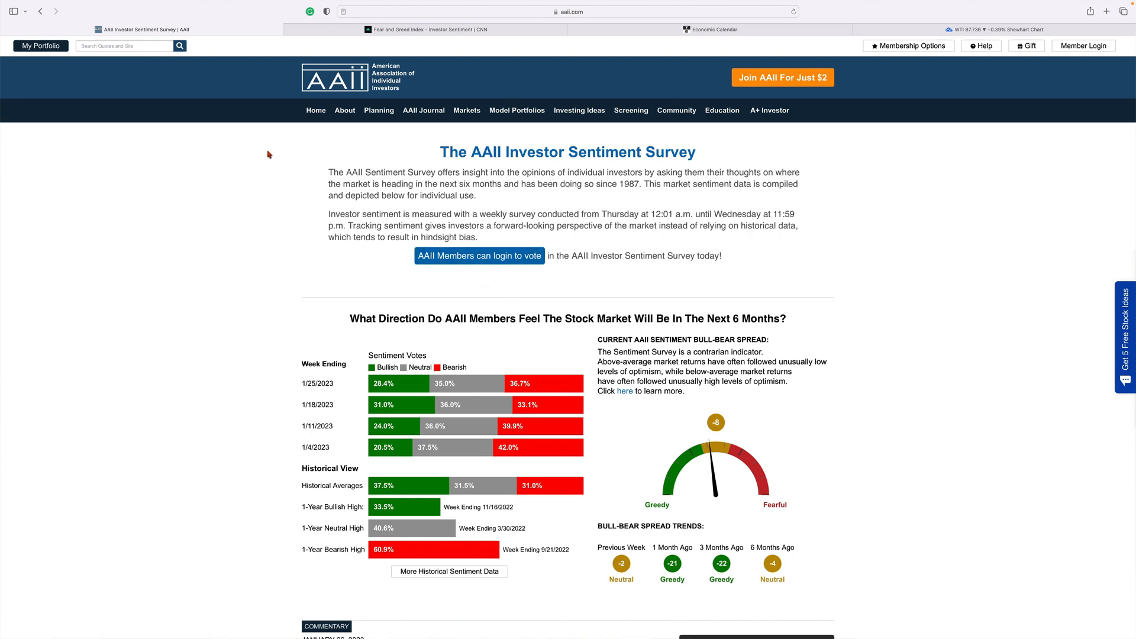
pyautogui.moveTo(235, 154)
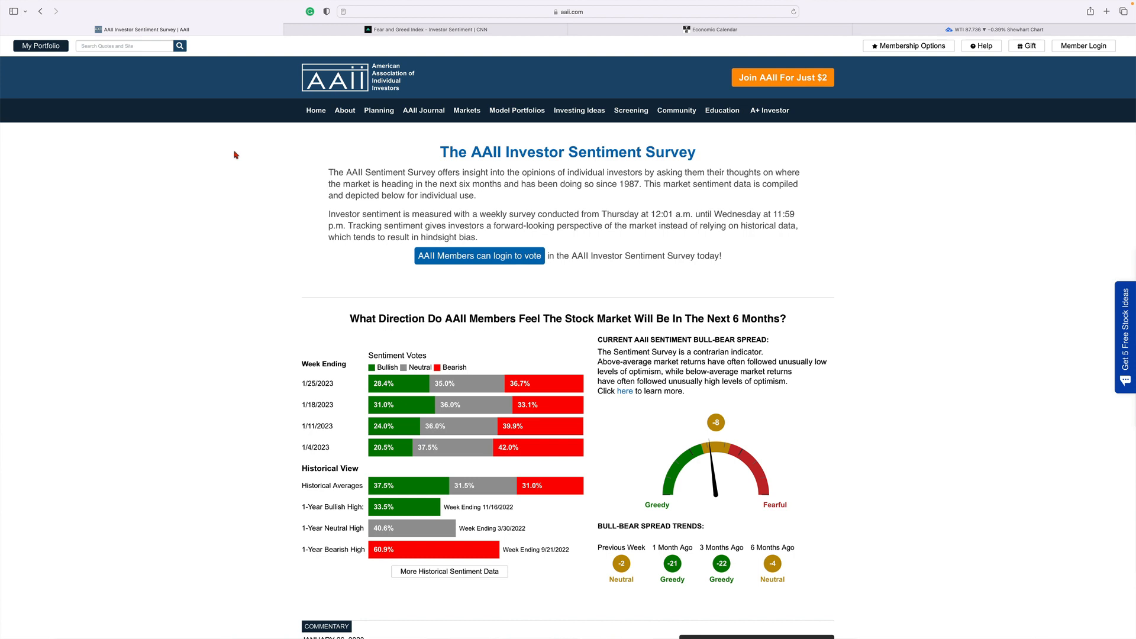
pyautogui.moveTo(313, 154)
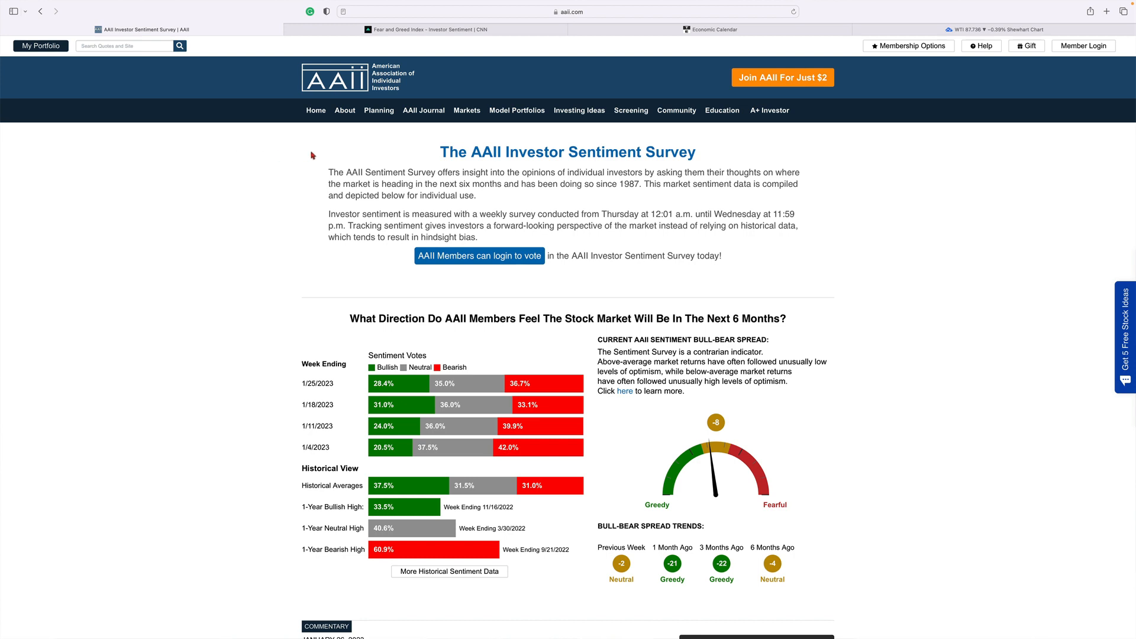
pyautogui.moveTo(262, 157)
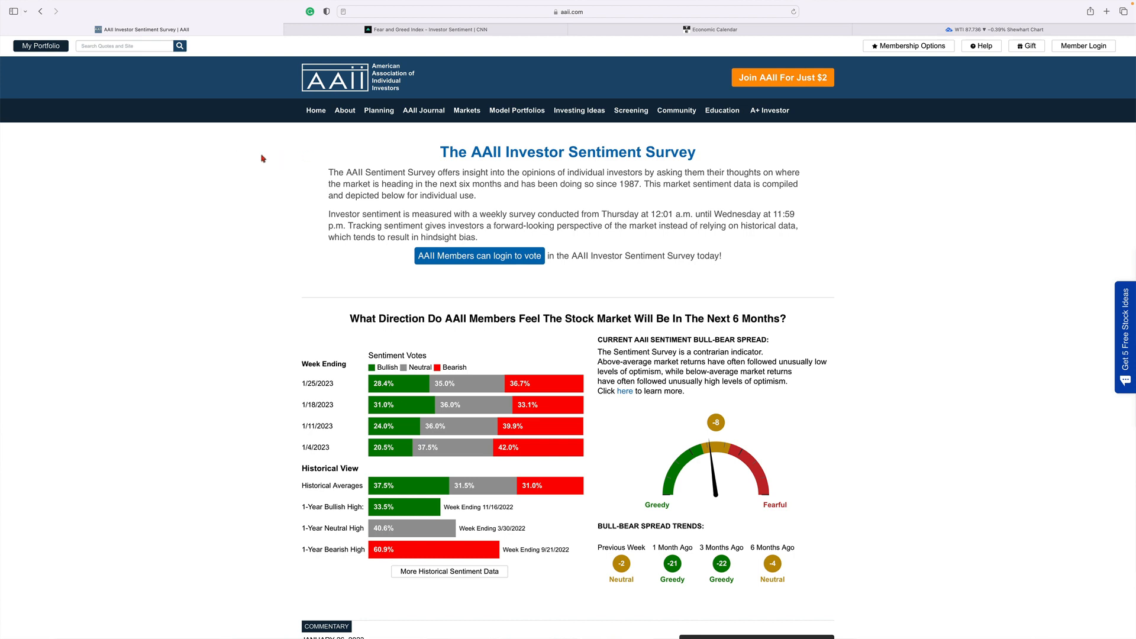
pyautogui.moveTo(480, 11)
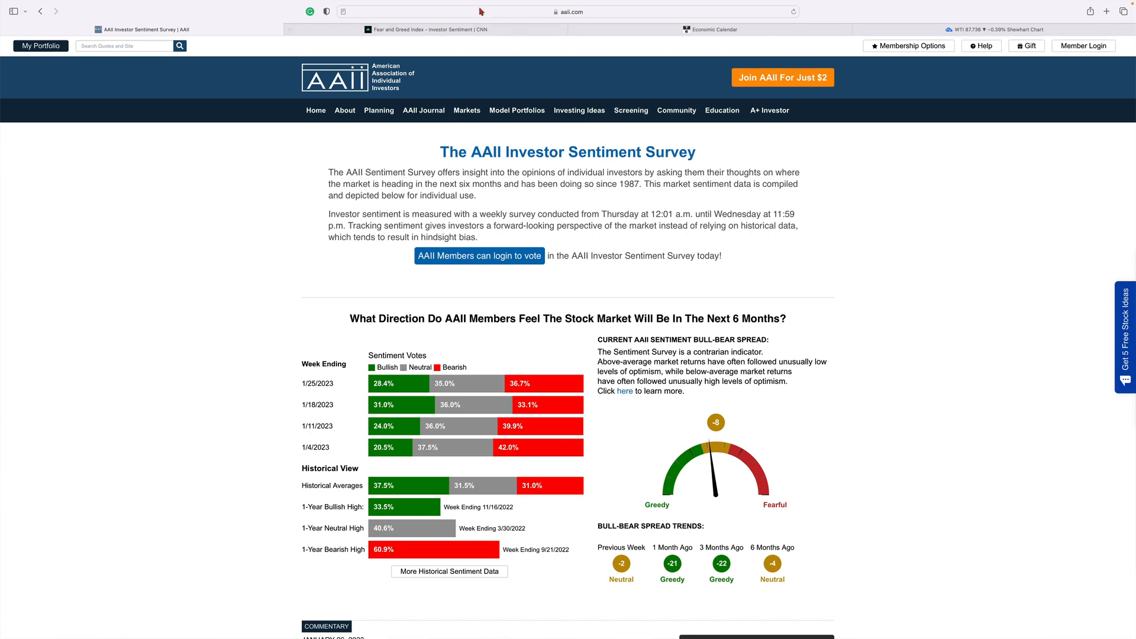
# Review the CNN Fear & Greed reading of 69 (Greed), then go to the economic calendar.
pyautogui.click(426, 29)
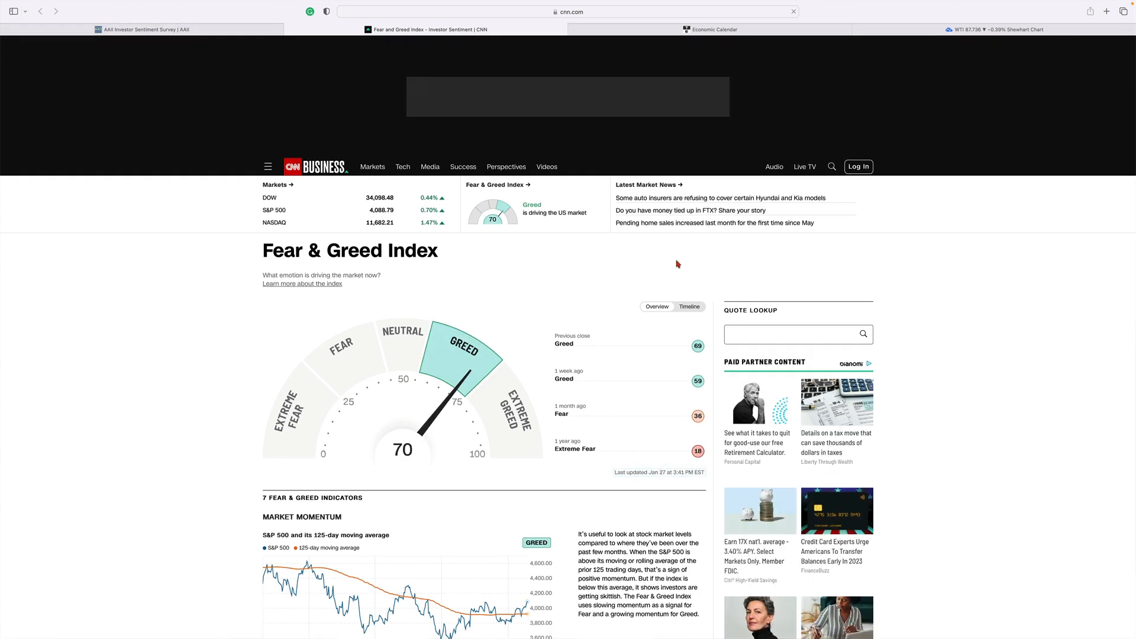
pyautogui.moveTo(638, 267)
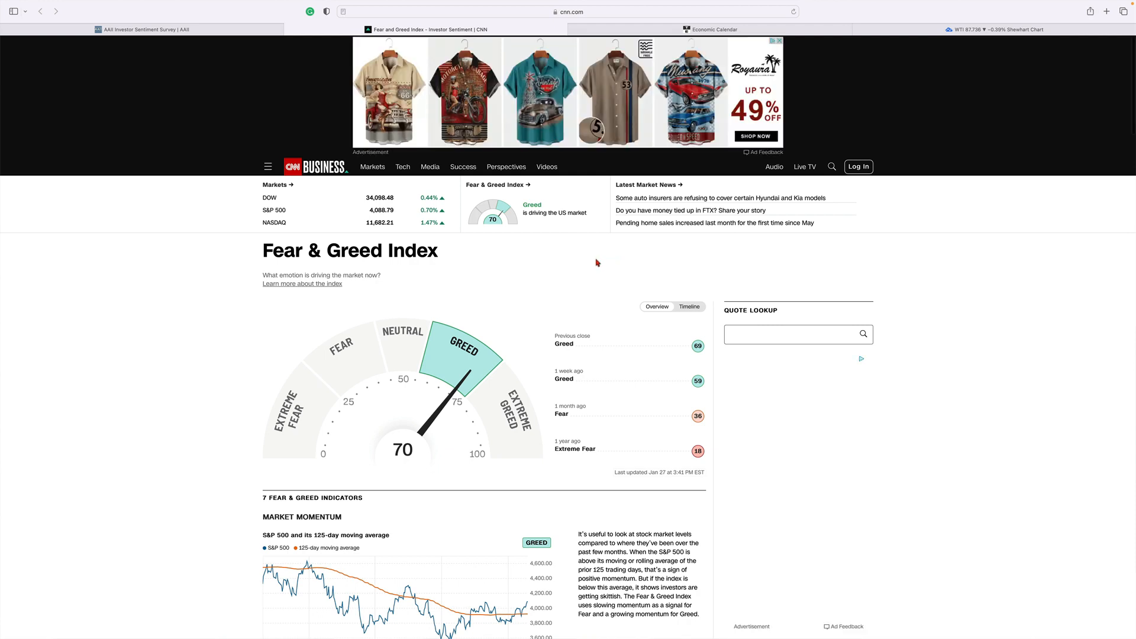
pyautogui.moveTo(608, 262)
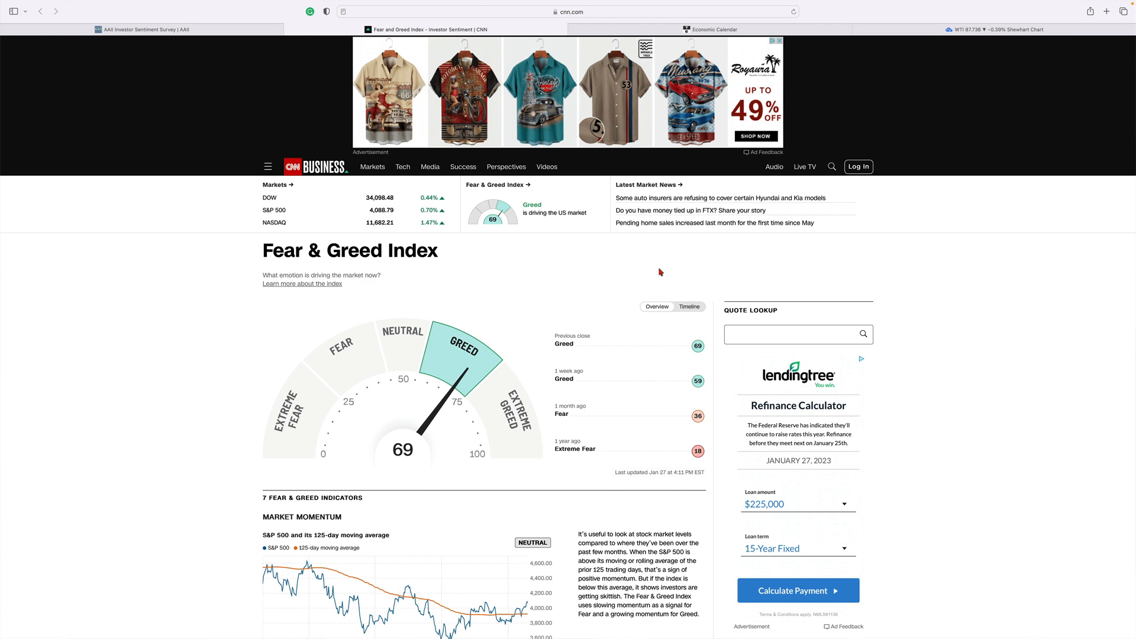
pyautogui.moveTo(768, 274)
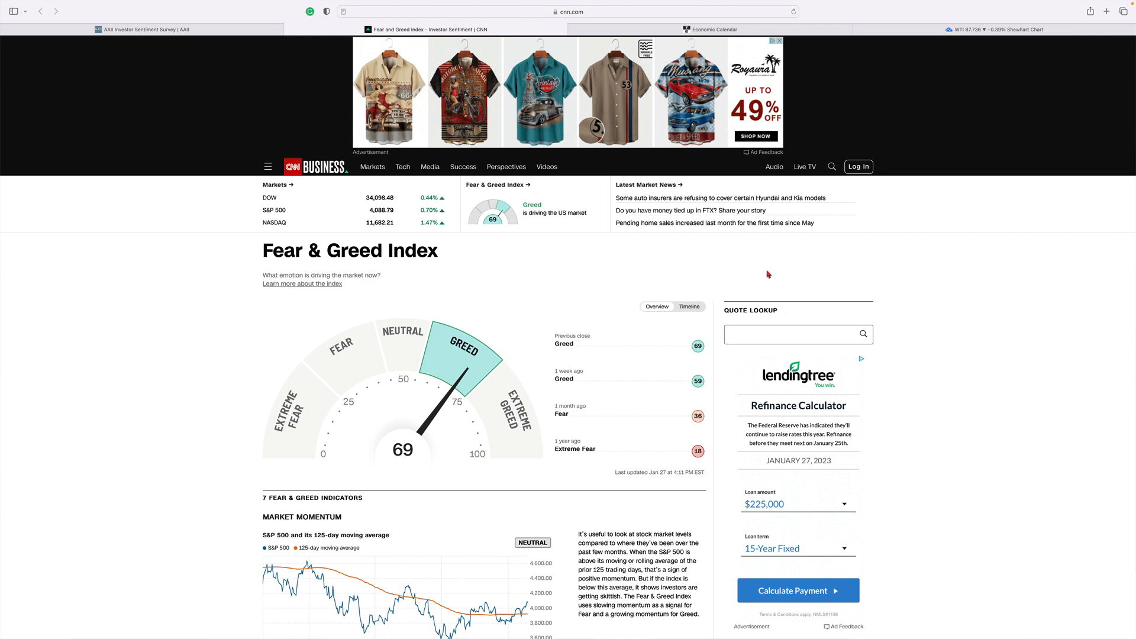
pyautogui.moveTo(674, 277)
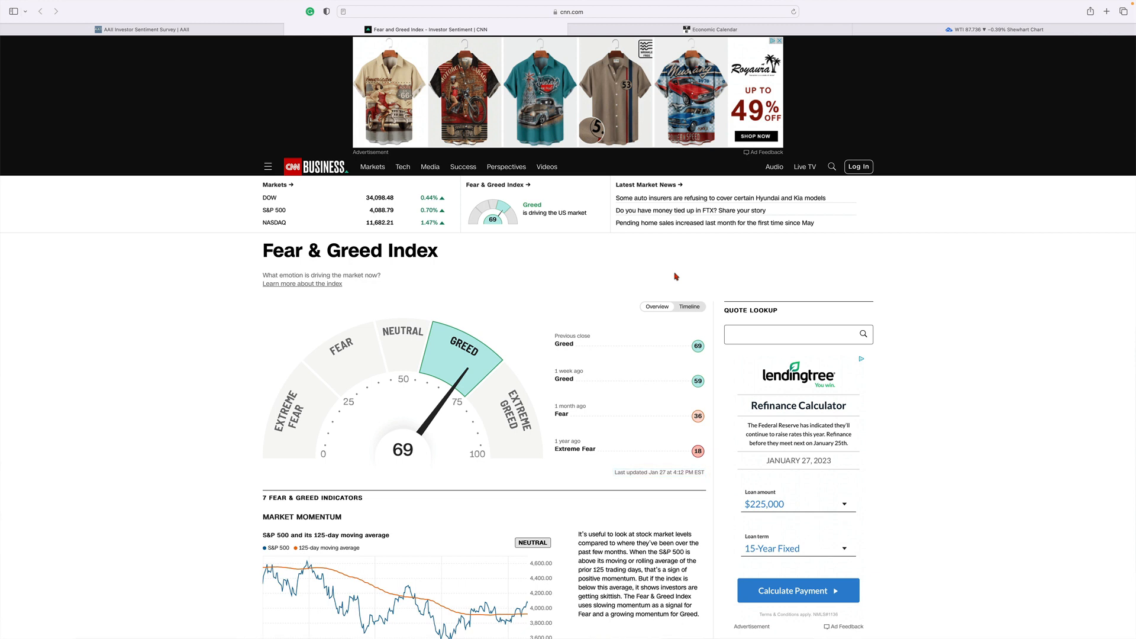
pyautogui.moveTo(720, 230)
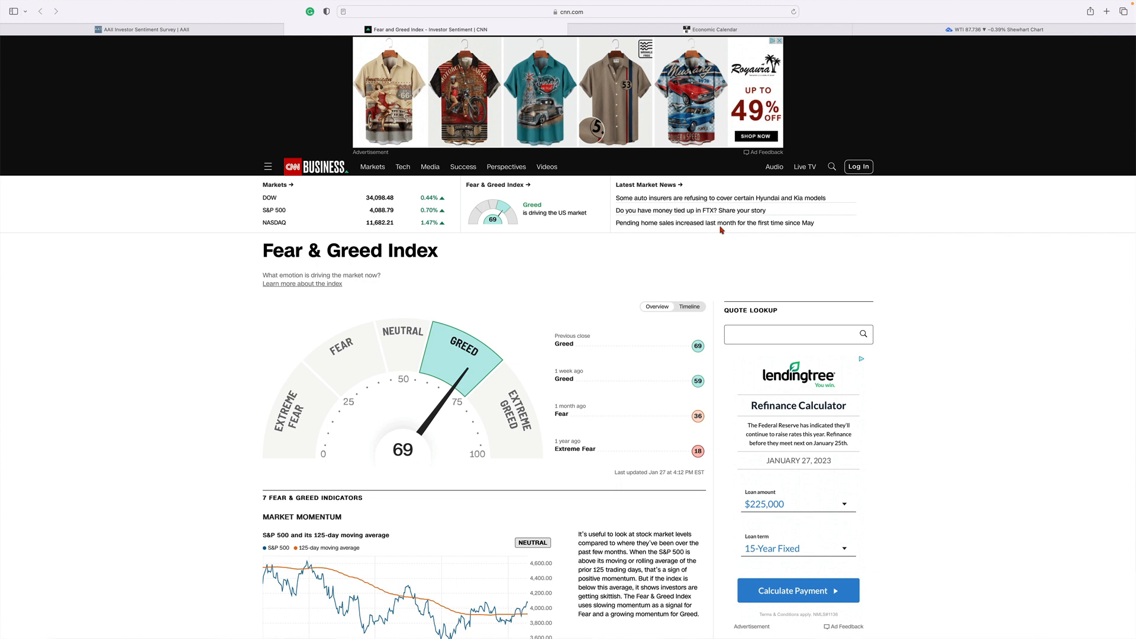
pyautogui.moveTo(532, 259)
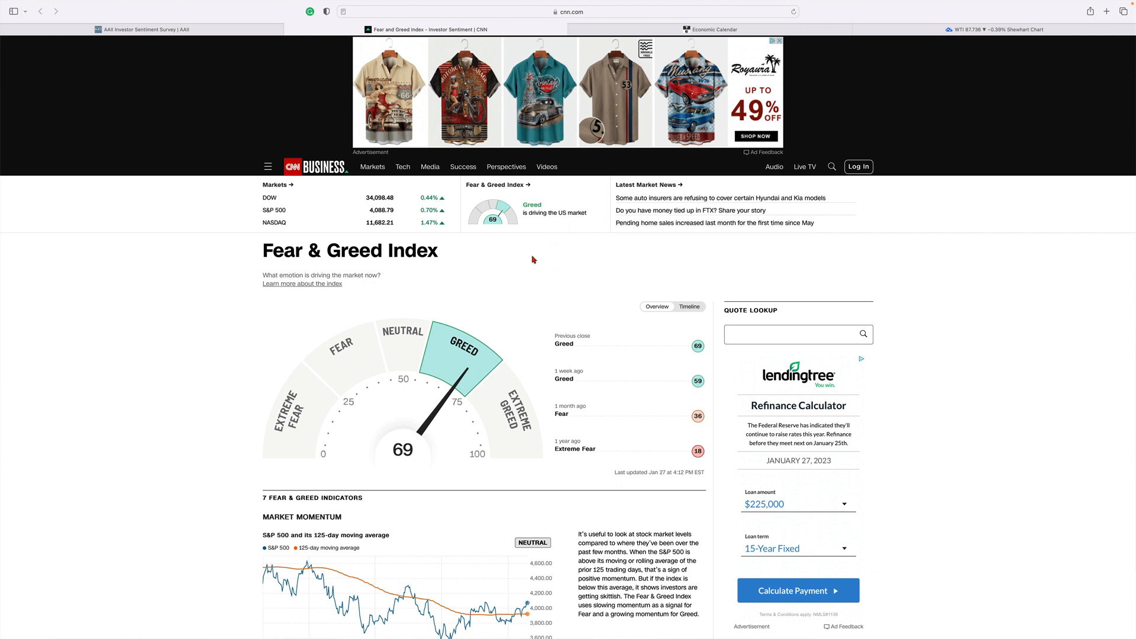
pyautogui.moveTo(572, 287)
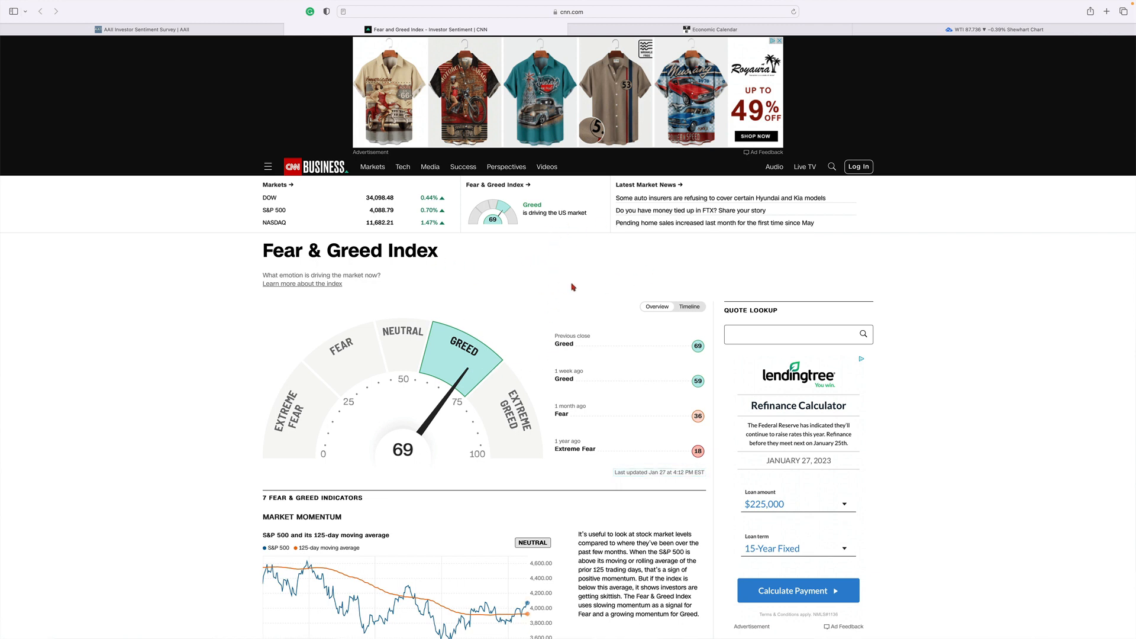
pyautogui.moveTo(472, 360)
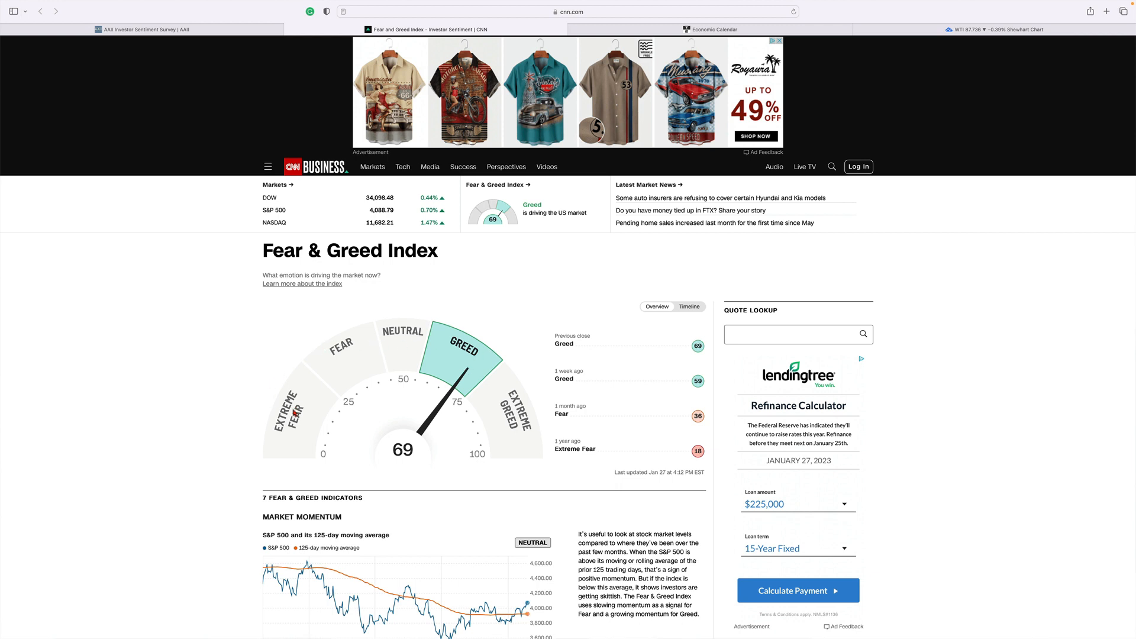
pyautogui.moveTo(523, 325)
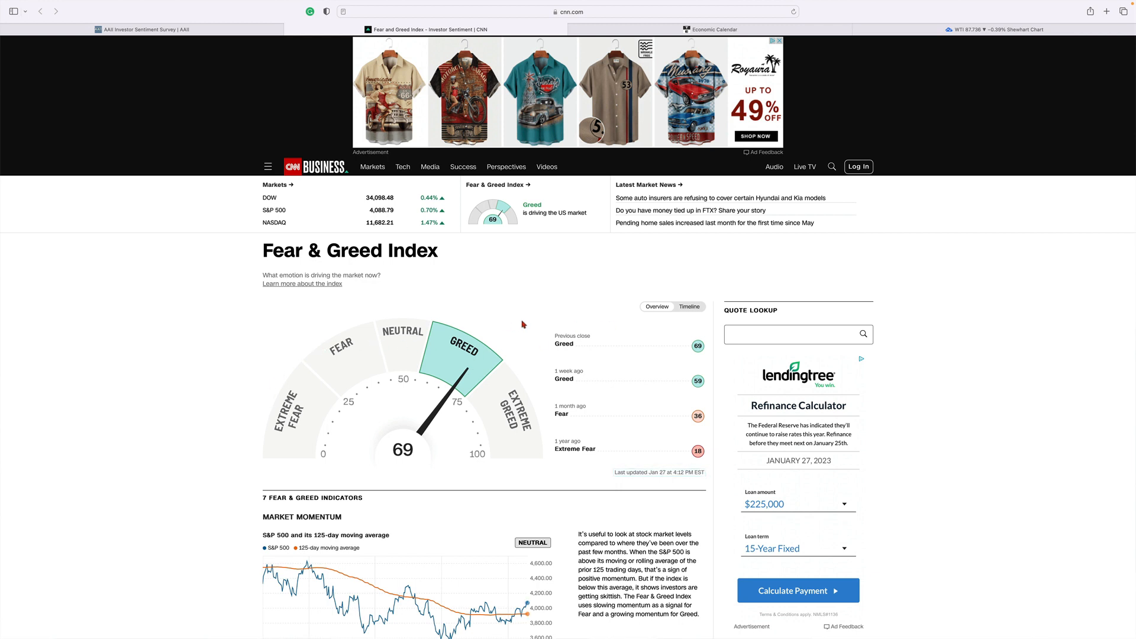
pyautogui.moveTo(498, 291)
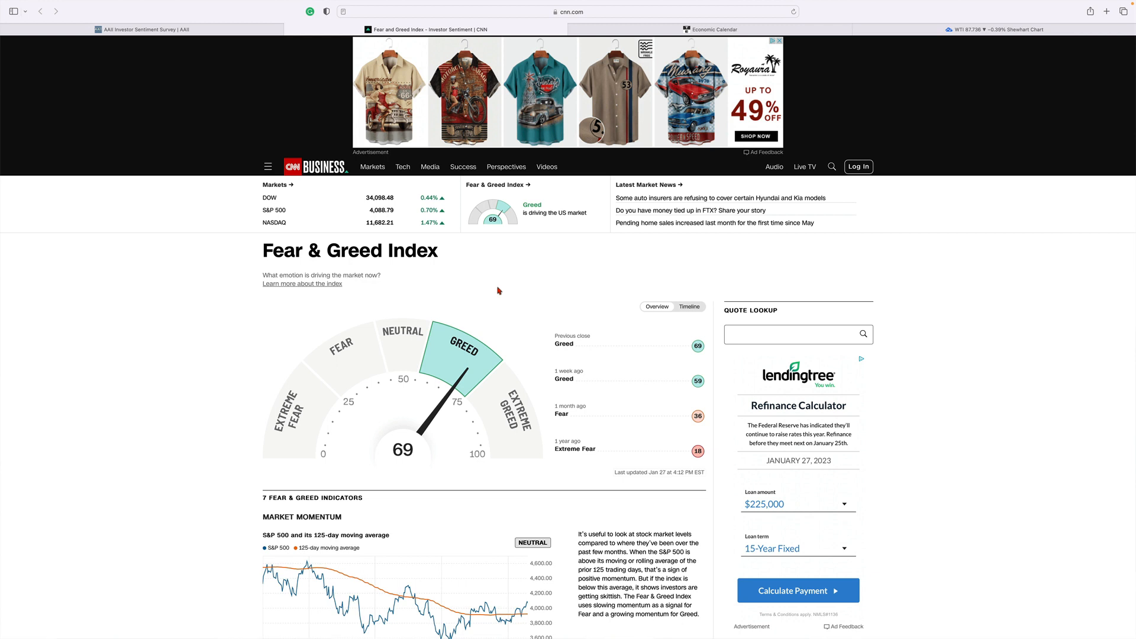
pyautogui.moveTo(507, 288)
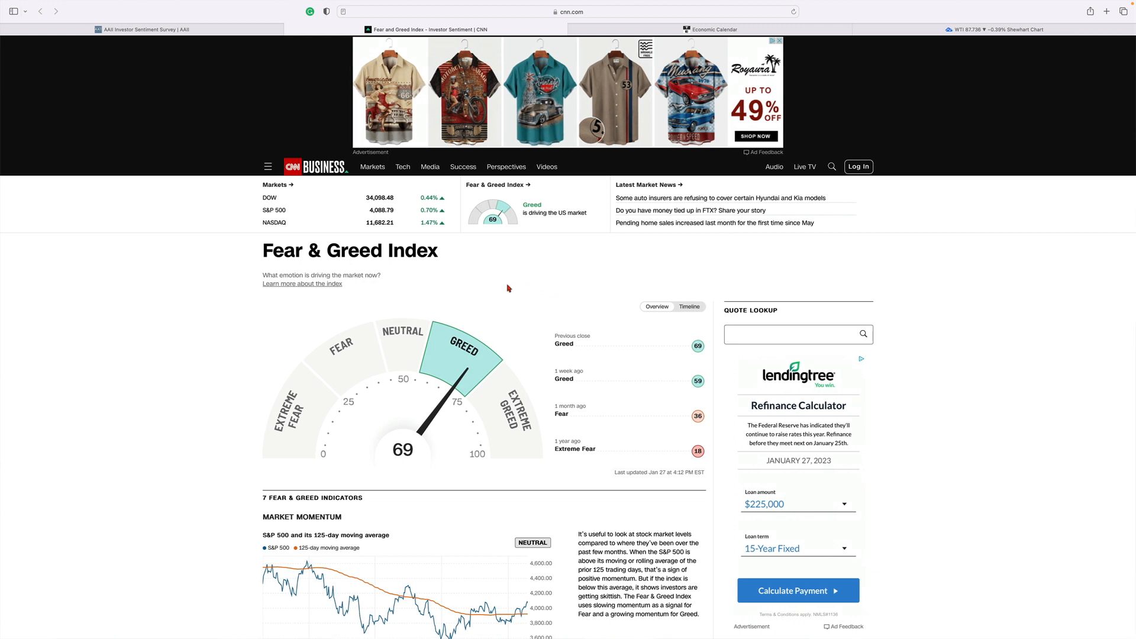
pyautogui.moveTo(358, 368)
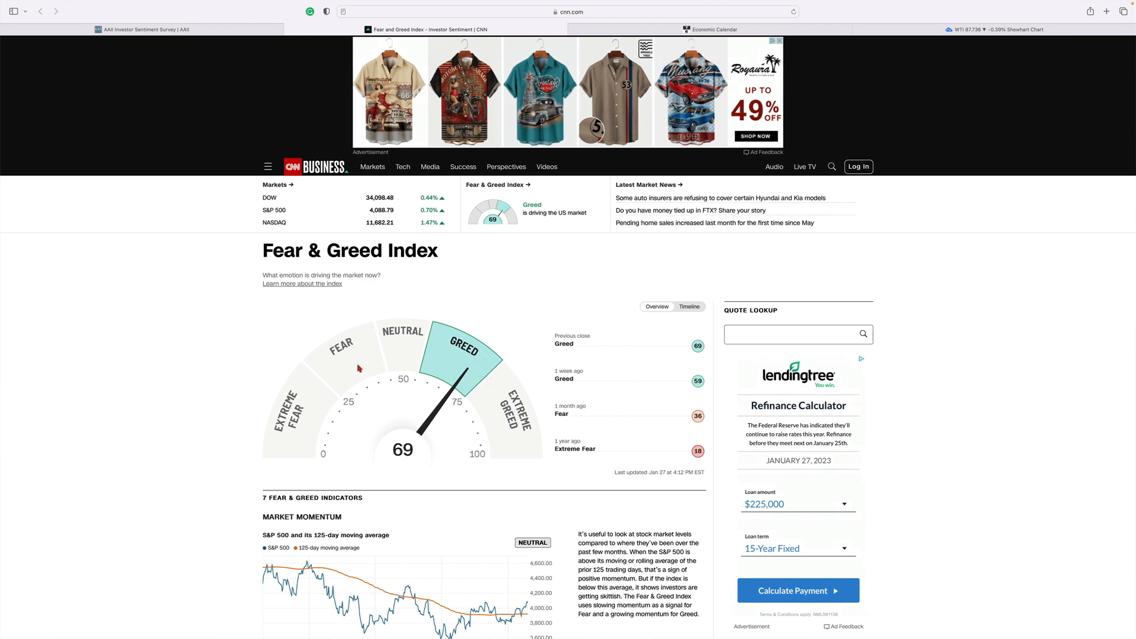
pyautogui.moveTo(575, 285)
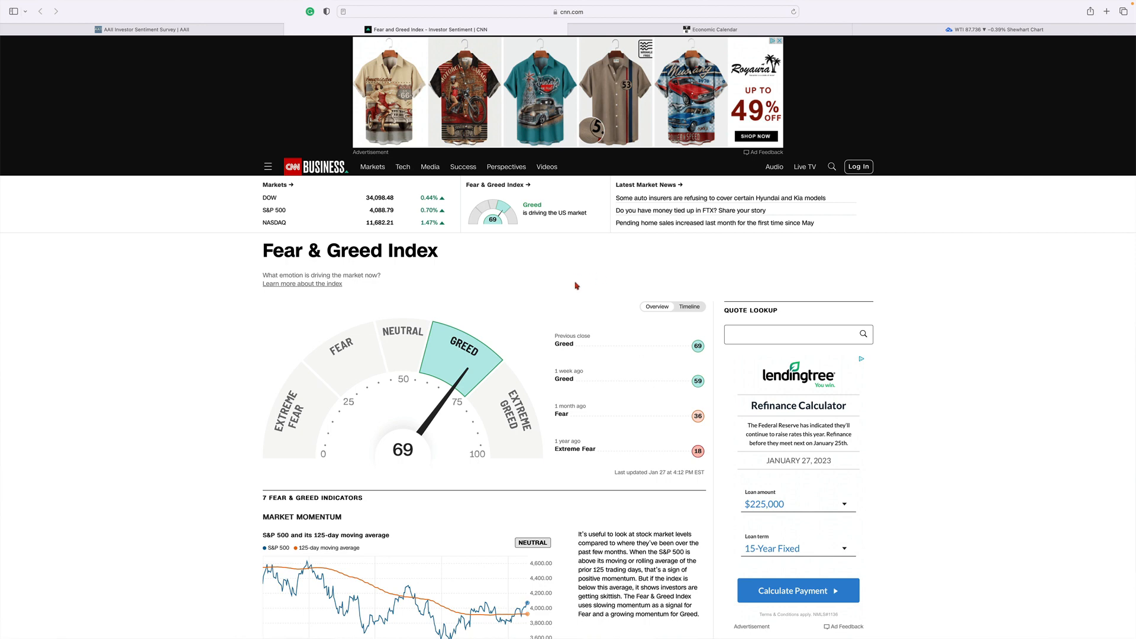
pyautogui.moveTo(542, 12)
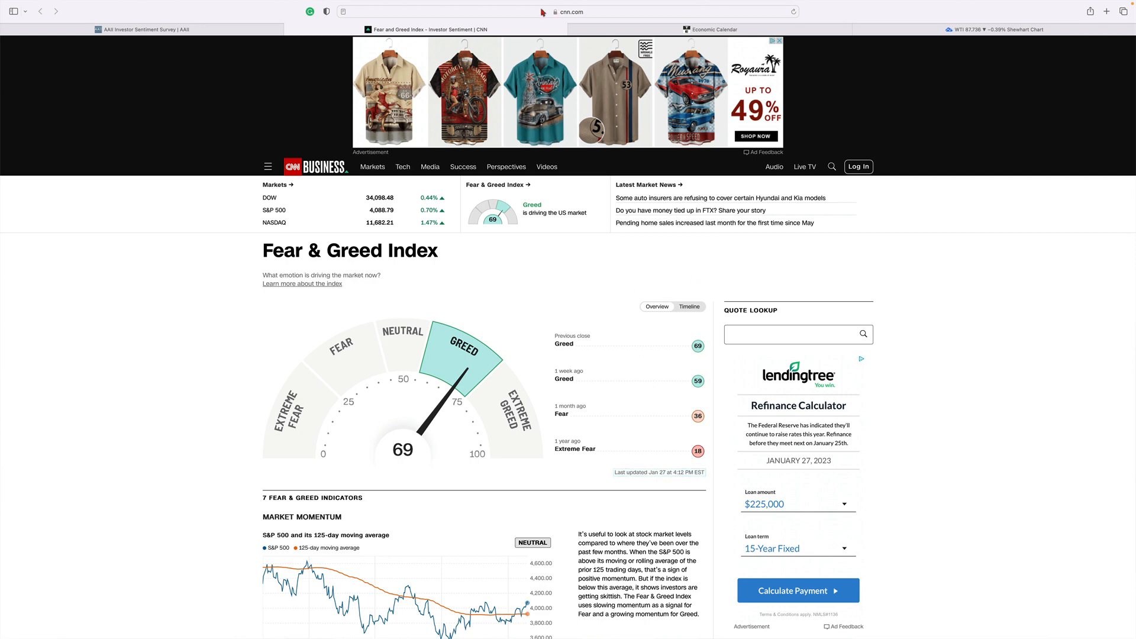
pyautogui.click(713, 29)
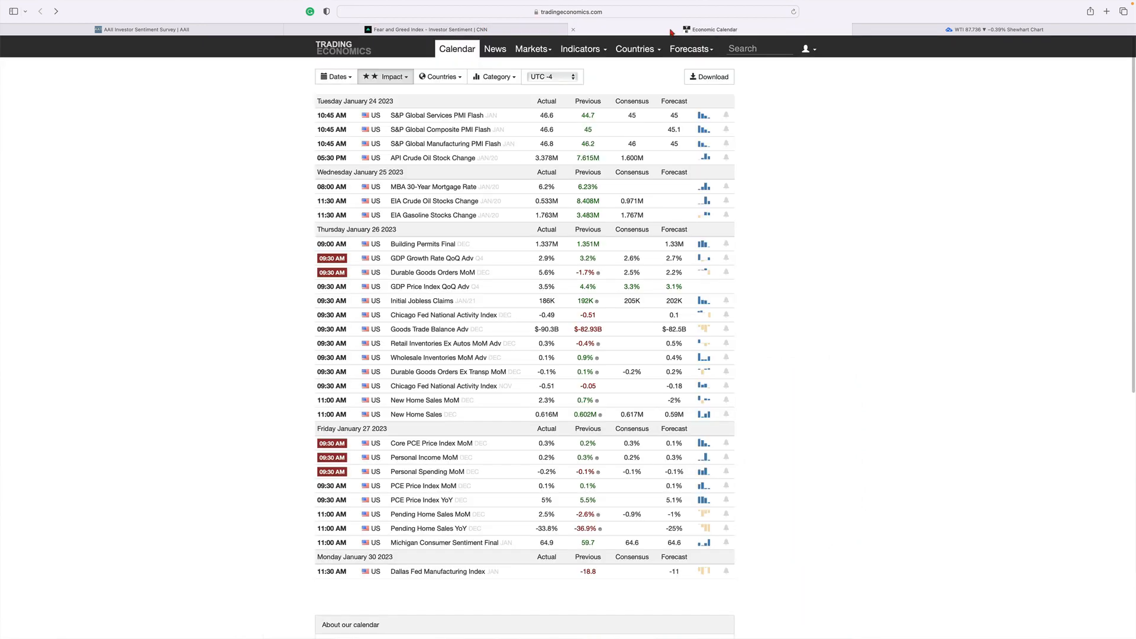
pyautogui.moveTo(541, 125)
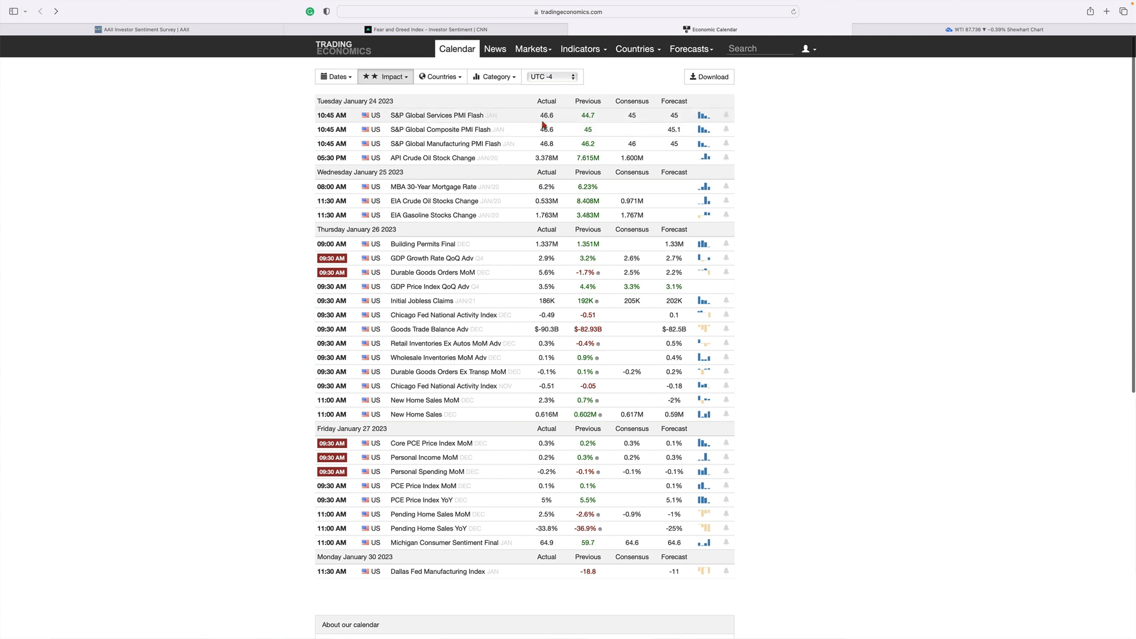
pyautogui.moveTo(477, 114)
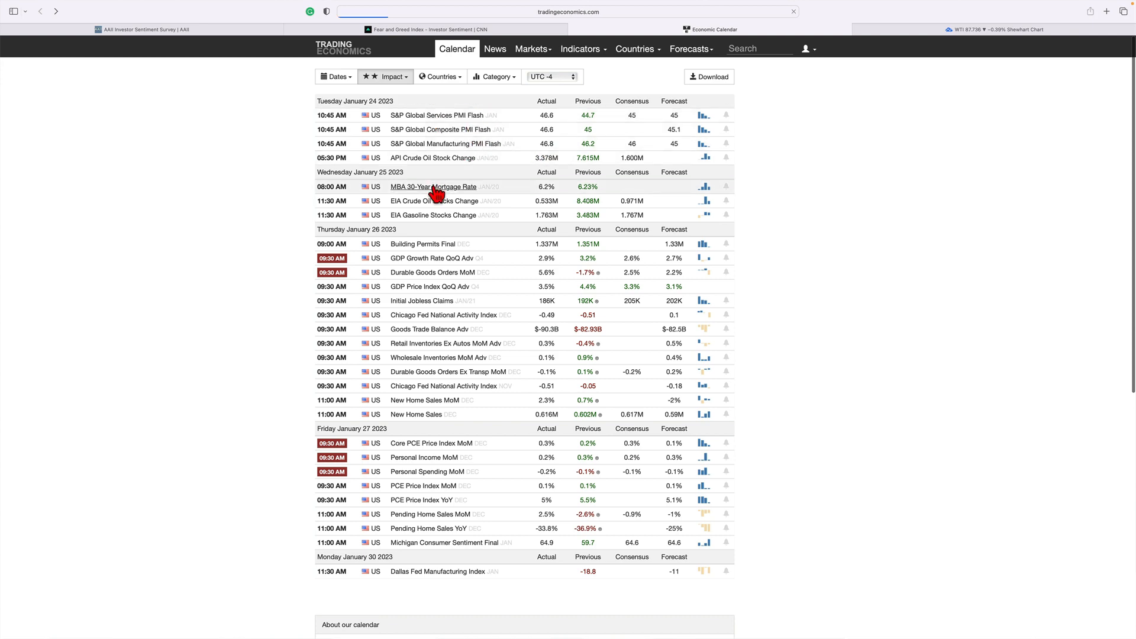
pyautogui.click(433, 187)
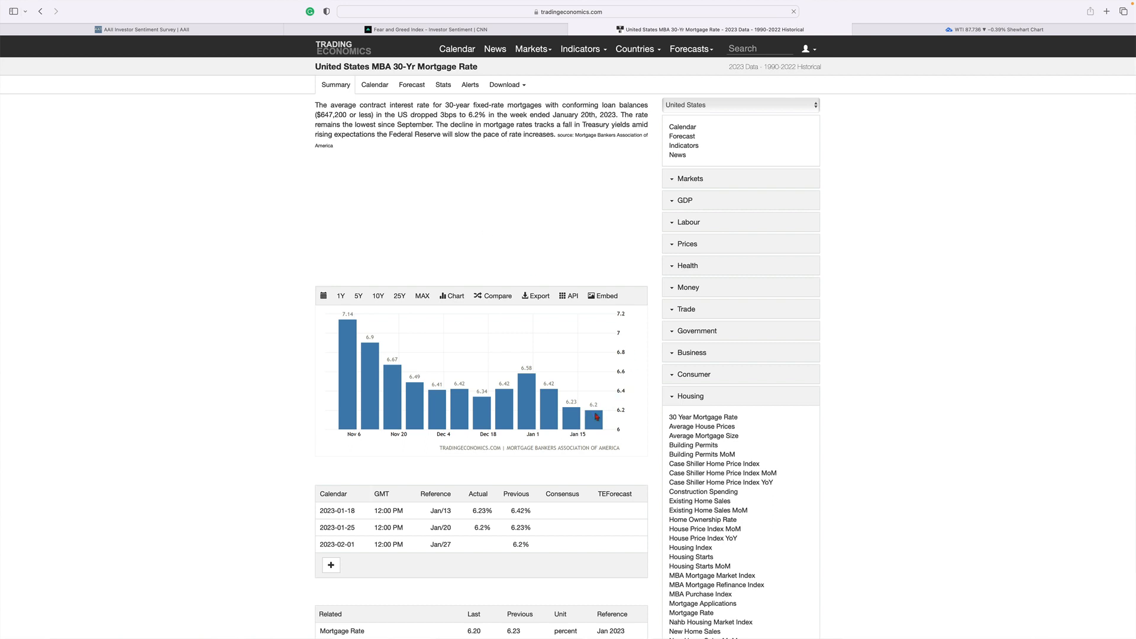
pyautogui.moveTo(639, 350)
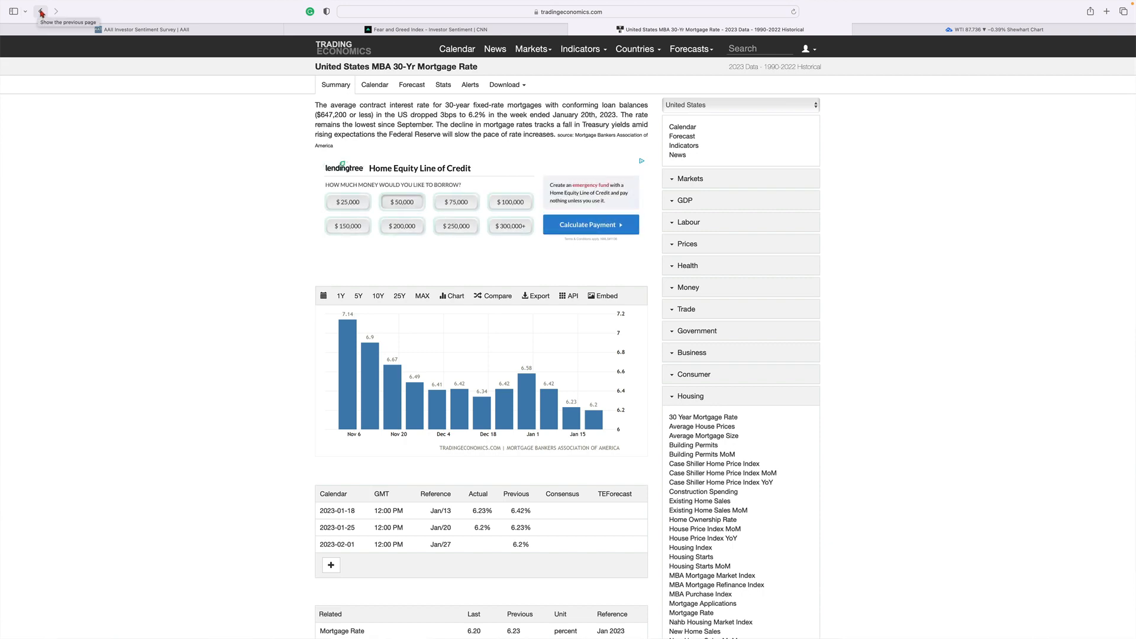
pyautogui.click(456, 48)
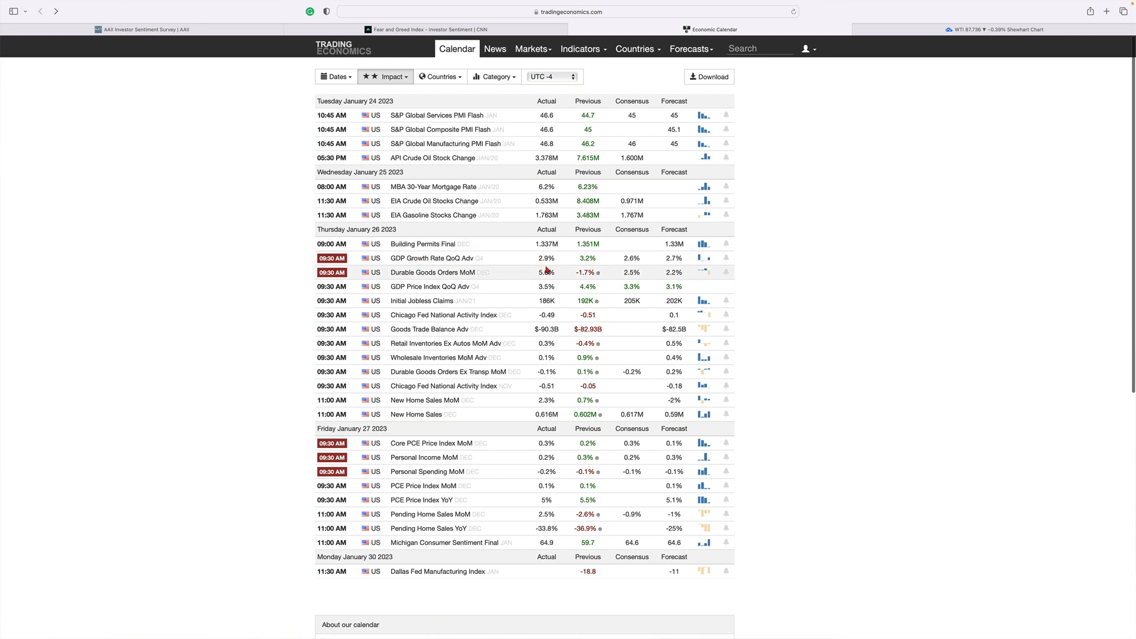
pyautogui.moveTo(636, 277)
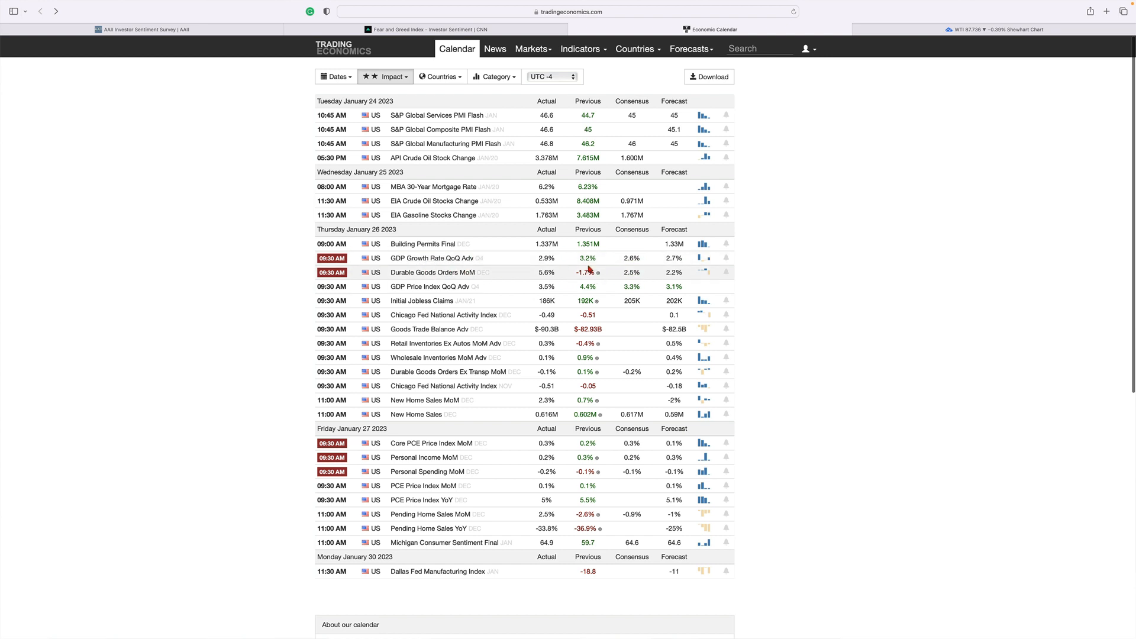
pyautogui.moveTo(545, 258)
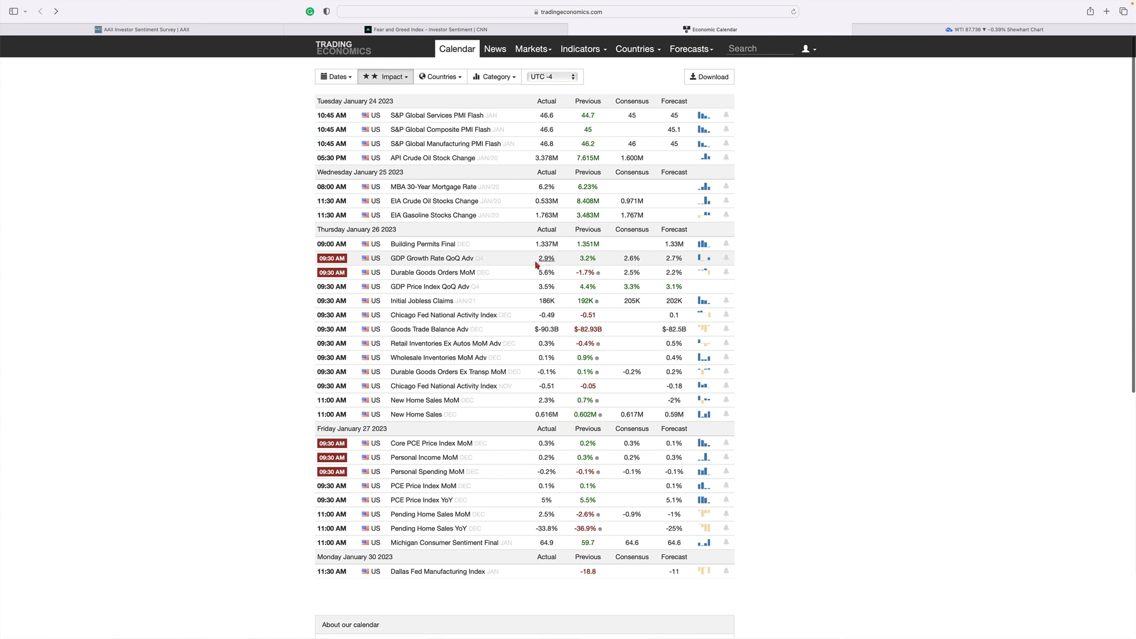
pyautogui.moveTo(757, 272)
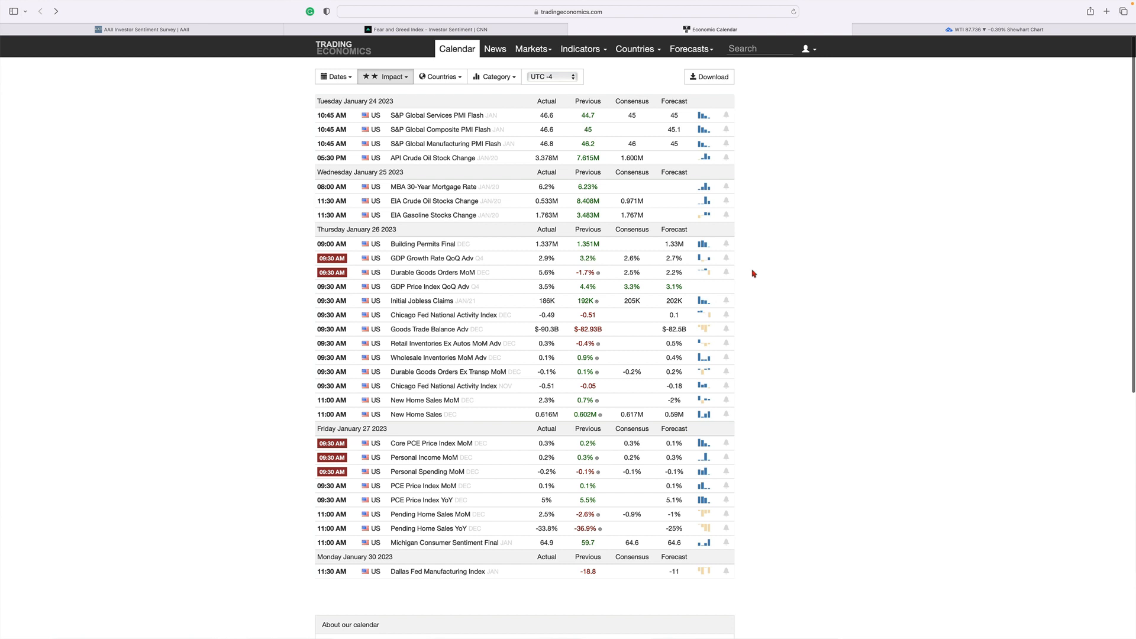
pyautogui.moveTo(794, 272)
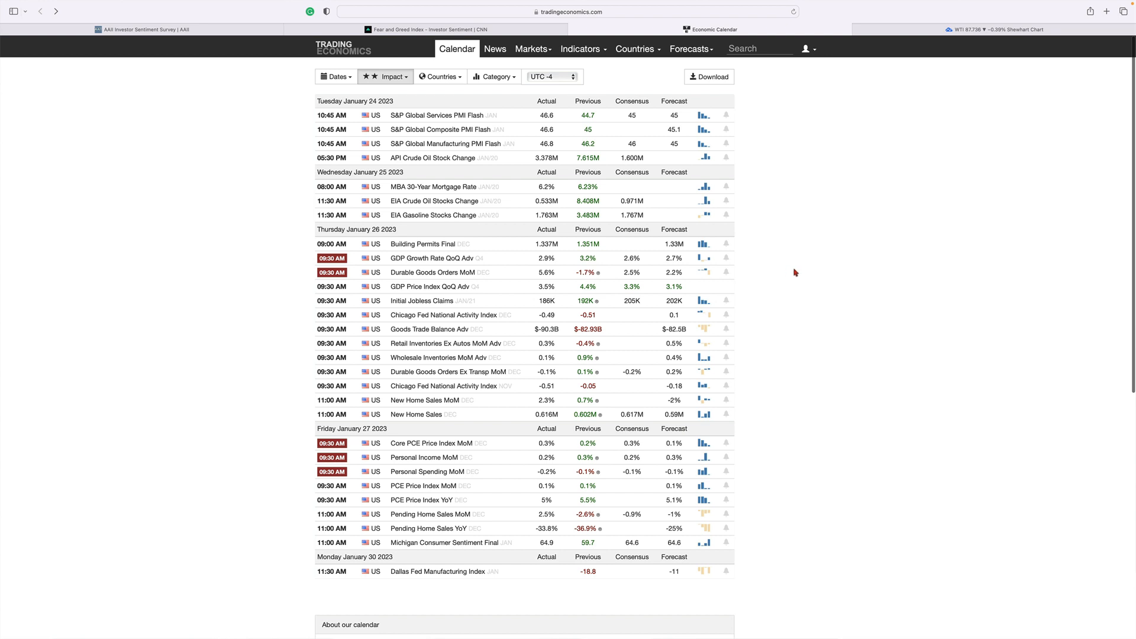
pyautogui.moveTo(548, 284)
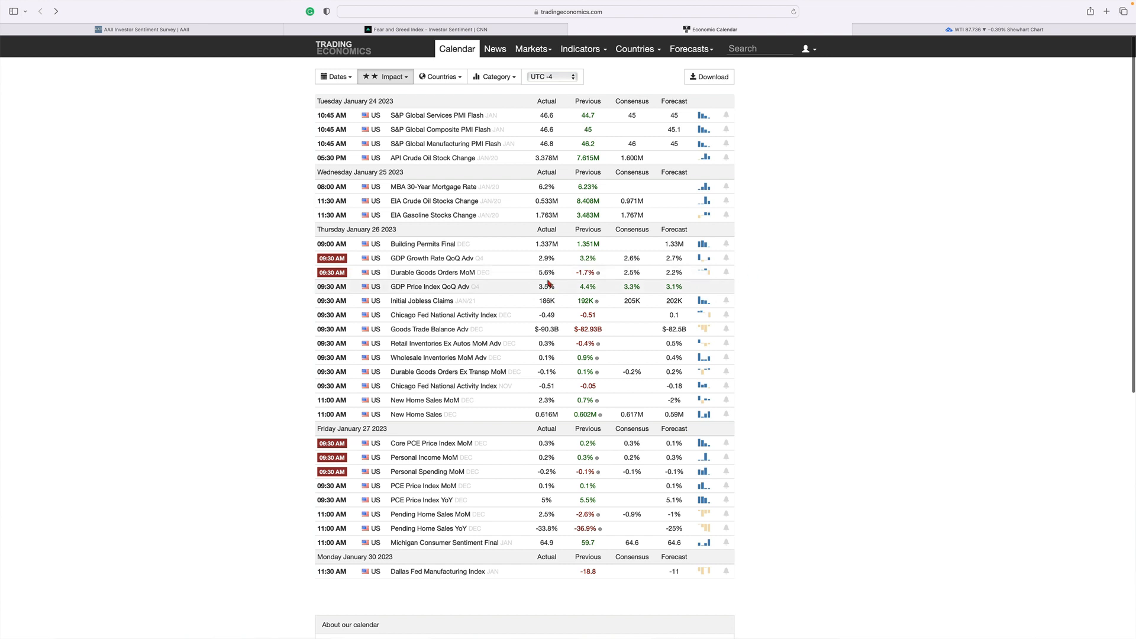
pyautogui.moveTo(574, 281)
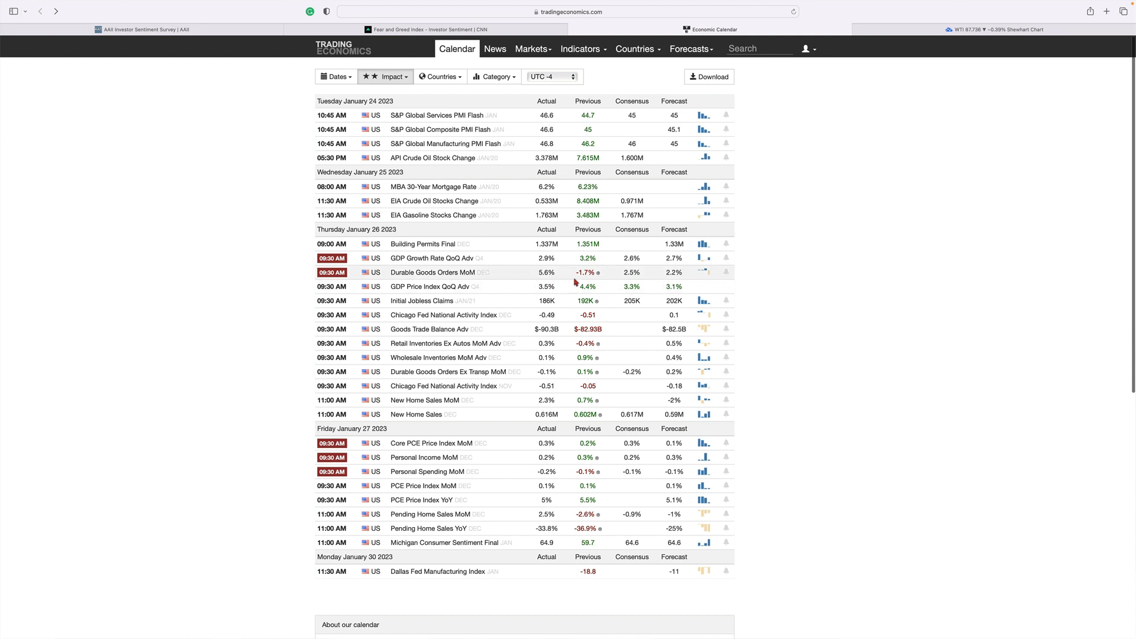
pyautogui.moveTo(635, 284)
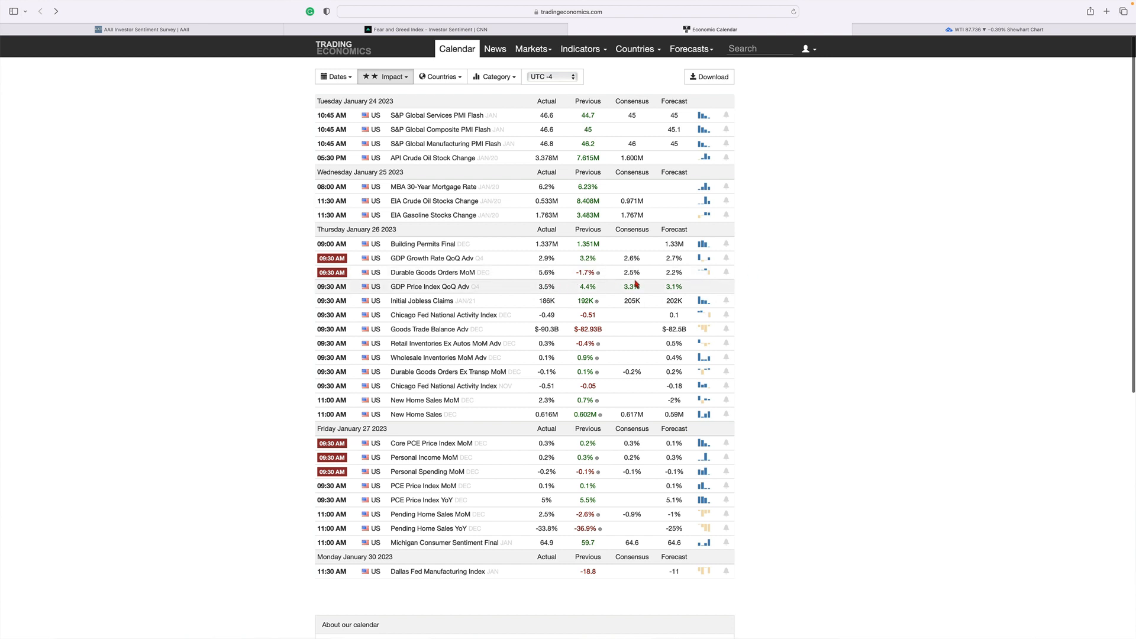
pyautogui.moveTo(402, 268)
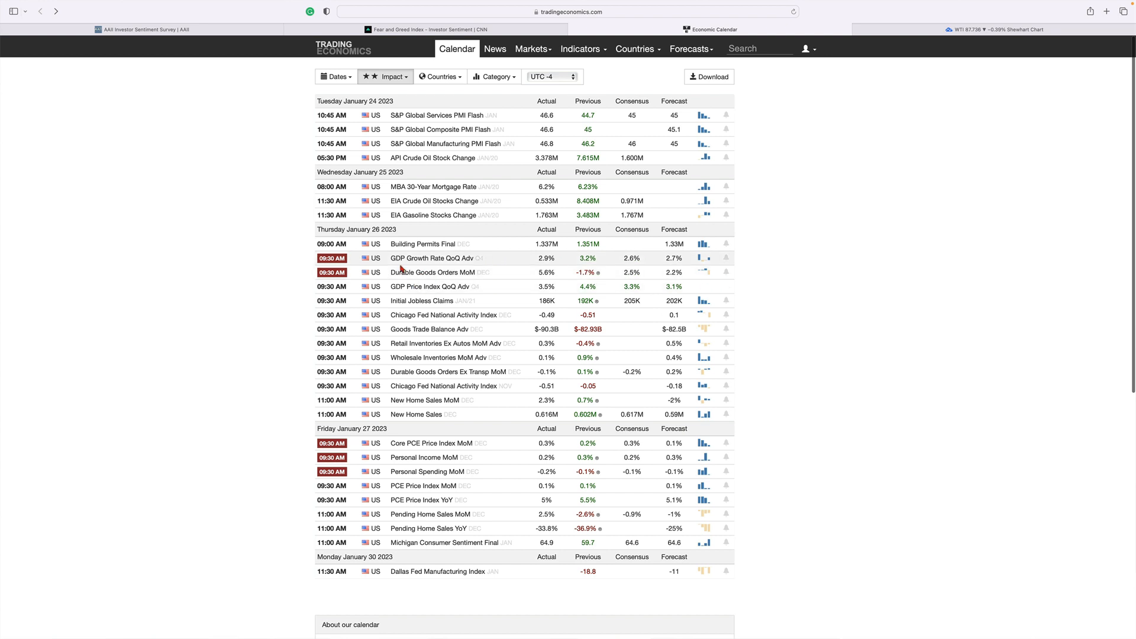
pyautogui.moveTo(431, 271)
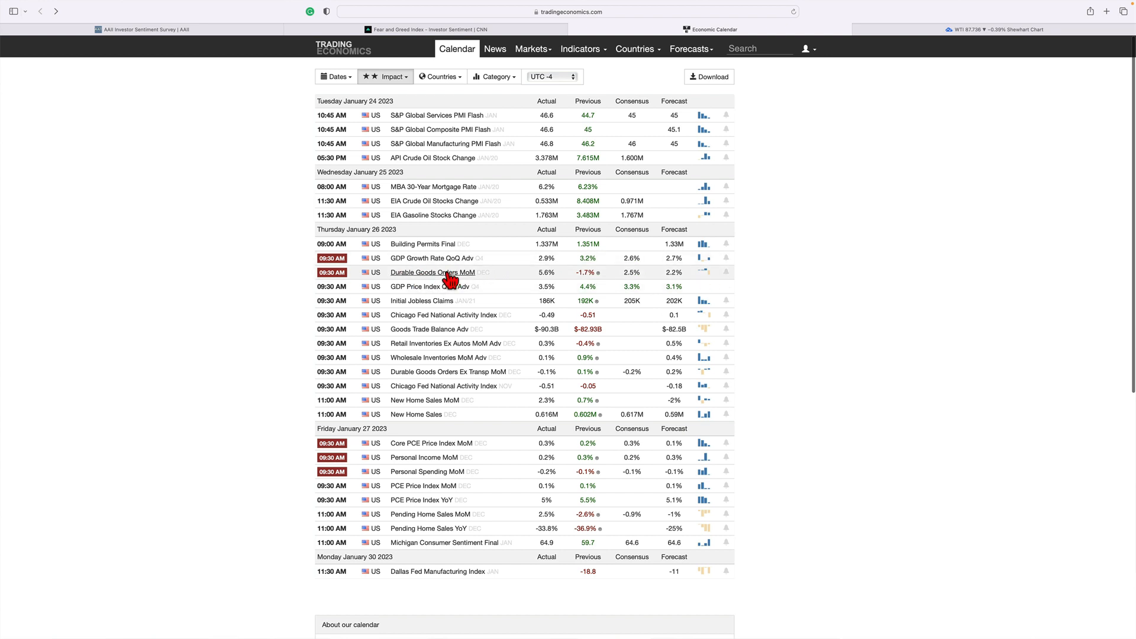
pyautogui.moveTo(422, 281)
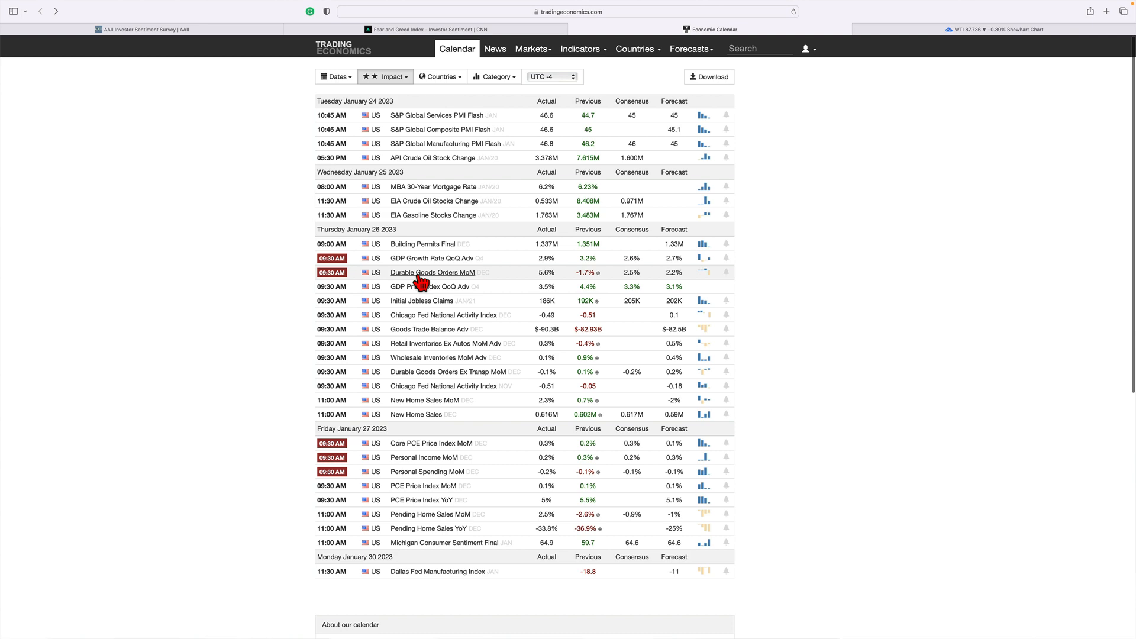
# Open the Durable Goods Orders MoM page showing December 2022's 5.6% jump.
pyautogui.click(431, 271)
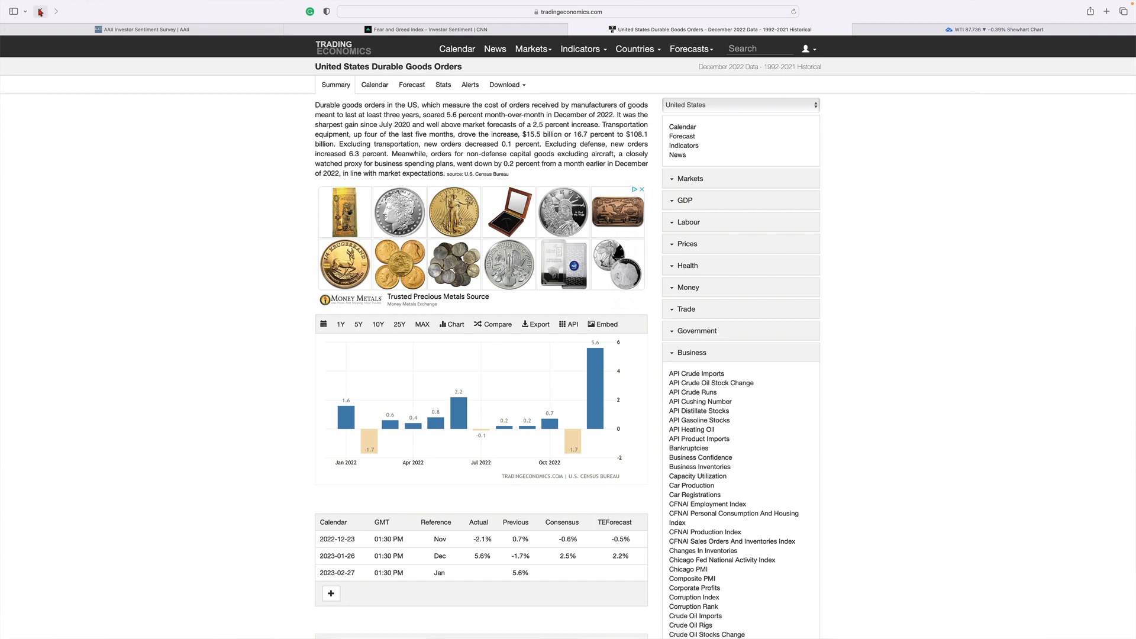
# Return to the calendar and open Core PCE Price Index MoM, showing 0.3% for December.
pyautogui.click(457, 48)
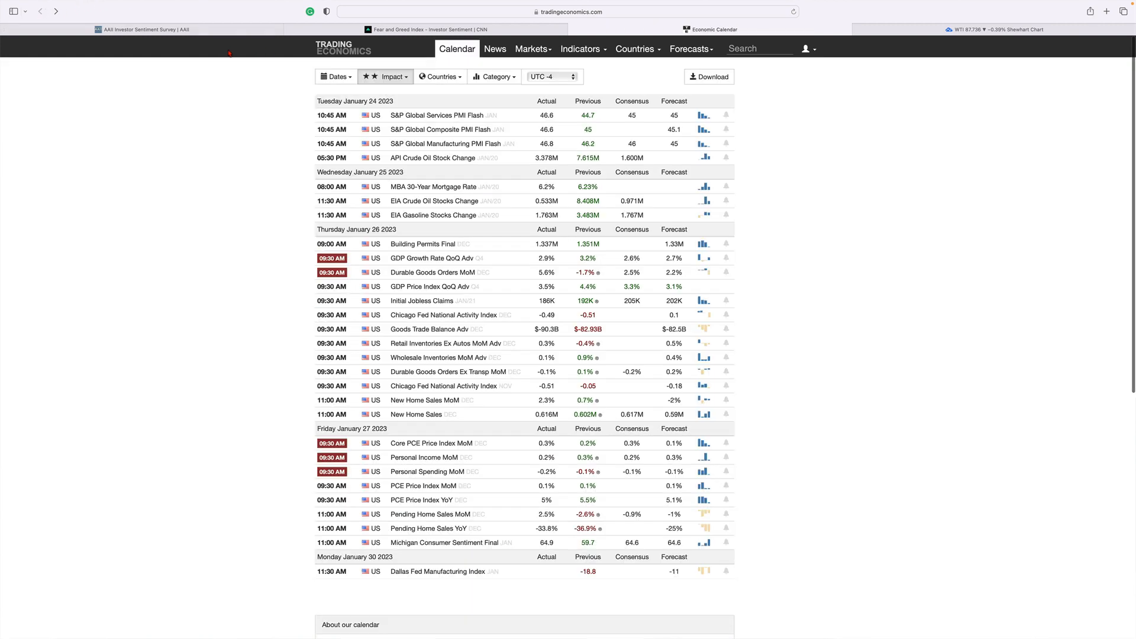
pyautogui.moveTo(354, 107)
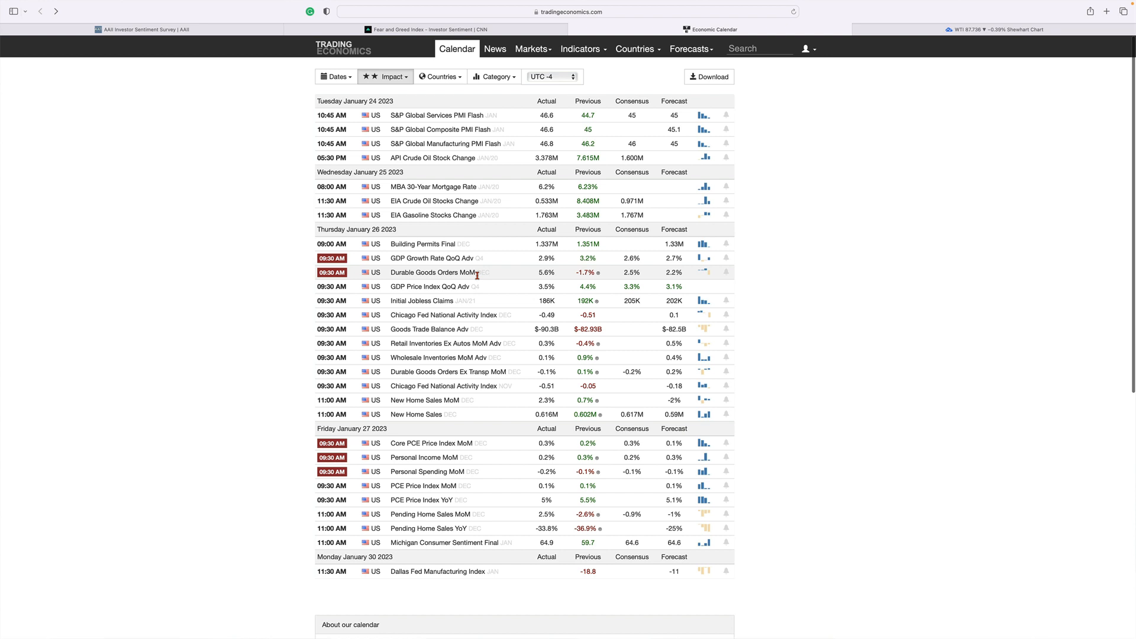
pyautogui.moveTo(452, 281)
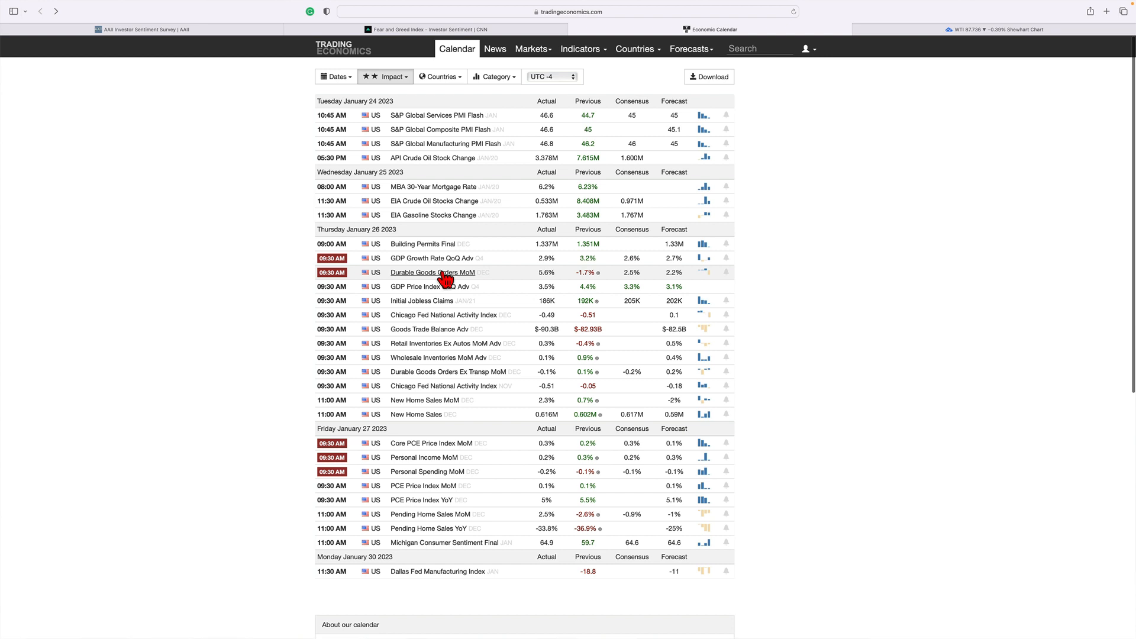
pyautogui.moveTo(536, 281)
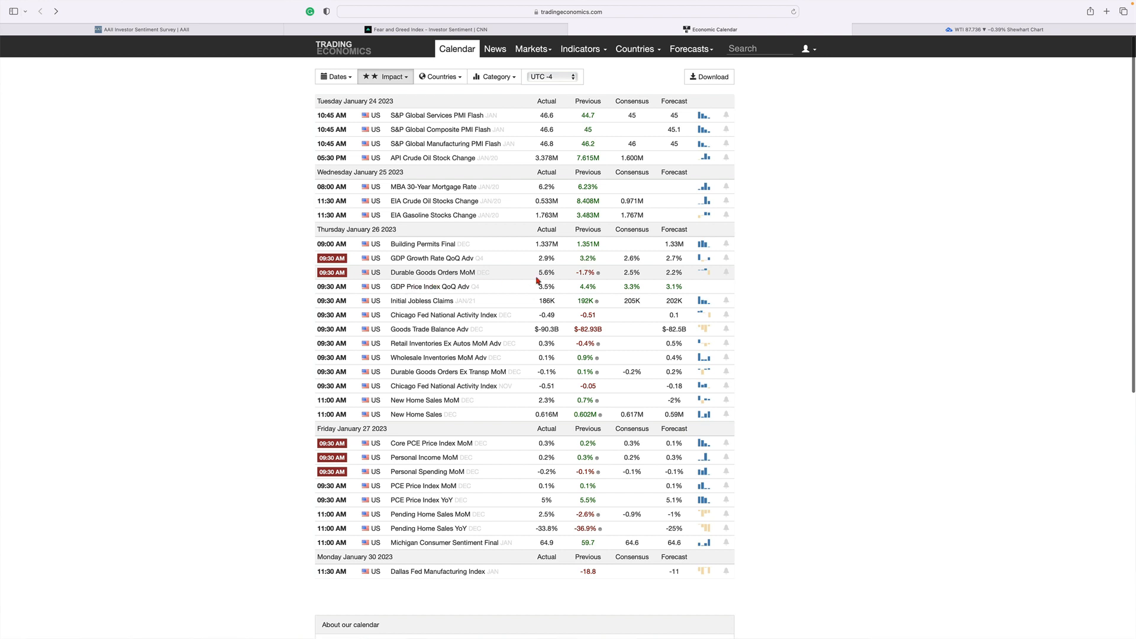
pyautogui.moveTo(507, 268)
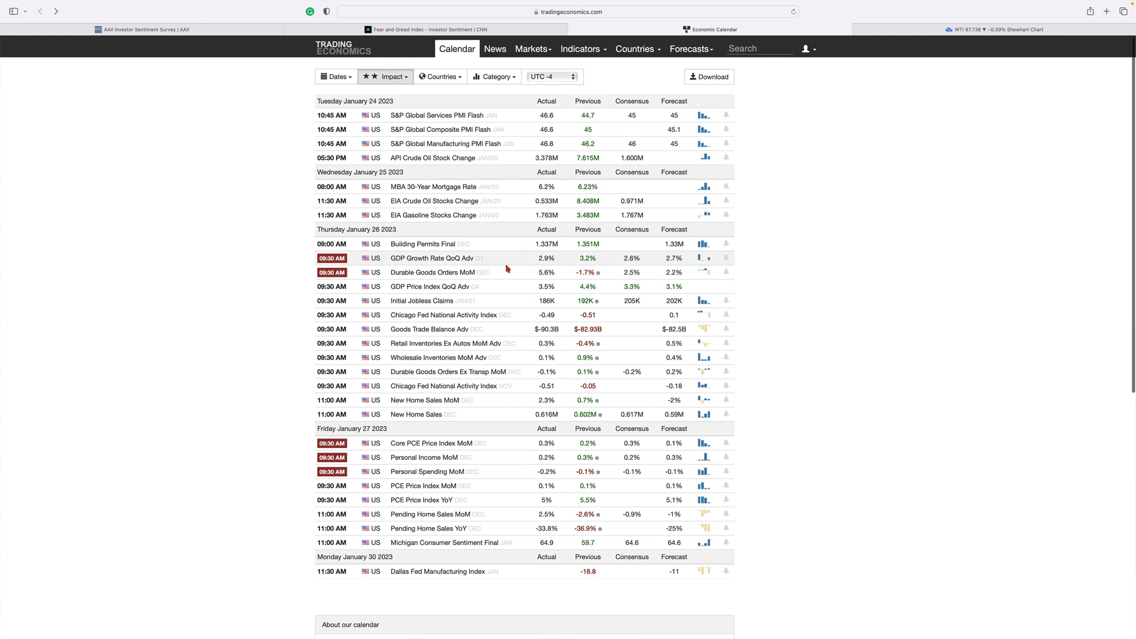
pyautogui.moveTo(568, 268)
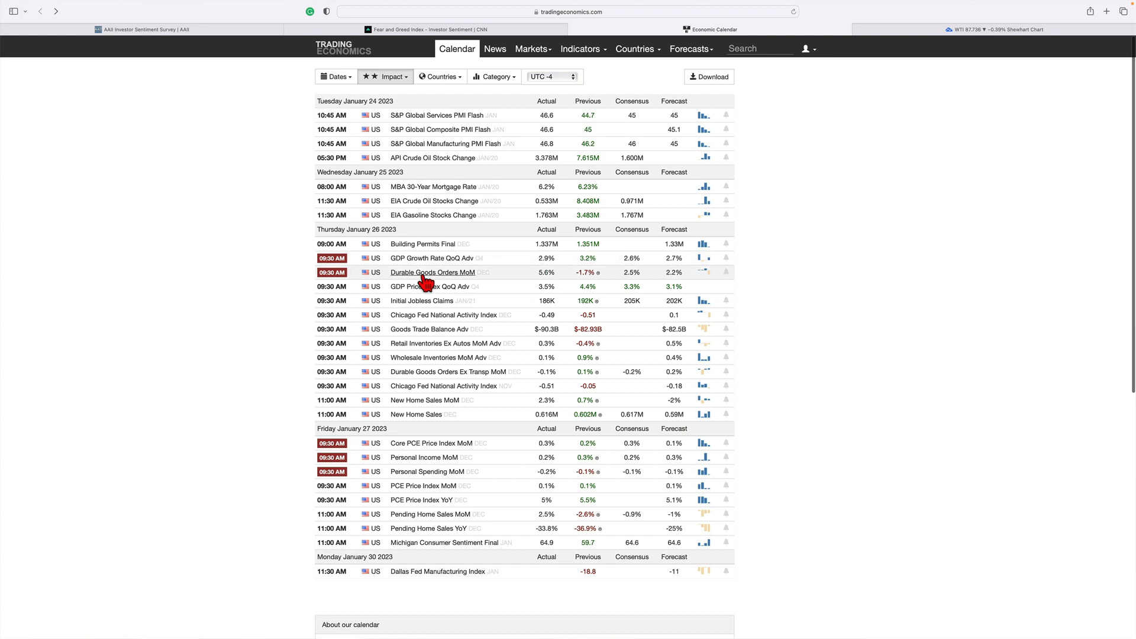
pyautogui.moveTo(546, 281)
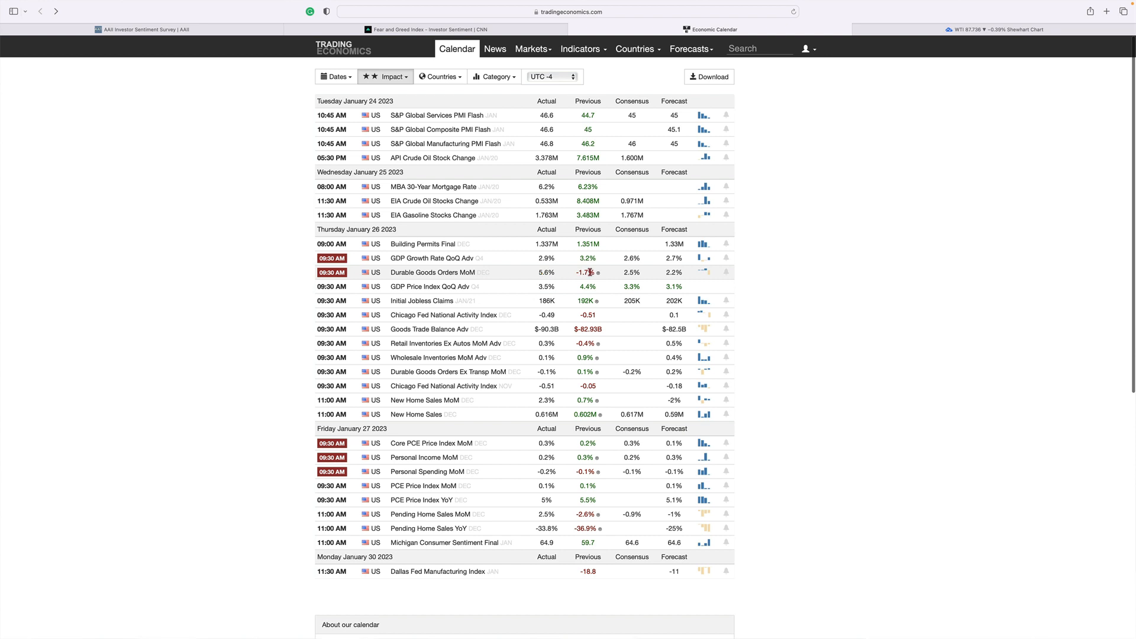
pyautogui.moveTo(523, 278)
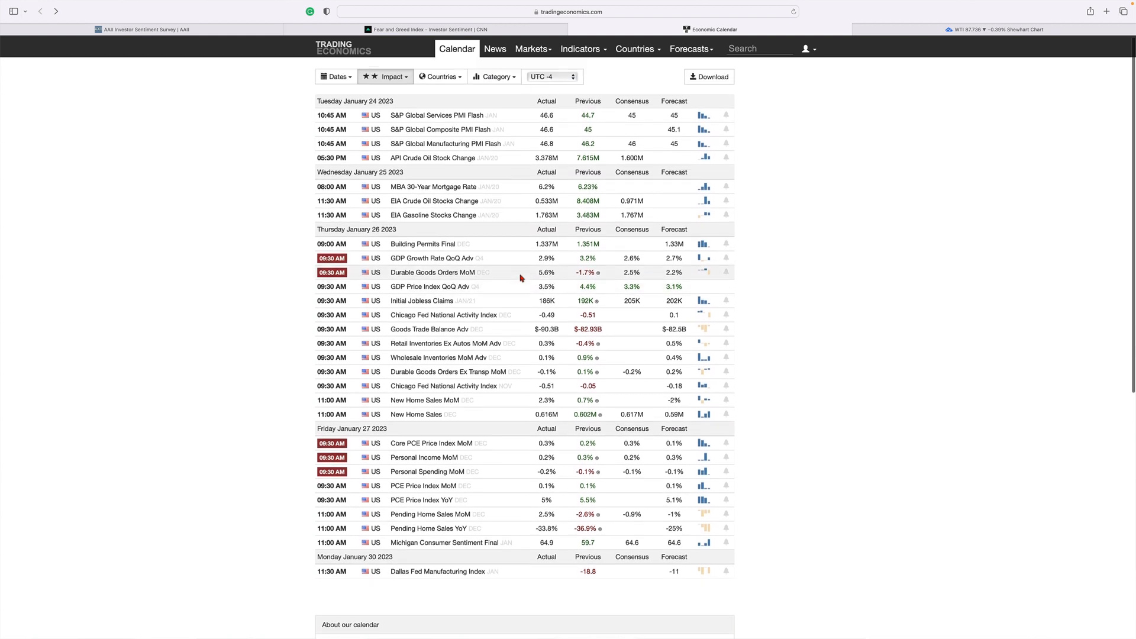
pyautogui.moveTo(538, 272)
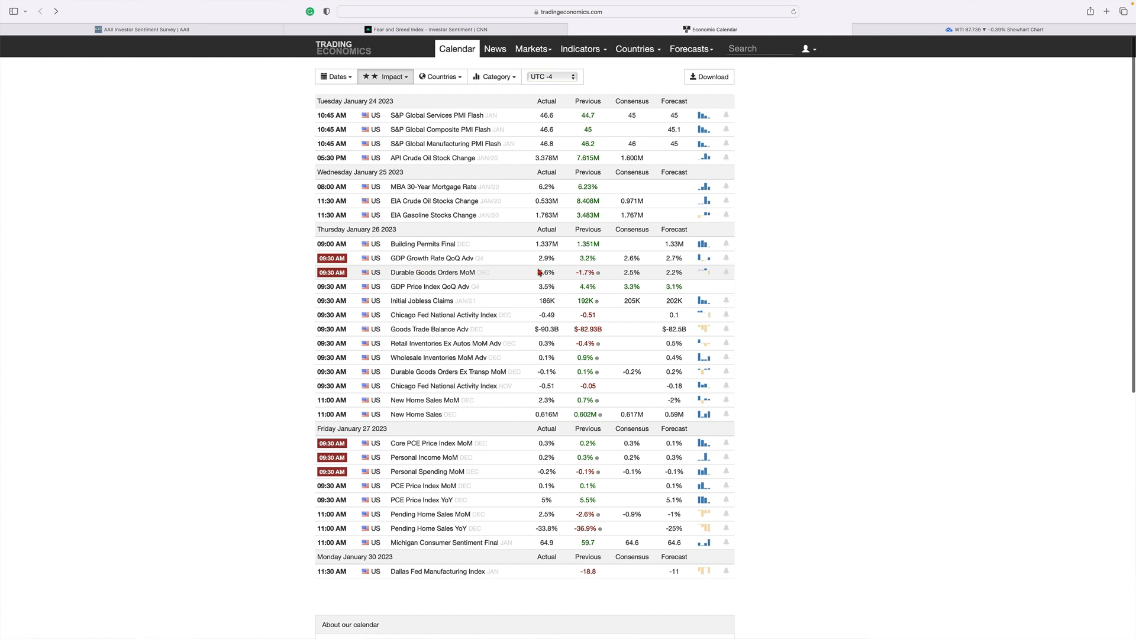
pyautogui.moveTo(517, 278)
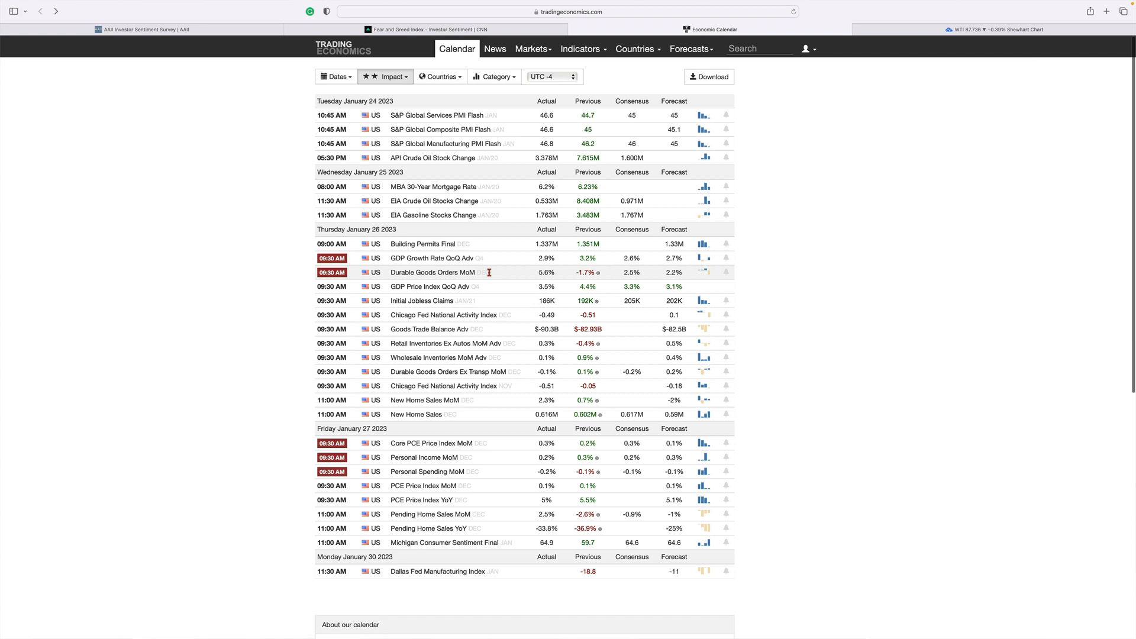
pyautogui.moveTo(506, 277)
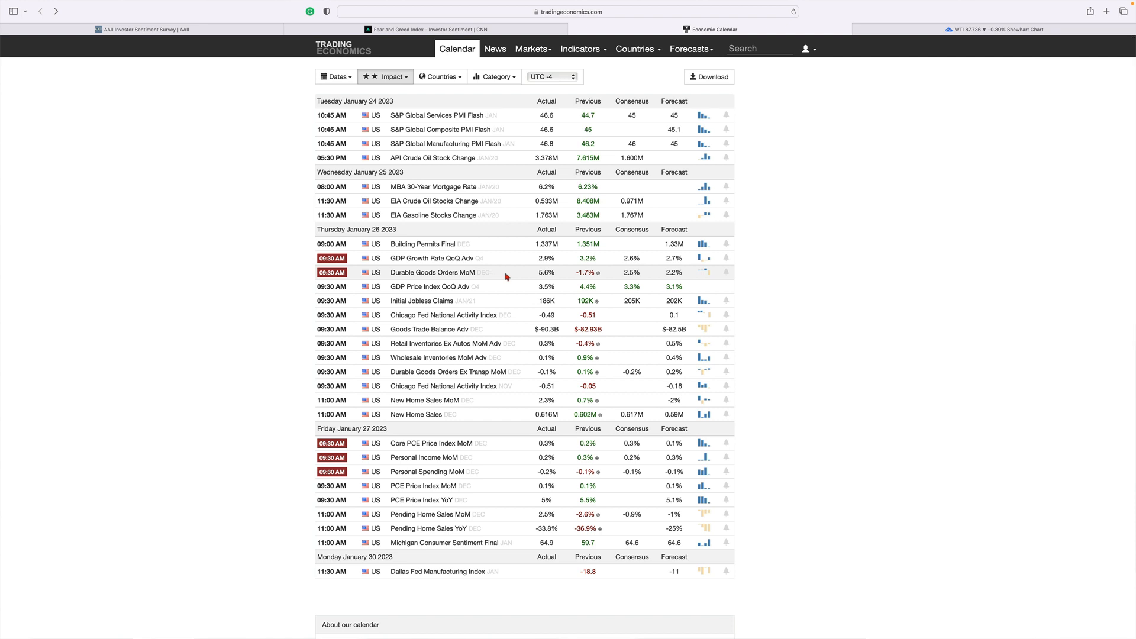
pyautogui.moveTo(476, 281)
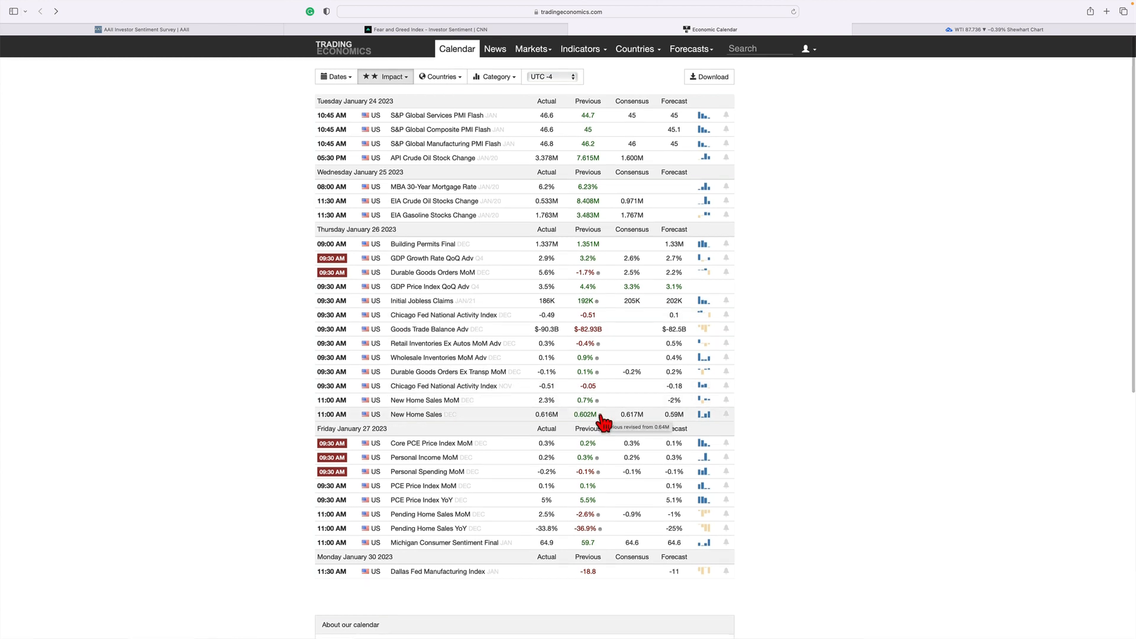
pyautogui.moveTo(711, 424)
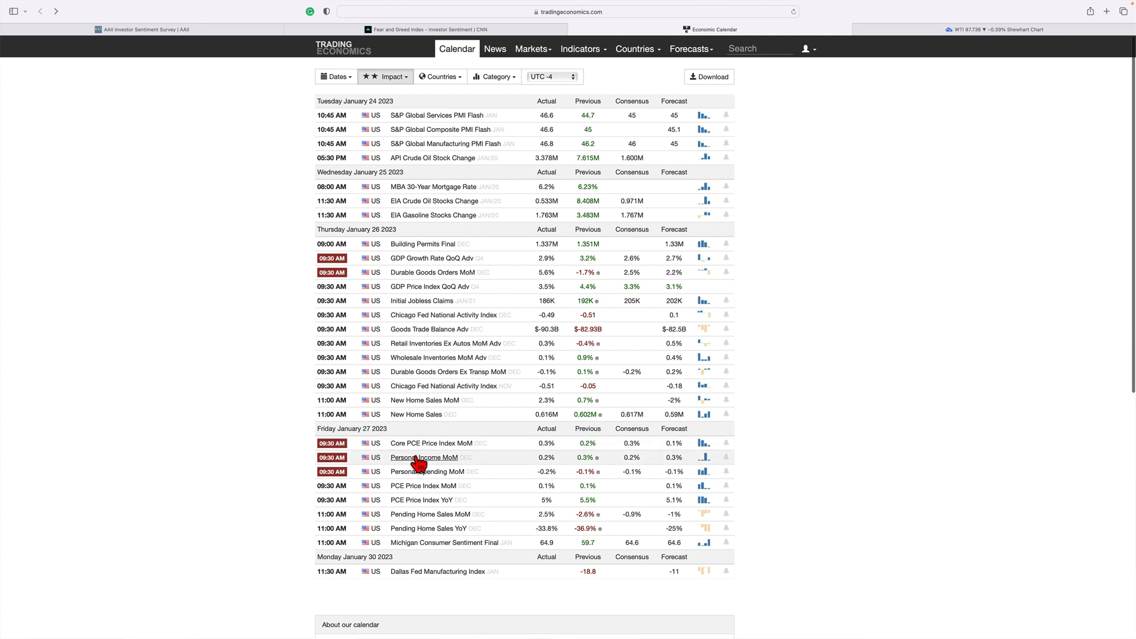
pyautogui.moveTo(536, 467)
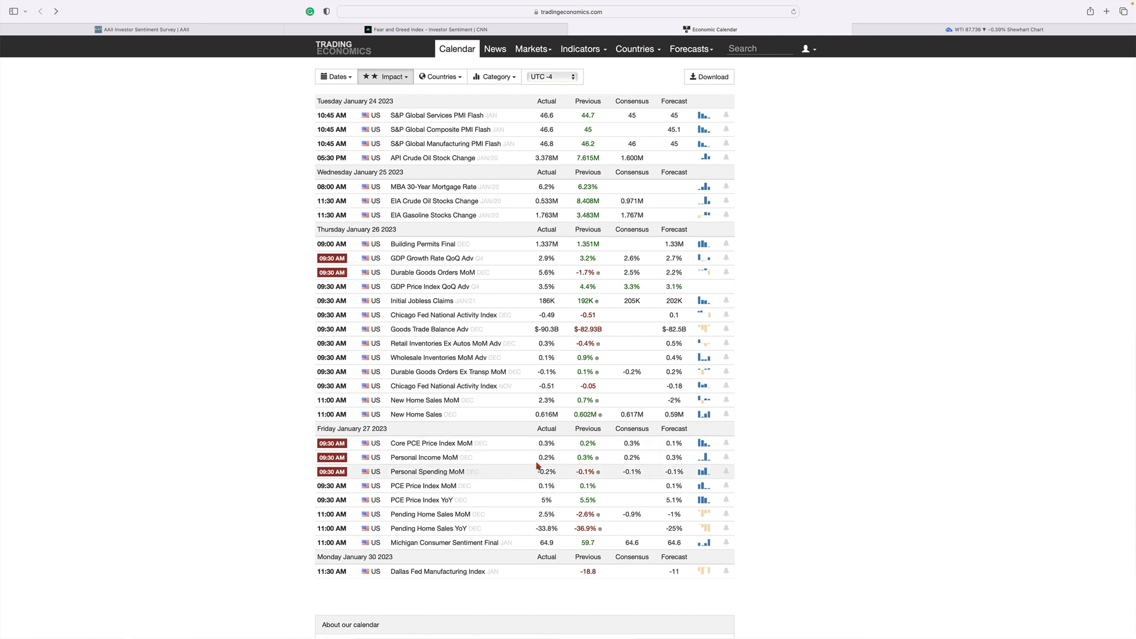
pyautogui.moveTo(491, 450)
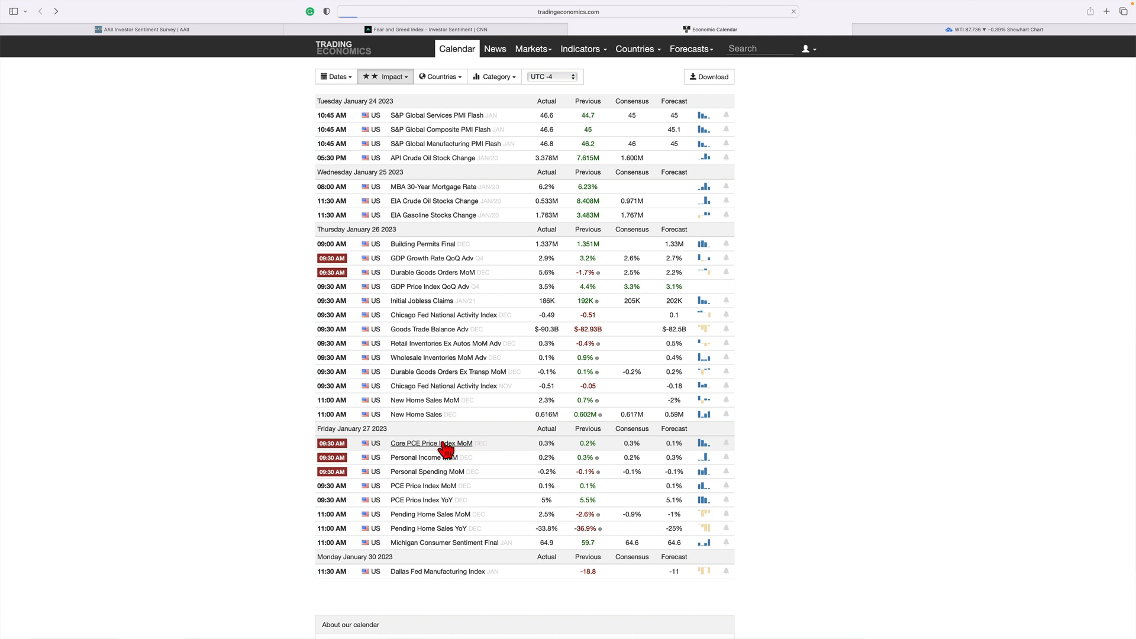
pyautogui.click(430, 443)
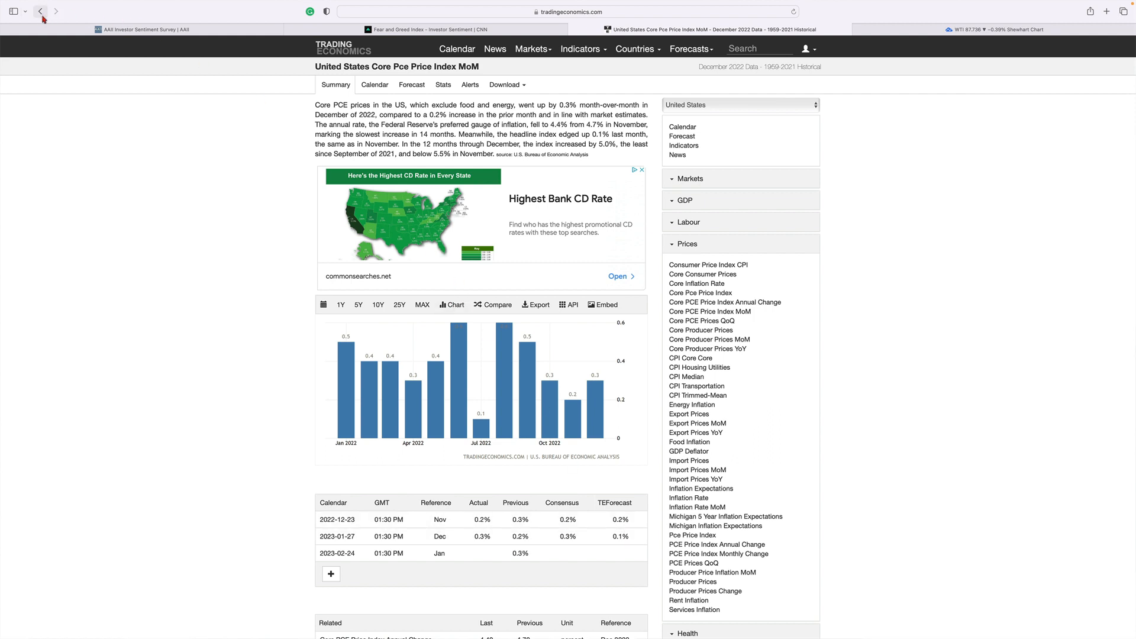
pyautogui.moveTo(41, 11)
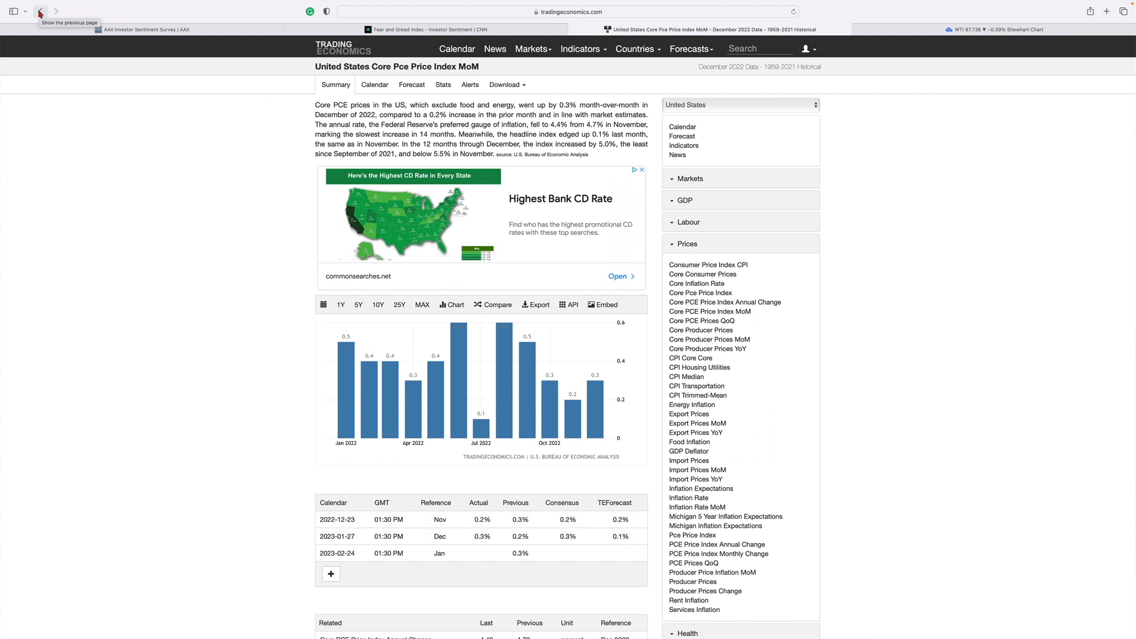
# View Michigan Consumer Sentiment Final (64.9 for January 2023), return to the calendar, and show date choices.
pyautogui.click(39, 12)
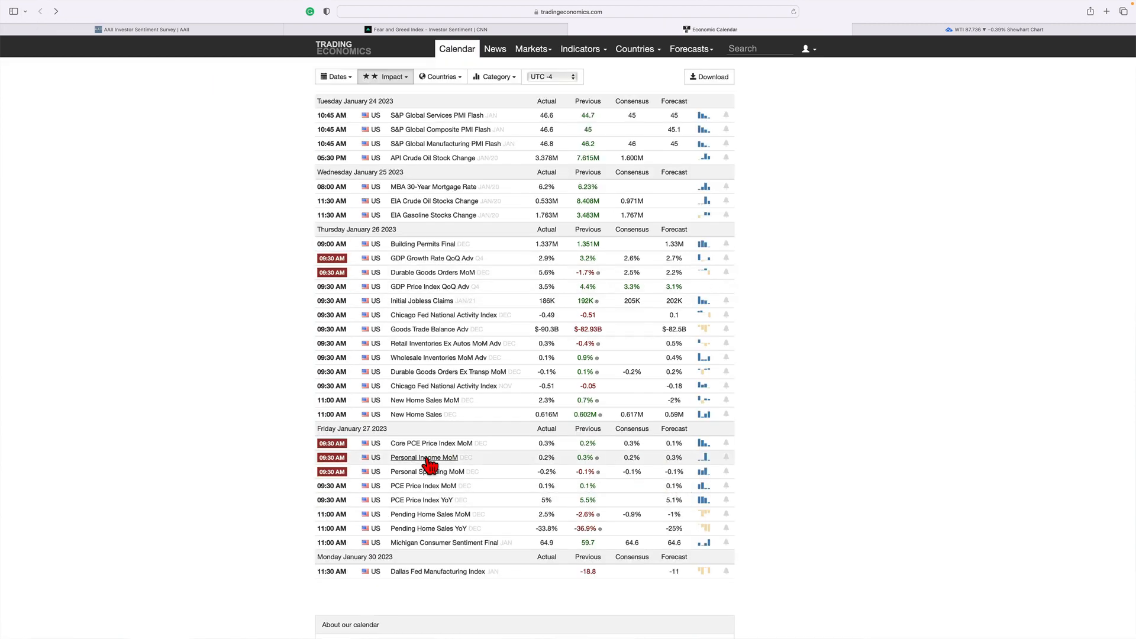
pyautogui.moveTo(498, 472)
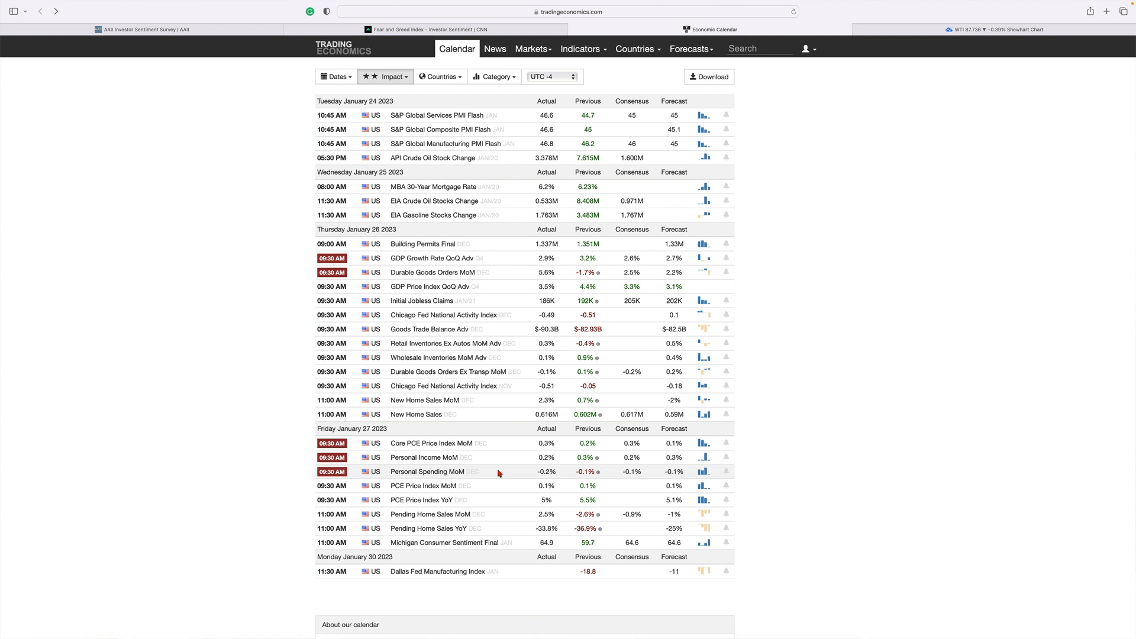
pyautogui.moveTo(519, 459)
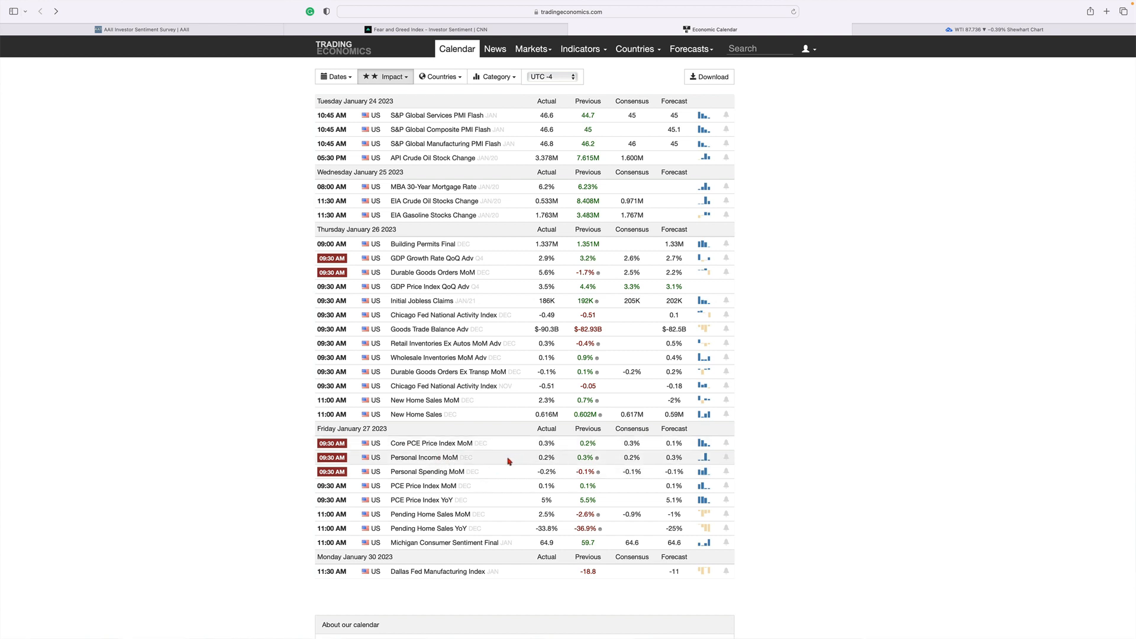
pyautogui.moveTo(610, 468)
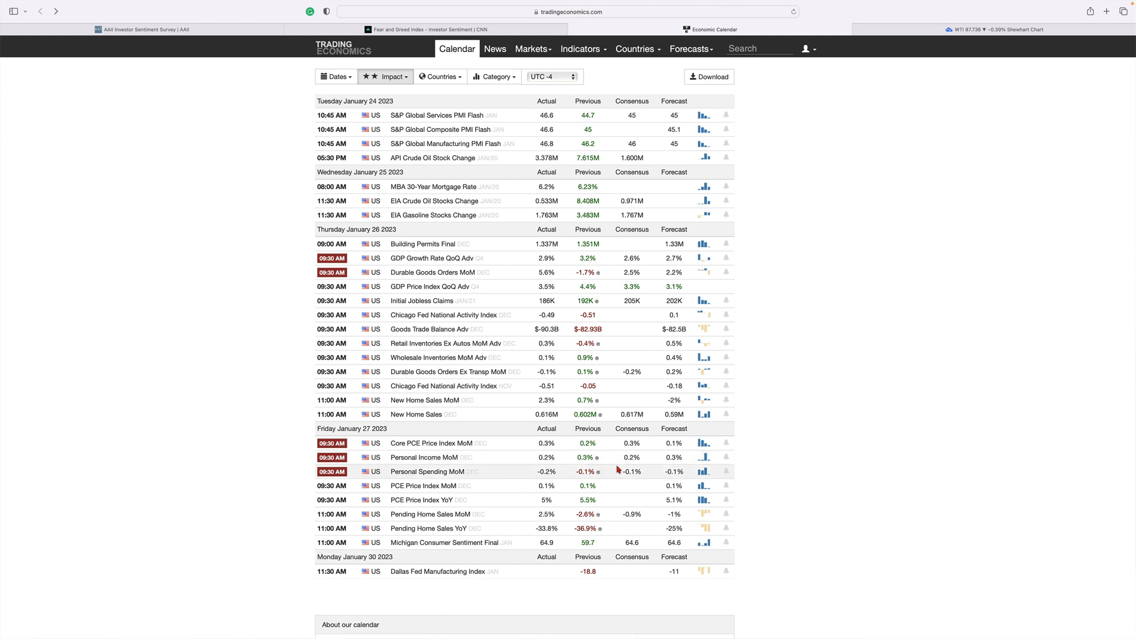
pyautogui.moveTo(571, 489)
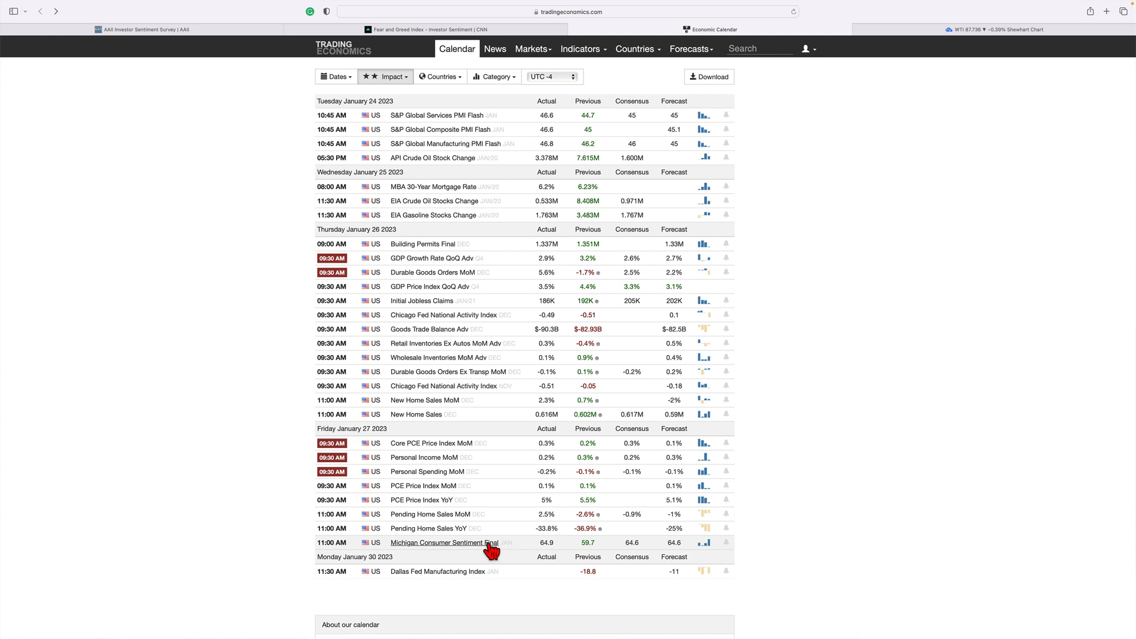
pyautogui.moveTo(472, 546)
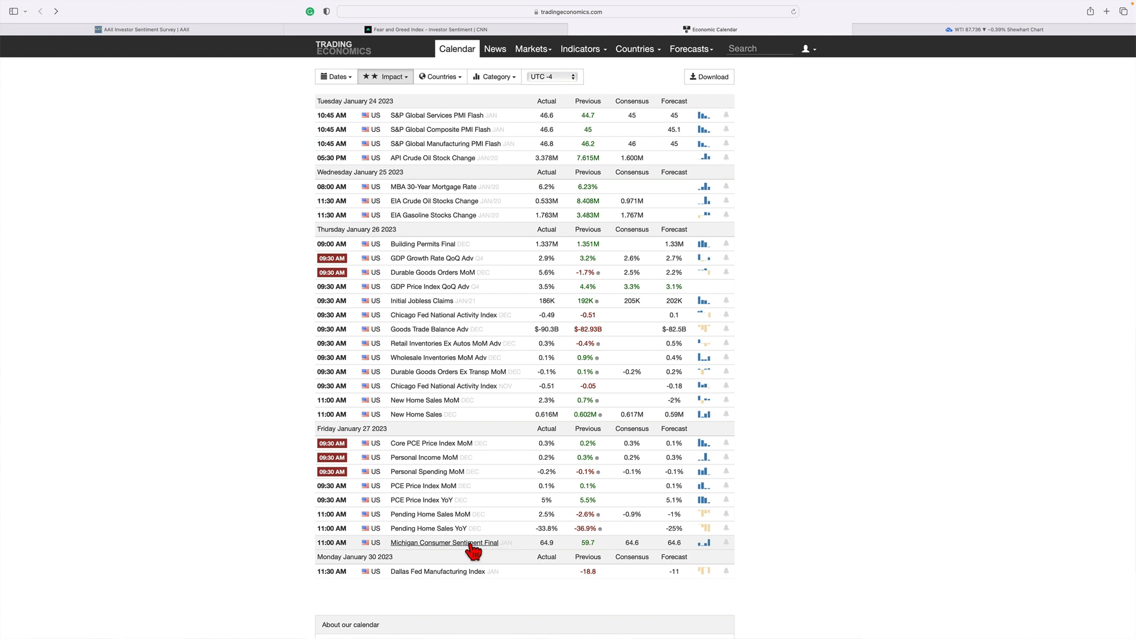
pyautogui.click(444, 543)
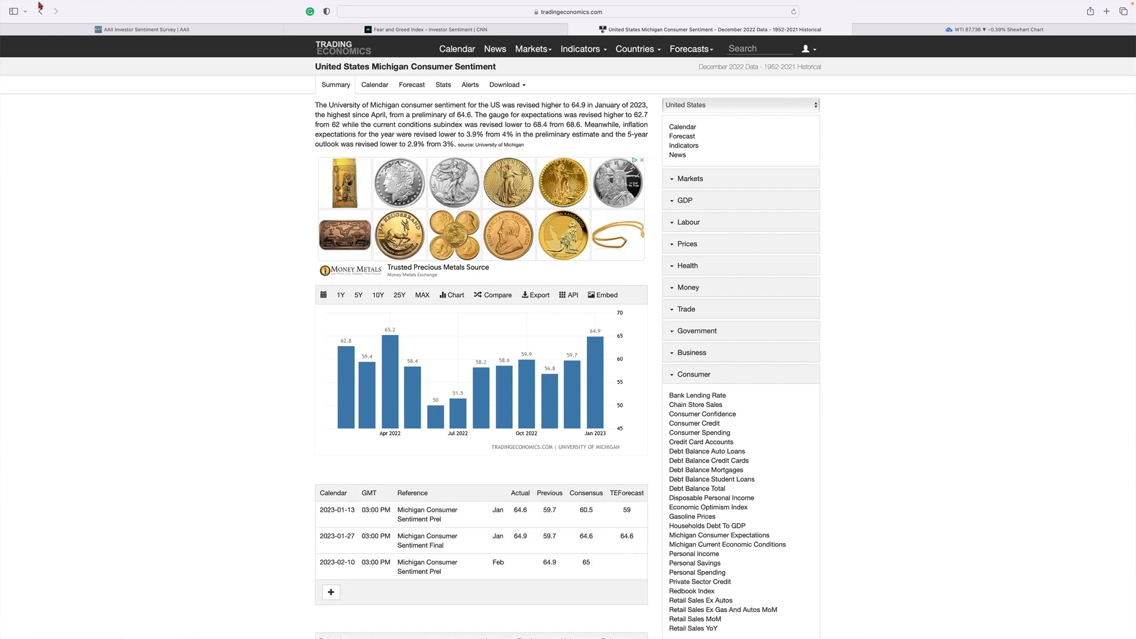
pyautogui.click(456, 49)
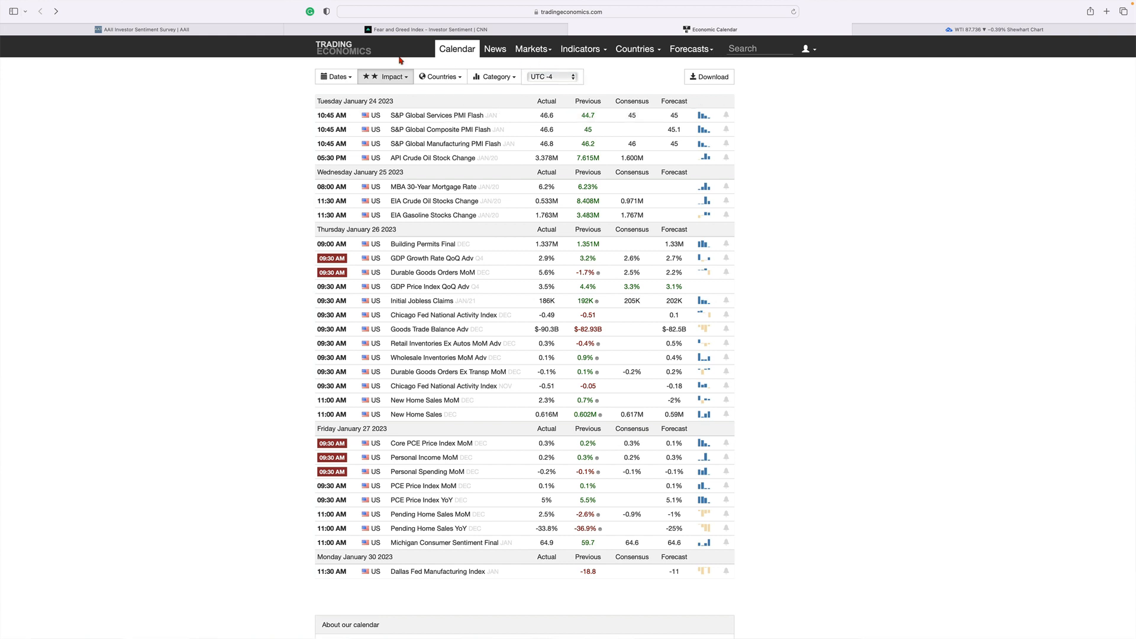
pyautogui.moveTo(411, 85)
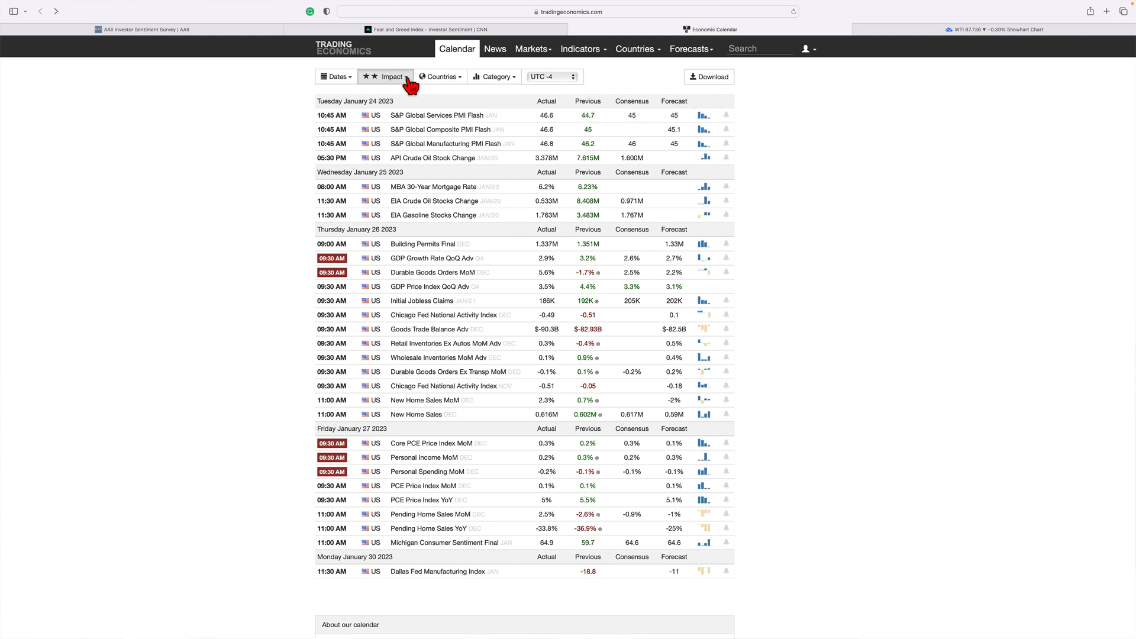
pyautogui.click(336, 77)
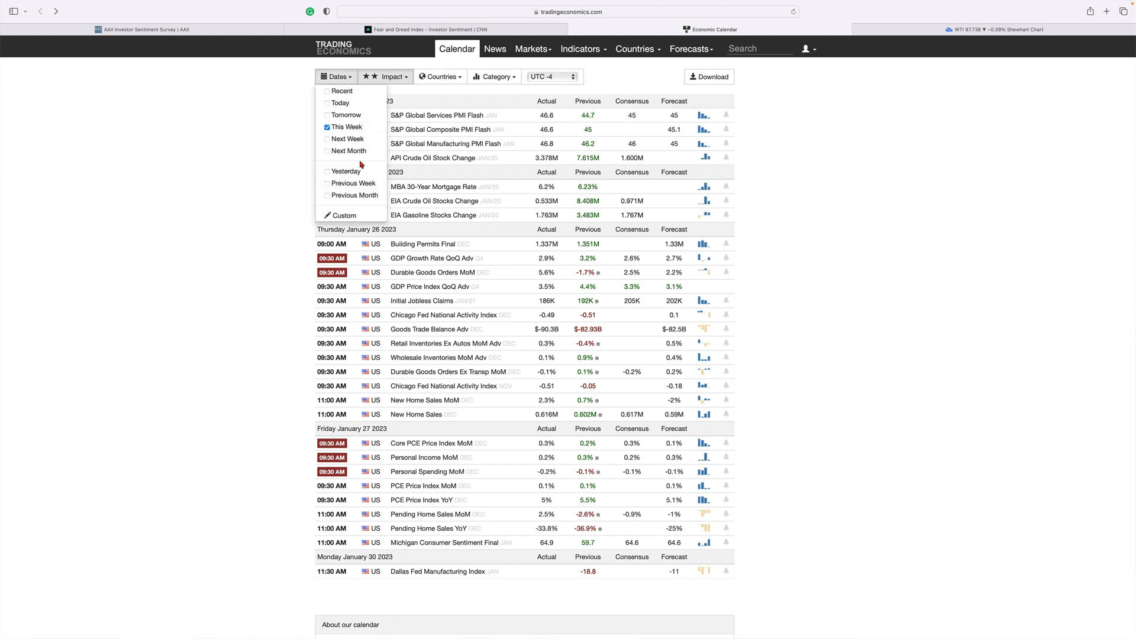
# Choose Next Week and scroll the January 30–February 3 calendar, including the Fed rate decision.
pyautogui.click(349, 138)
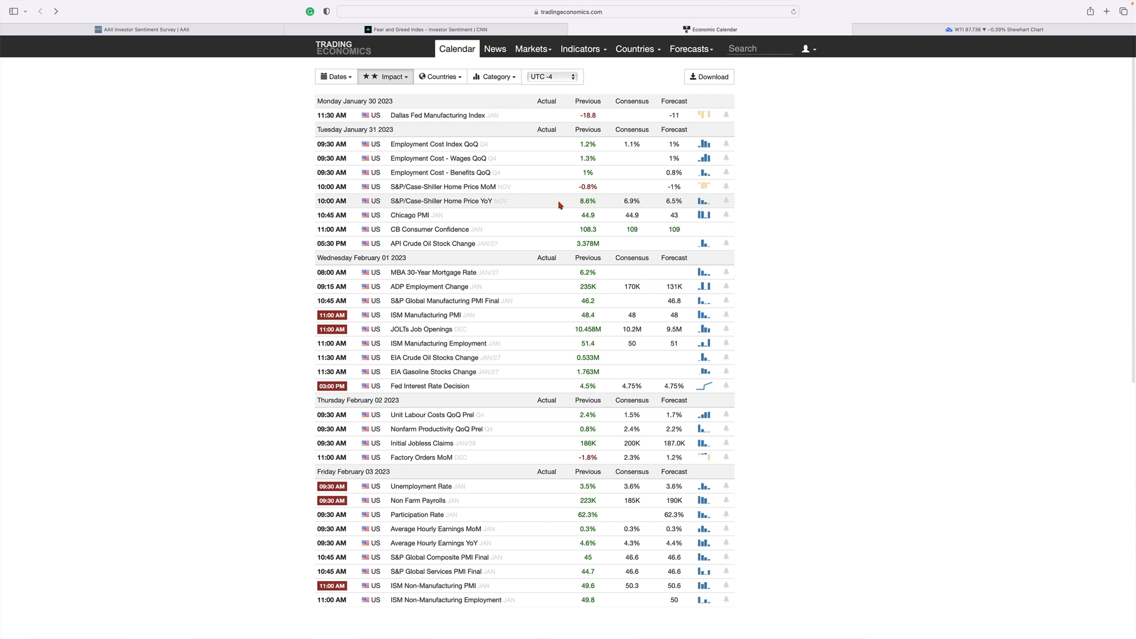
pyautogui.scroll(-3)
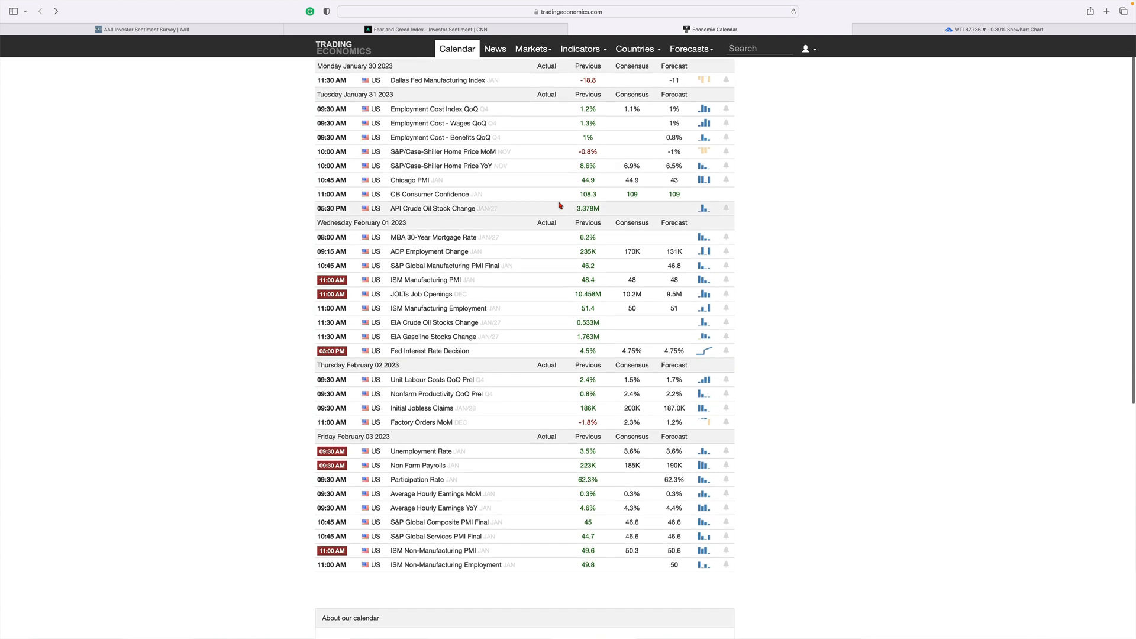
pyautogui.scroll(-3)
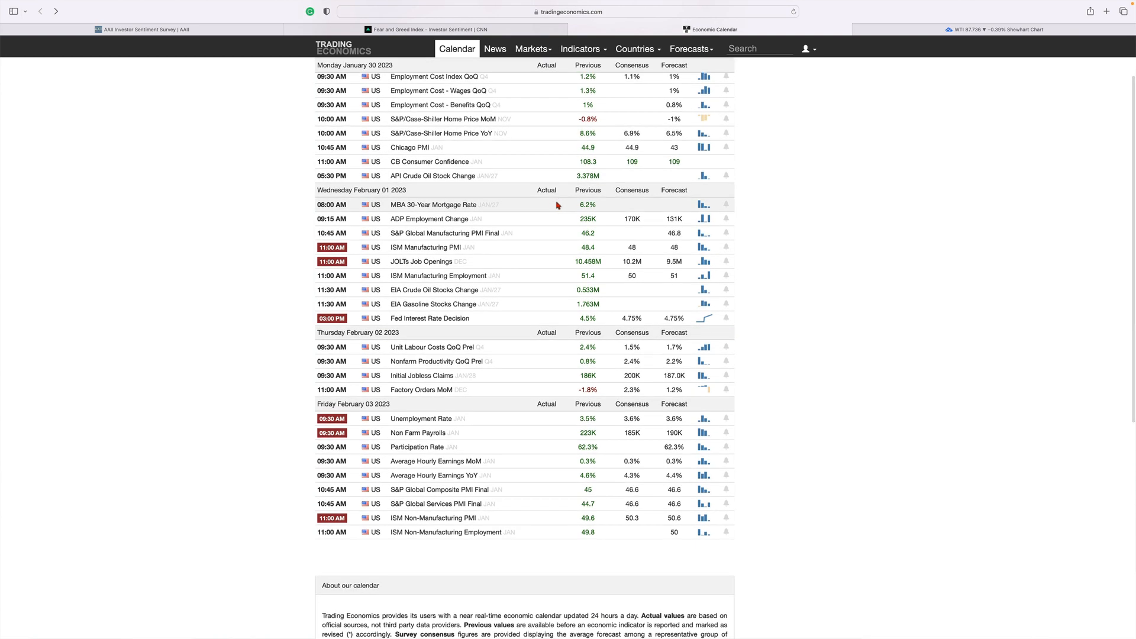
pyautogui.scroll(3)
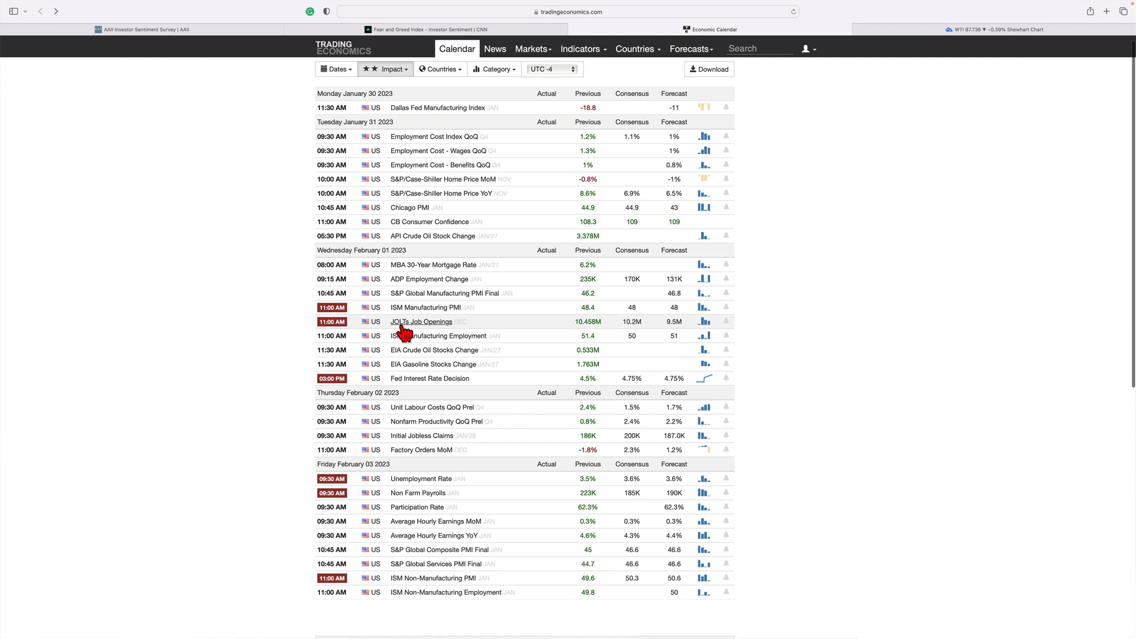
pyautogui.moveTo(429, 378)
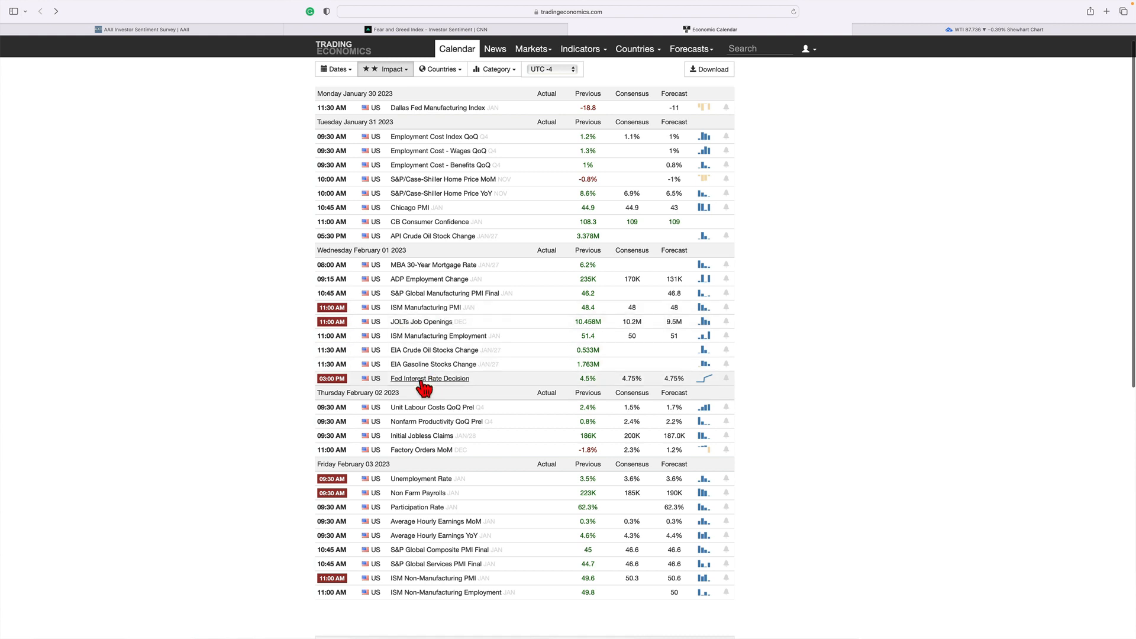
pyautogui.moveTo(435, 384)
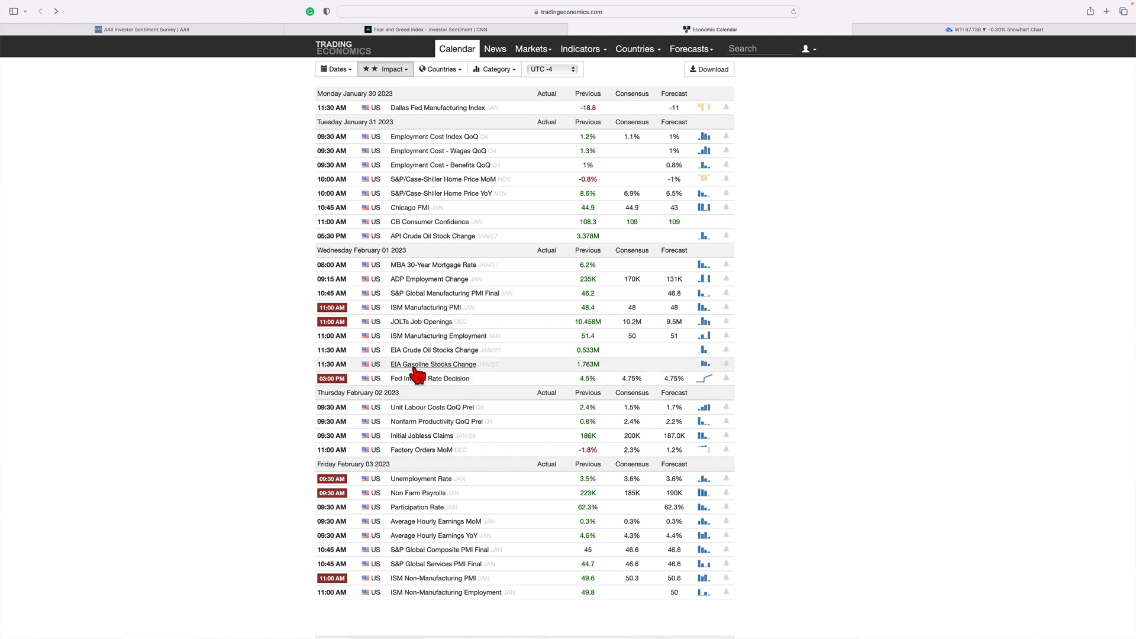
pyautogui.moveTo(498, 446)
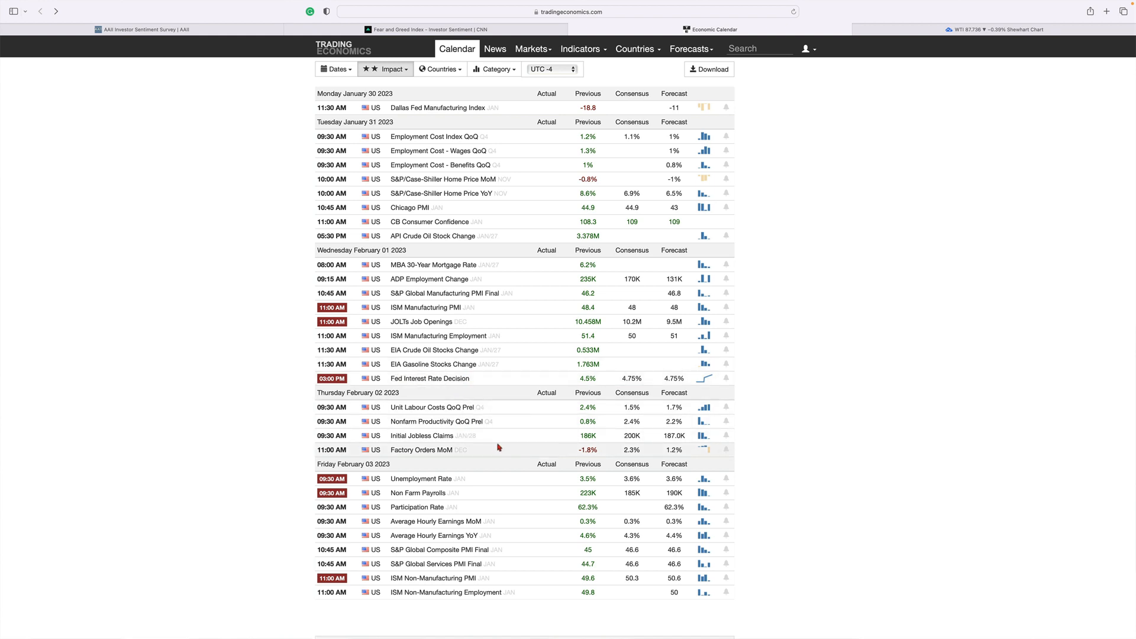
pyautogui.moveTo(421, 436)
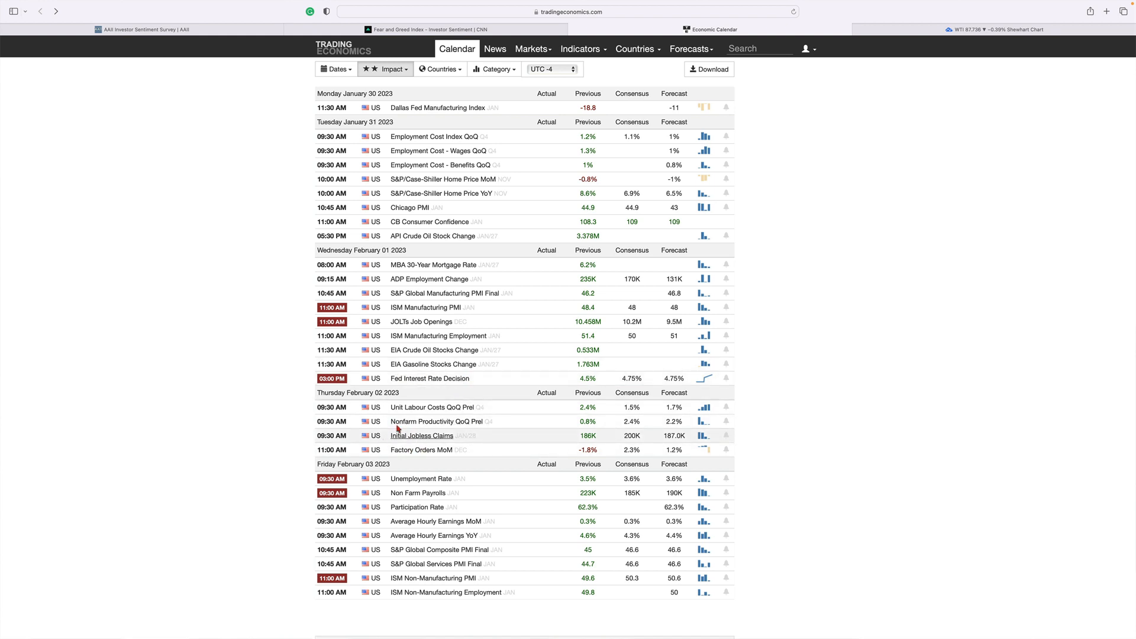
pyautogui.moveTo(509, 418)
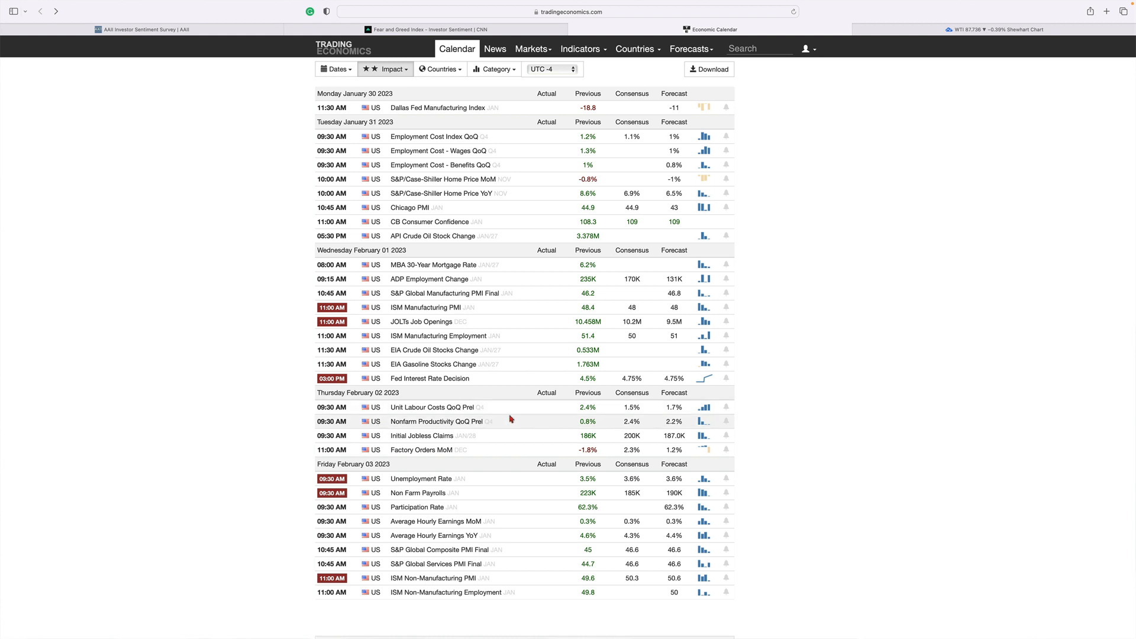
pyautogui.moveTo(435, 422)
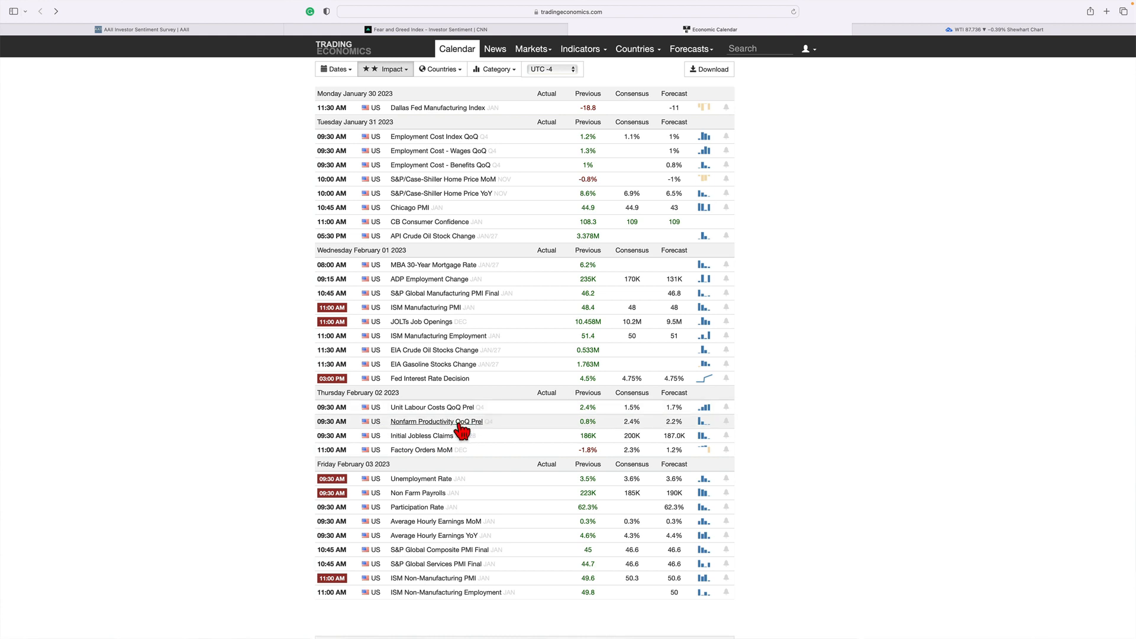
pyautogui.moveTo(442, 435)
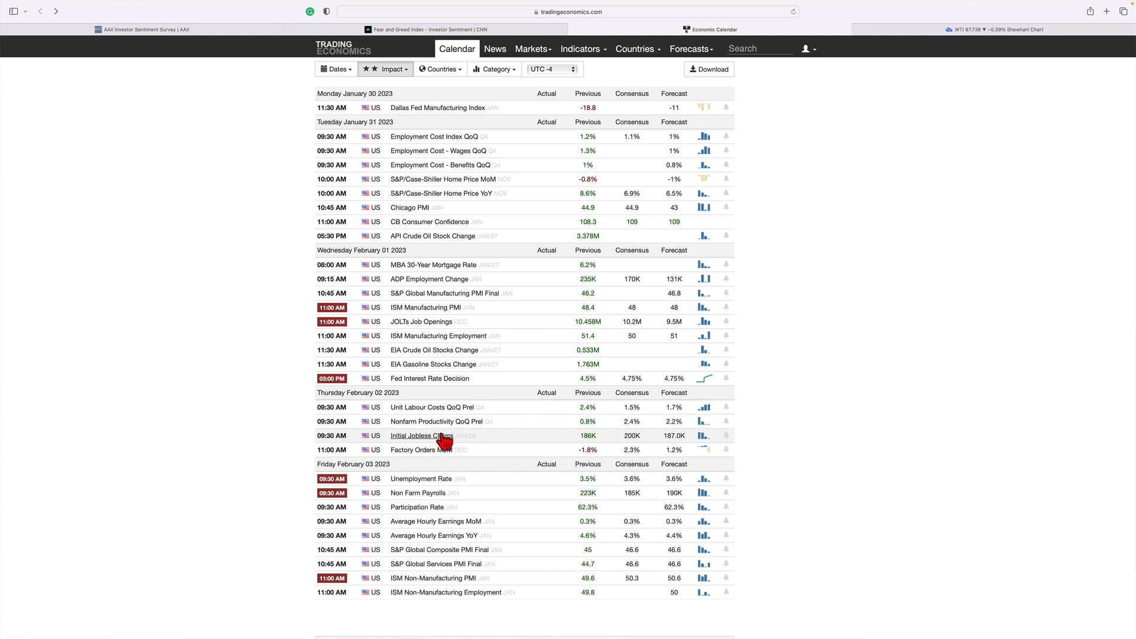
pyautogui.moveTo(472, 435)
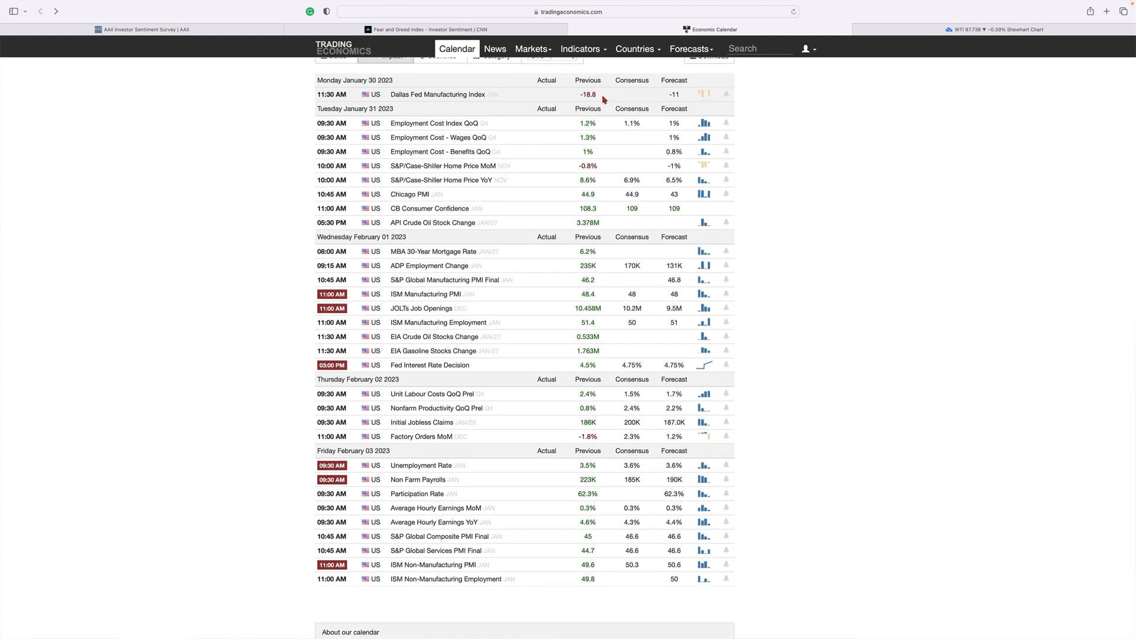
pyautogui.moveTo(795, 107)
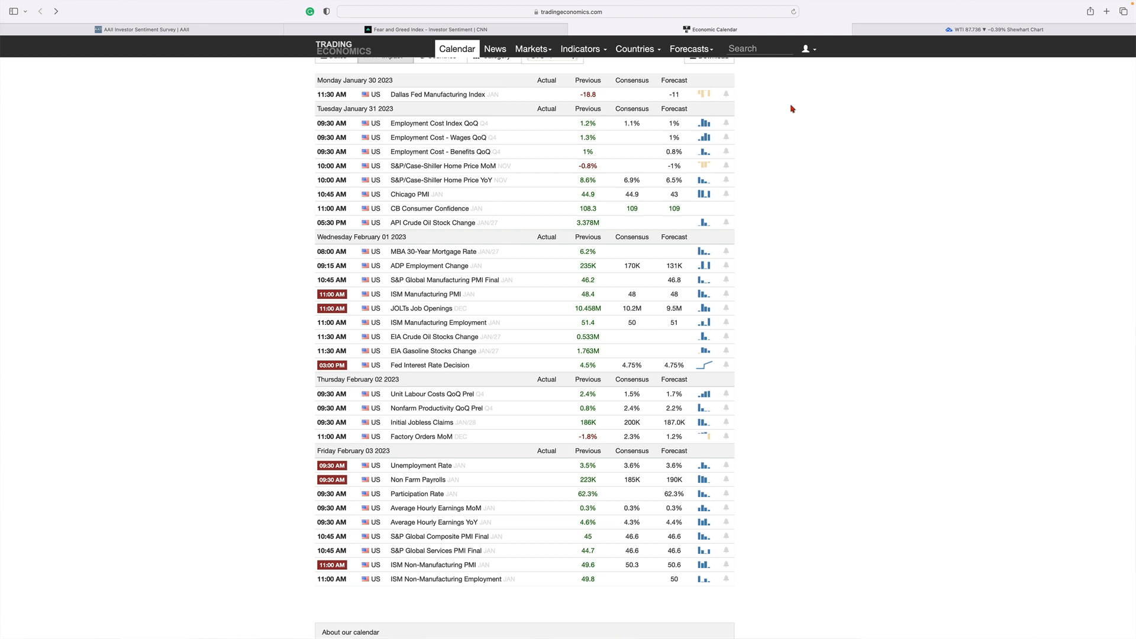
pyautogui.moveTo(676, 129)
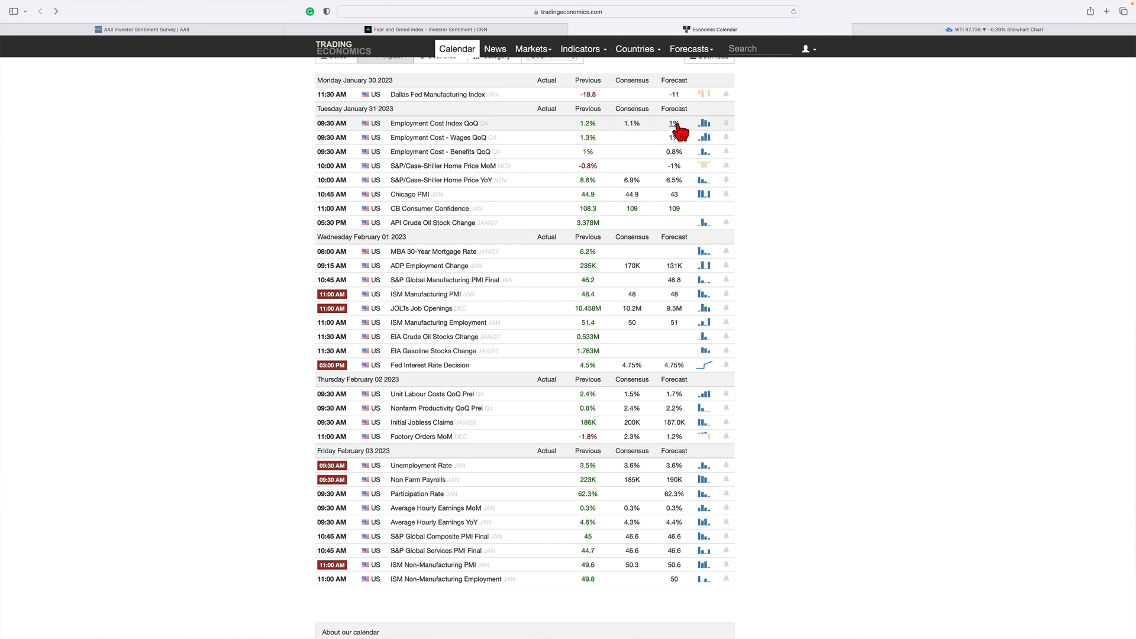
pyautogui.moveTo(819, 142)
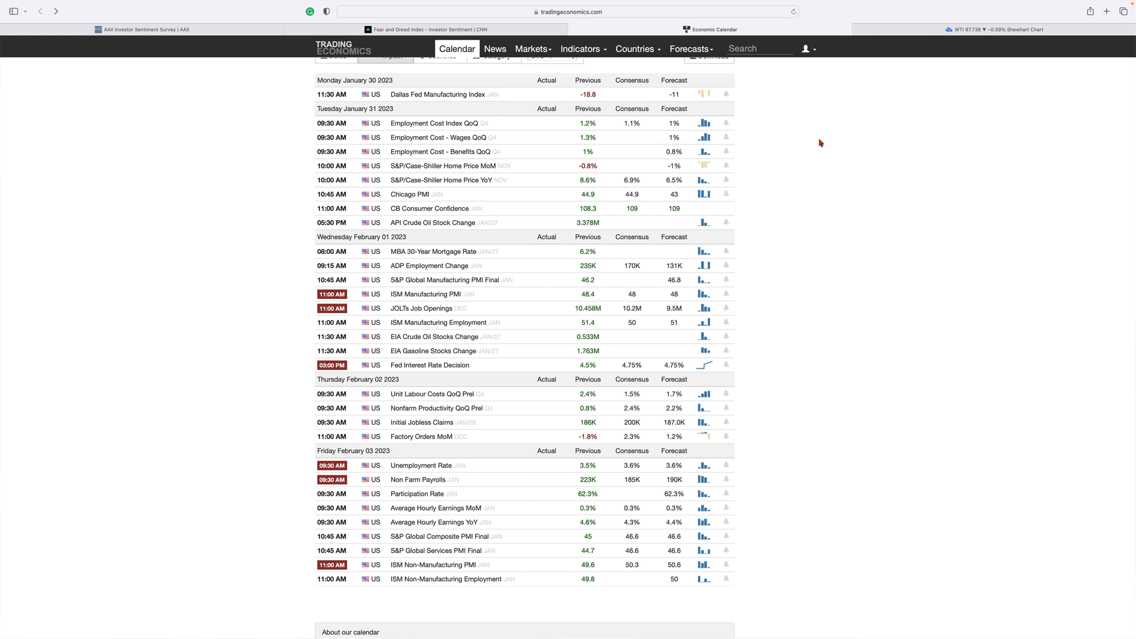
pyautogui.moveTo(808, 96)
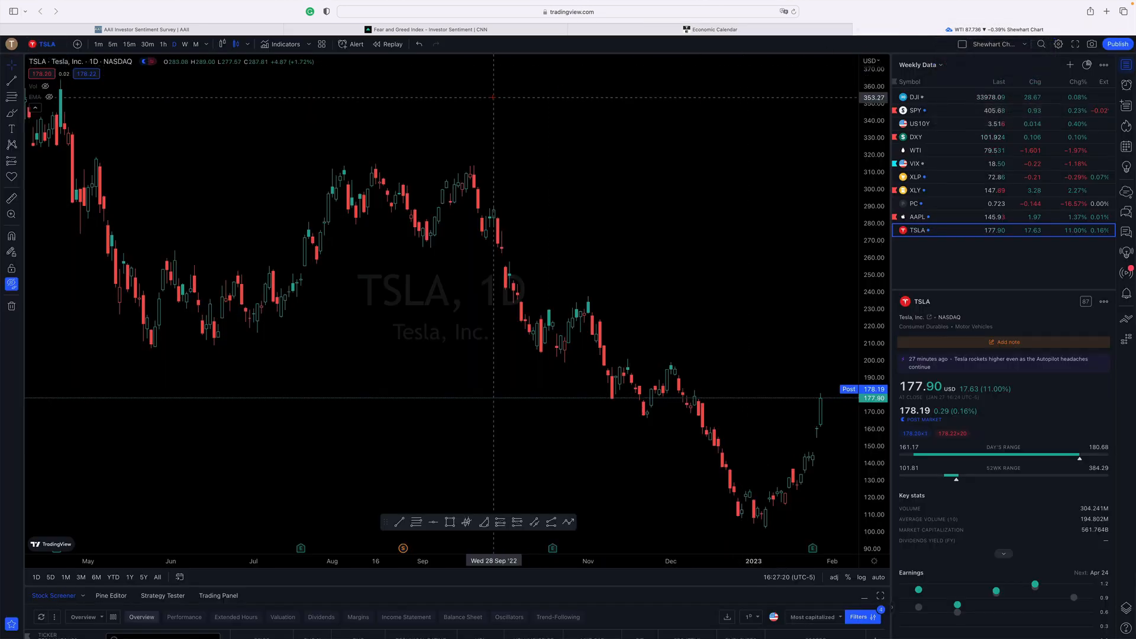
pyautogui.moveTo(520, 290)
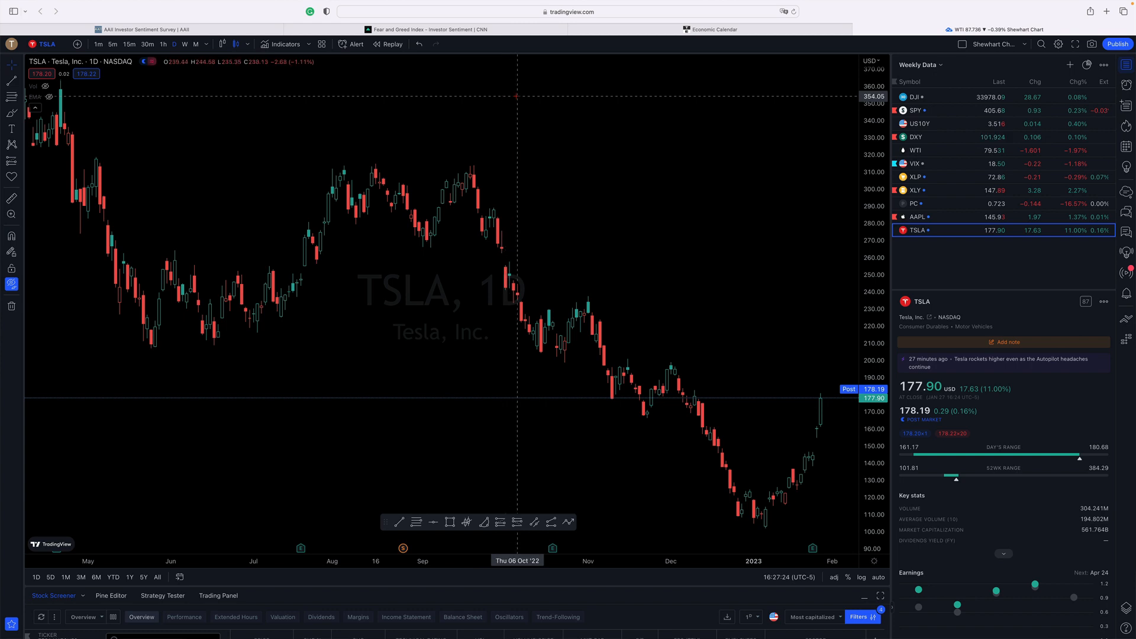
pyautogui.moveTo(646, 117)
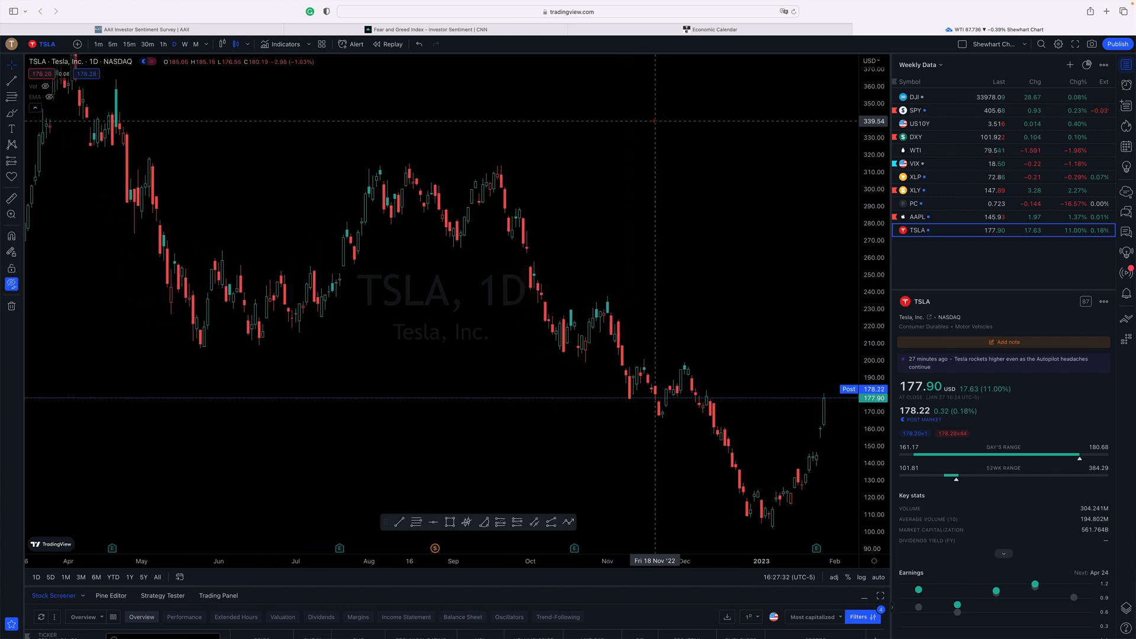
pyautogui.moveTo(683, 144)
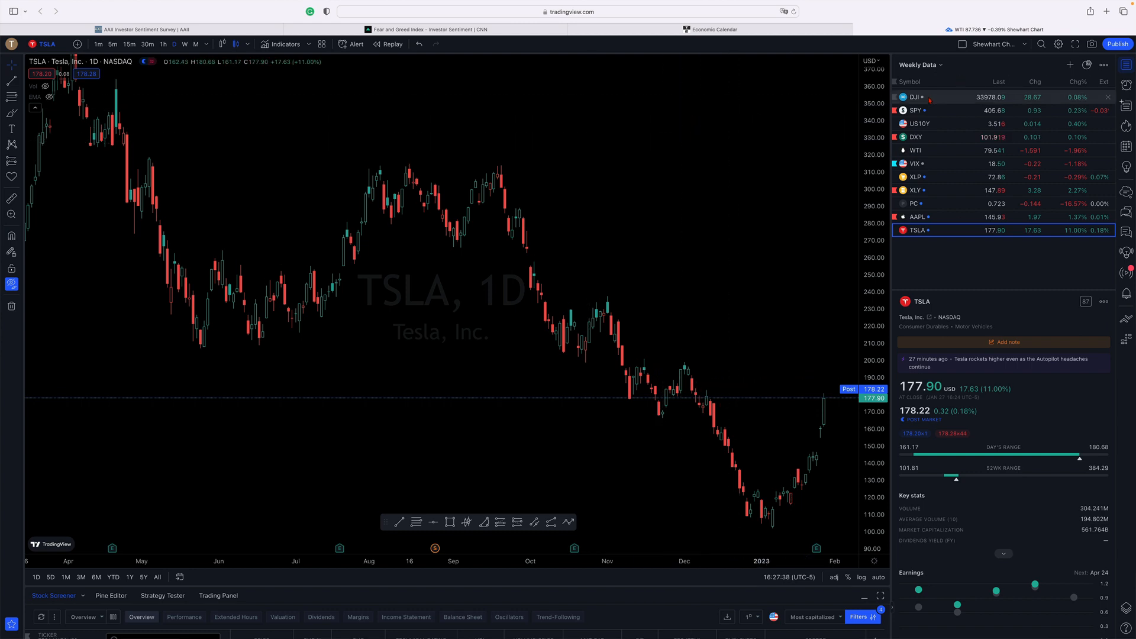
# Open the Dow Jones chart, then the SPY daily chart from the watchlist.
pyautogui.click(916, 96)
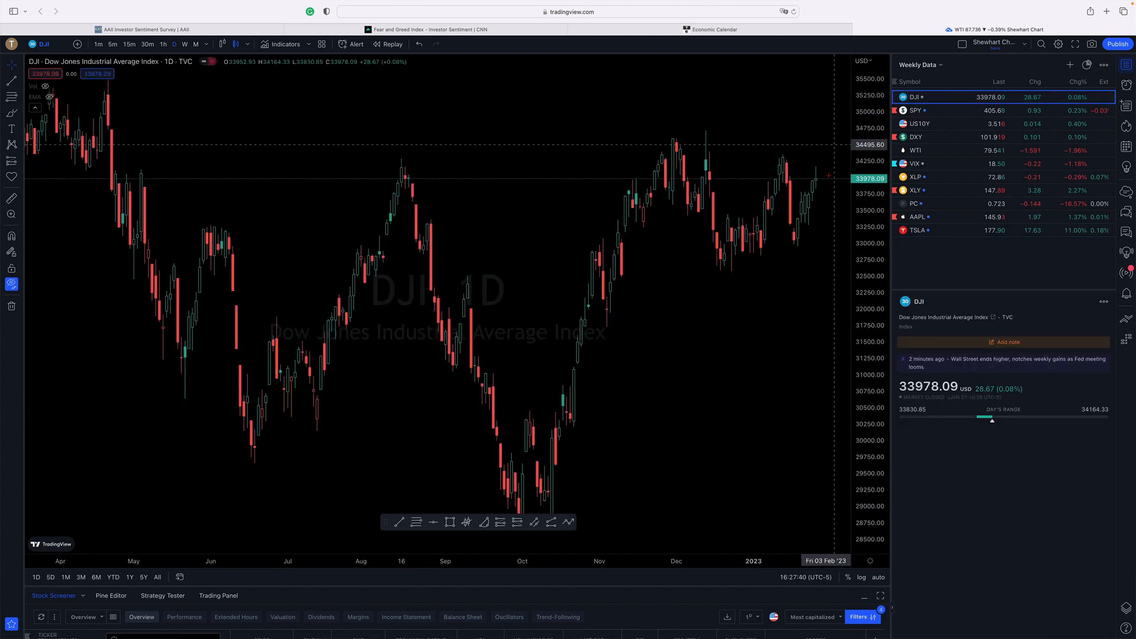
pyautogui.moveTo(810, 214)
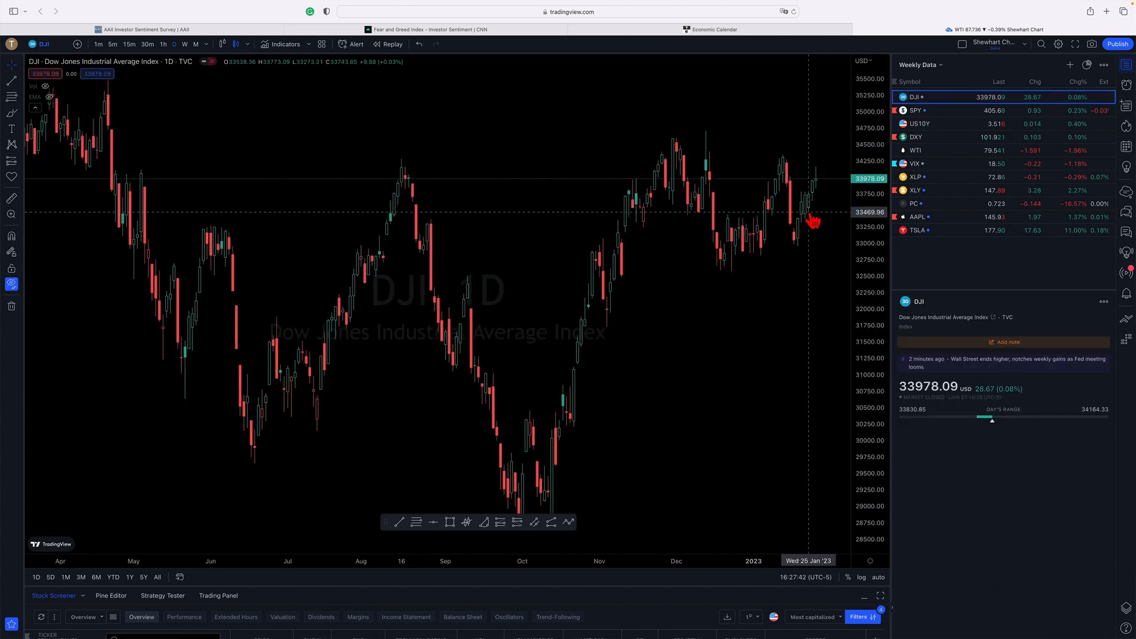
pyautogui.moveTo(813, 190)
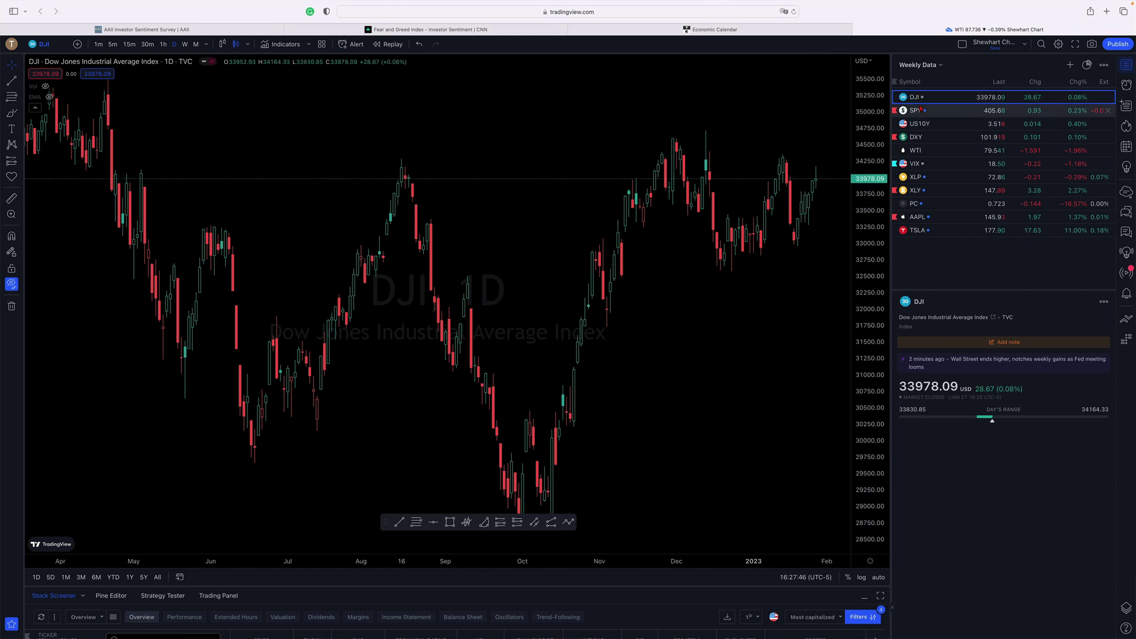
pyautogui.click(914, 109)
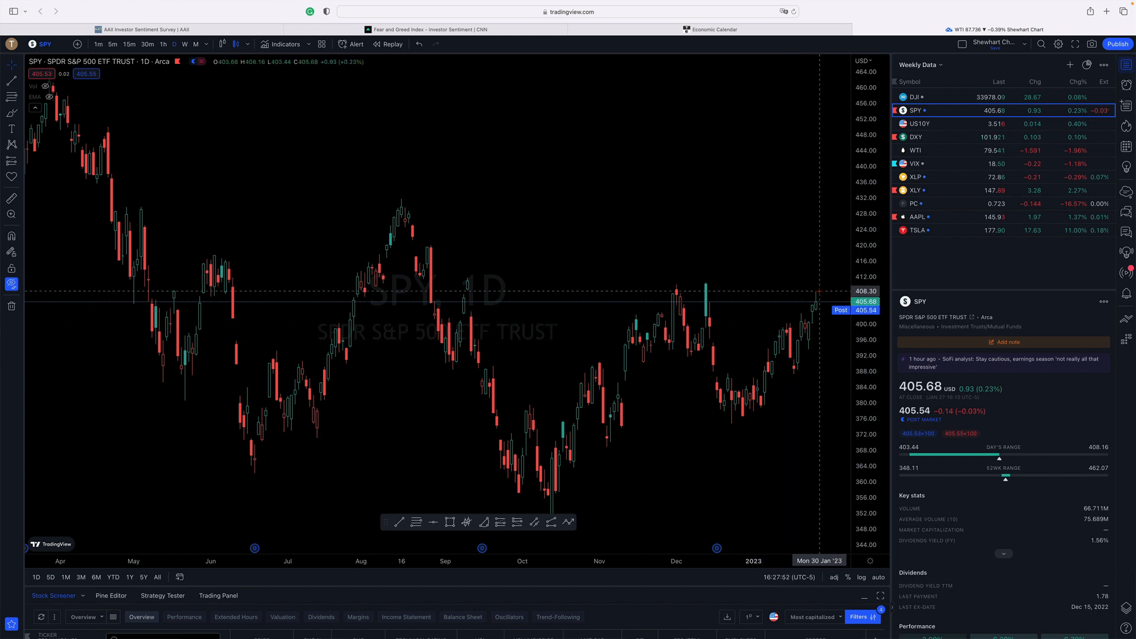
pyautogui.moveTo(817, 300)
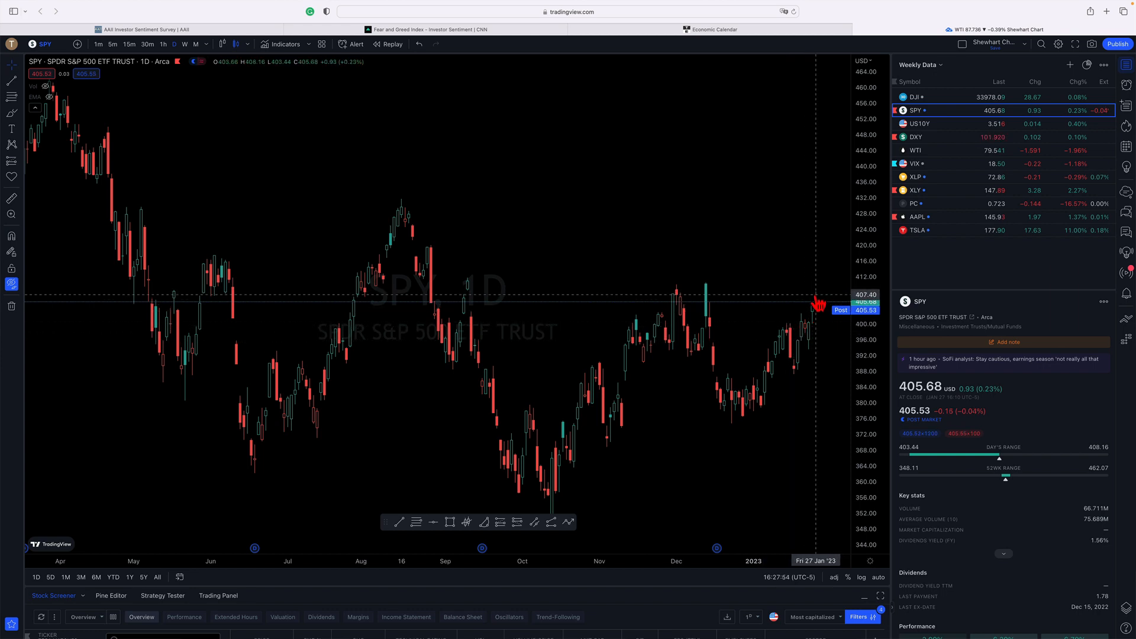
pyautogui.moveTo(813, 297)
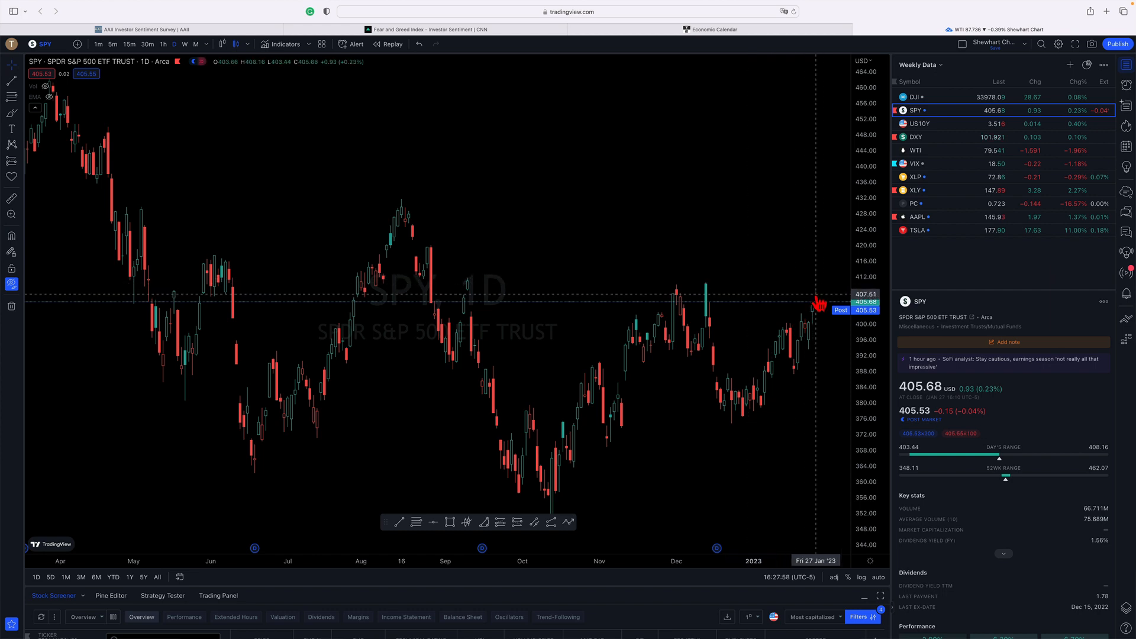
pyautogui.moveTo(819, 301)
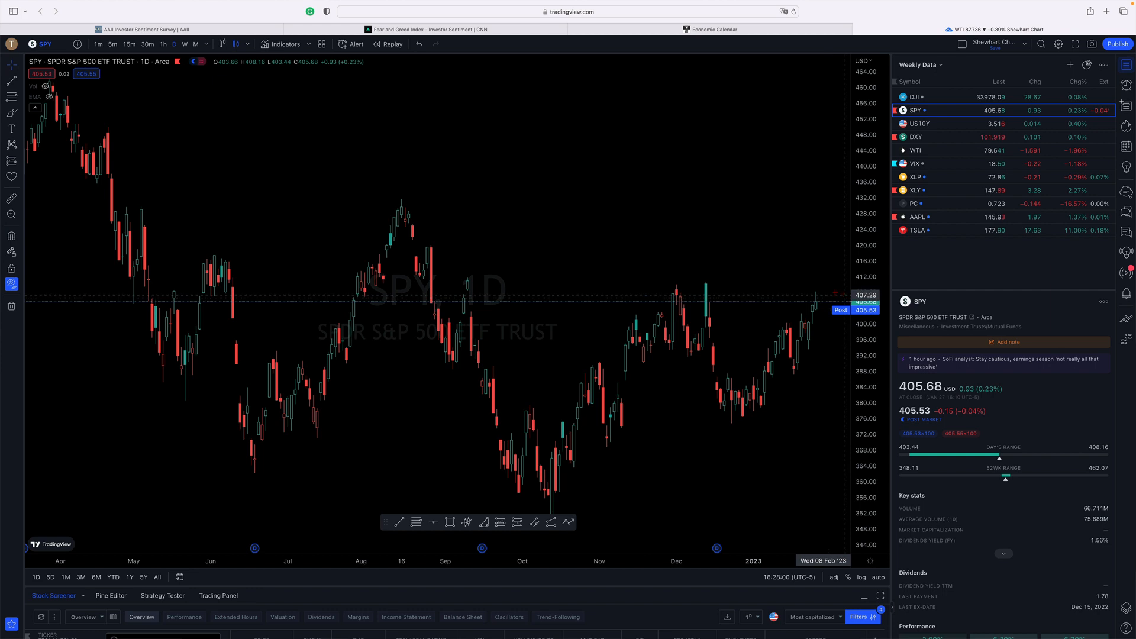
pyautogui.moveTo(775, 287)
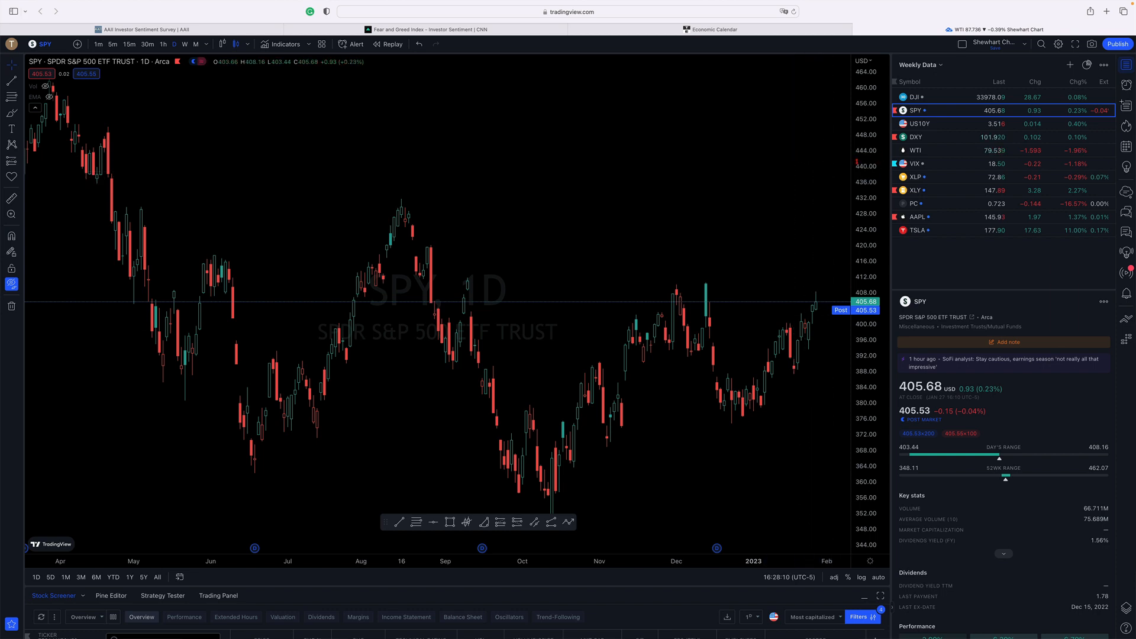
pyautogui.moveTo(803, 168)
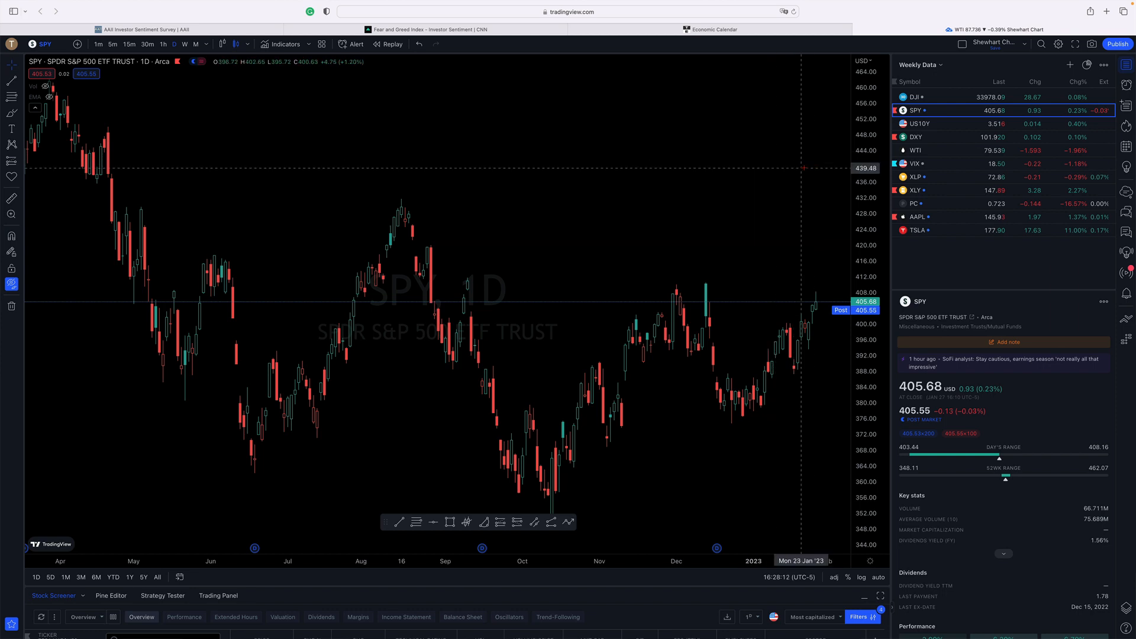
pyautogui.moveTo(793, 165)
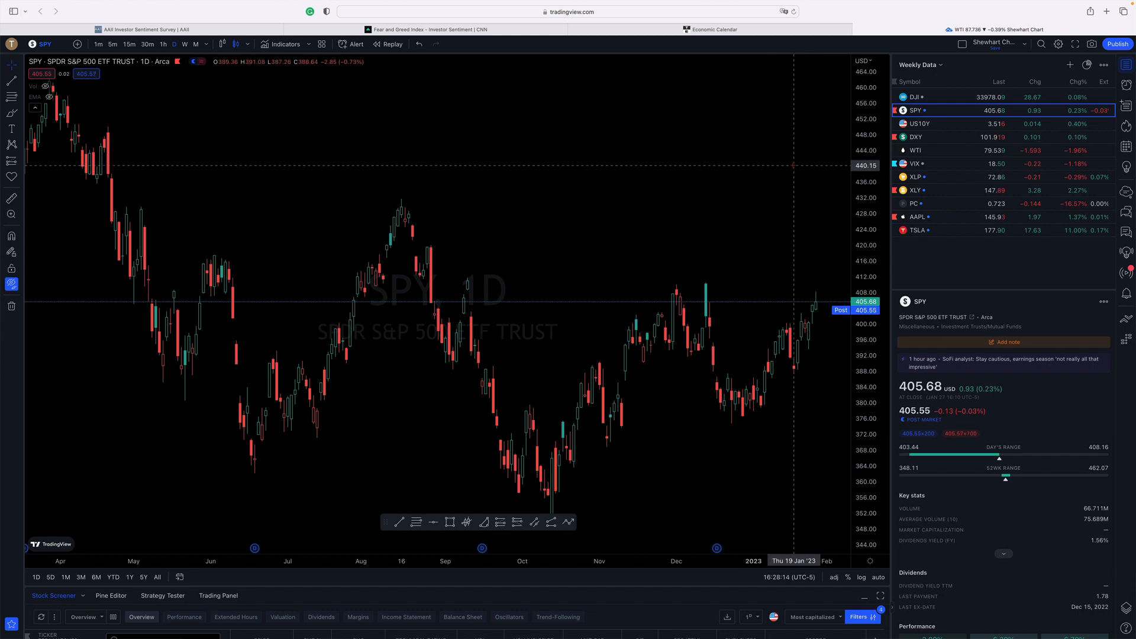
pyautogui.moveTo(792, 165)
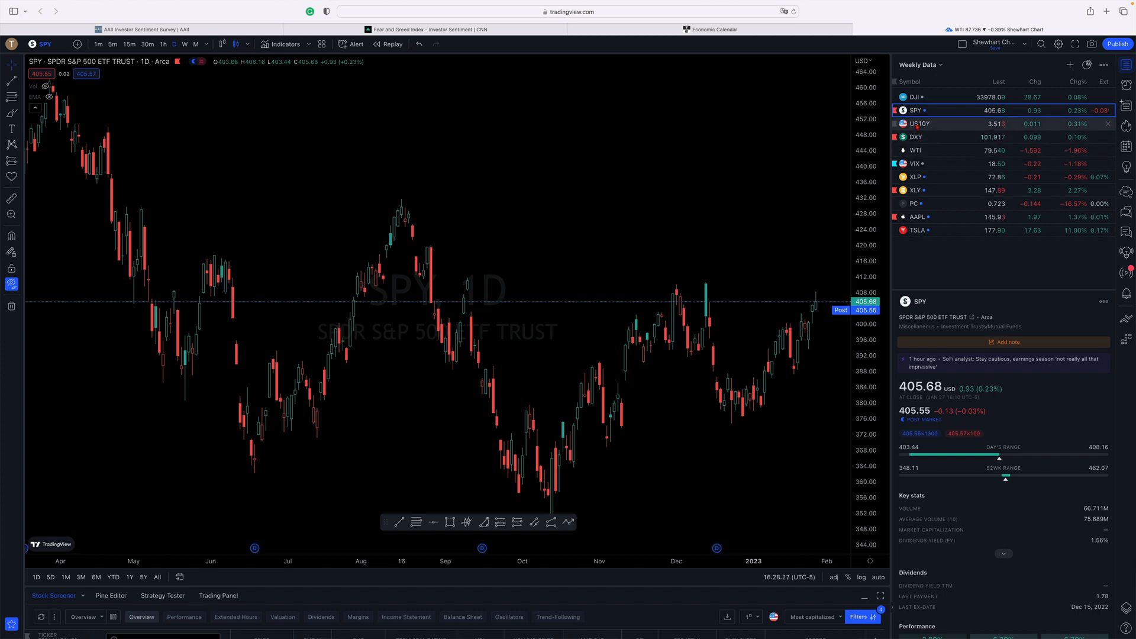
# Load the US10Y daily chart, yielding about 3.51%, from the watchlist.
pyautogui.click(920, 123)
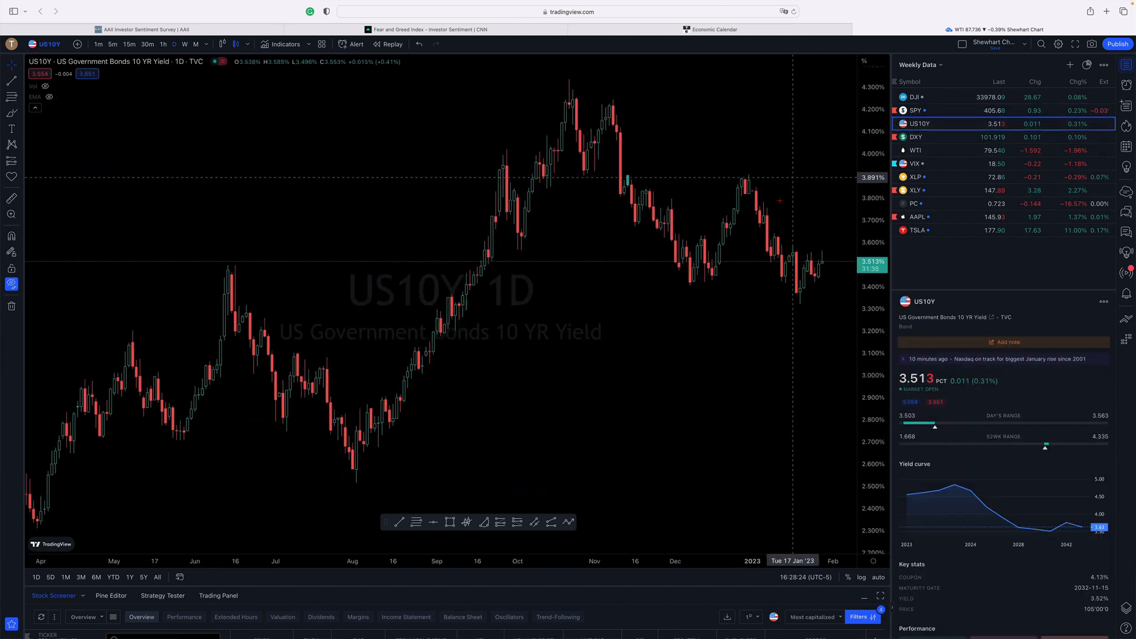
pyautogui.moveTo(826, 273)
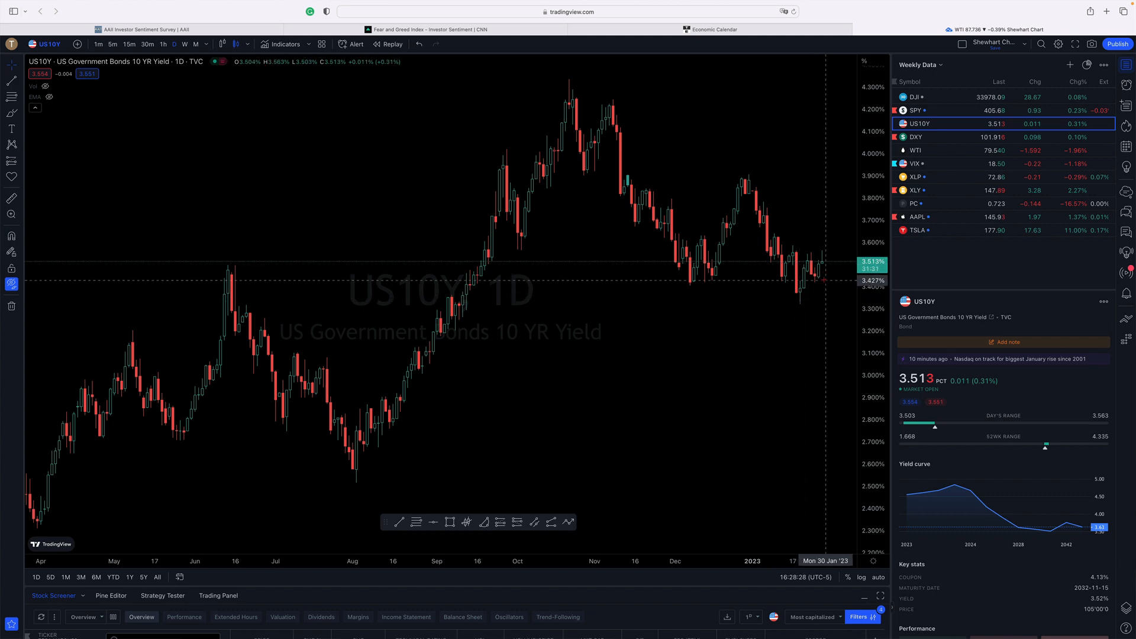
pyautogui.moveTo(816, 281)
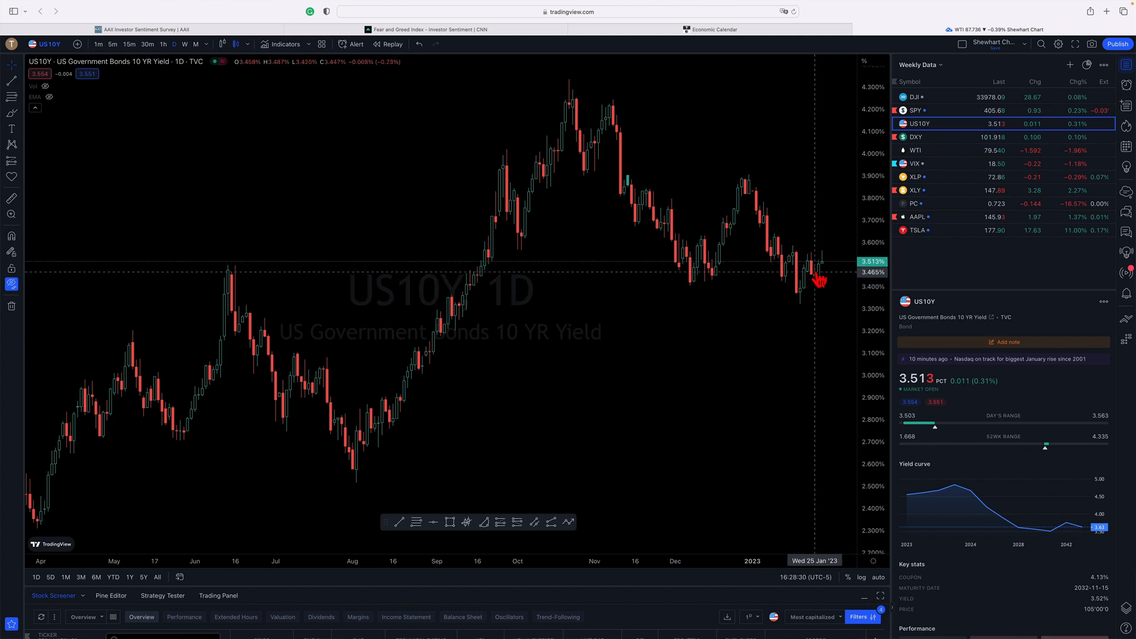
pyautogui.moveTo(826, 262)
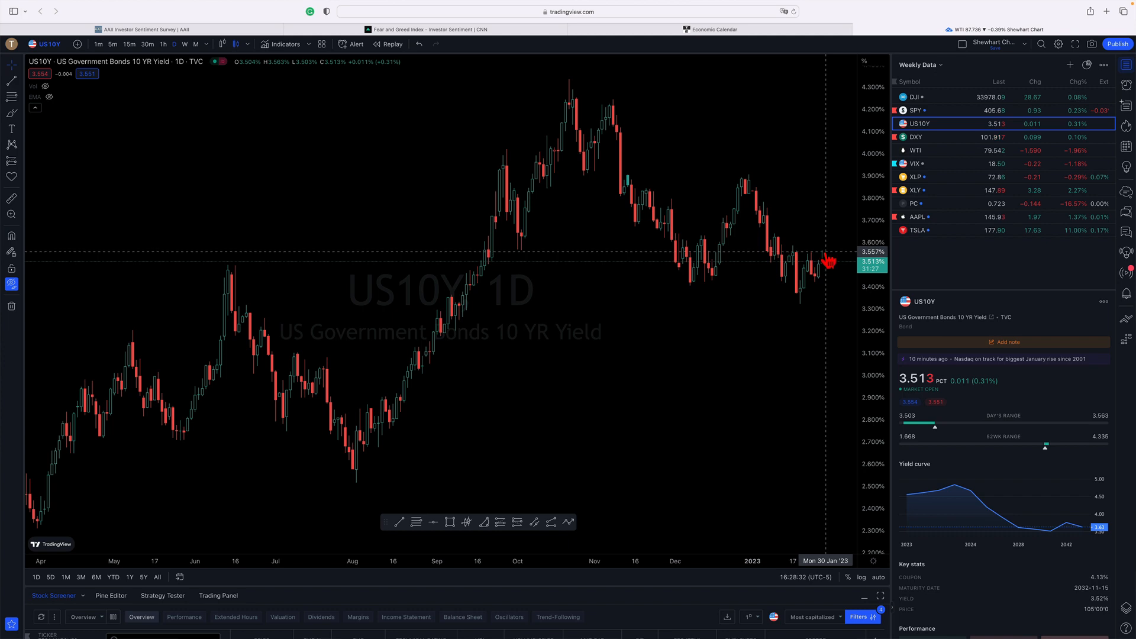
pyautogui.moveTo(825, 249)
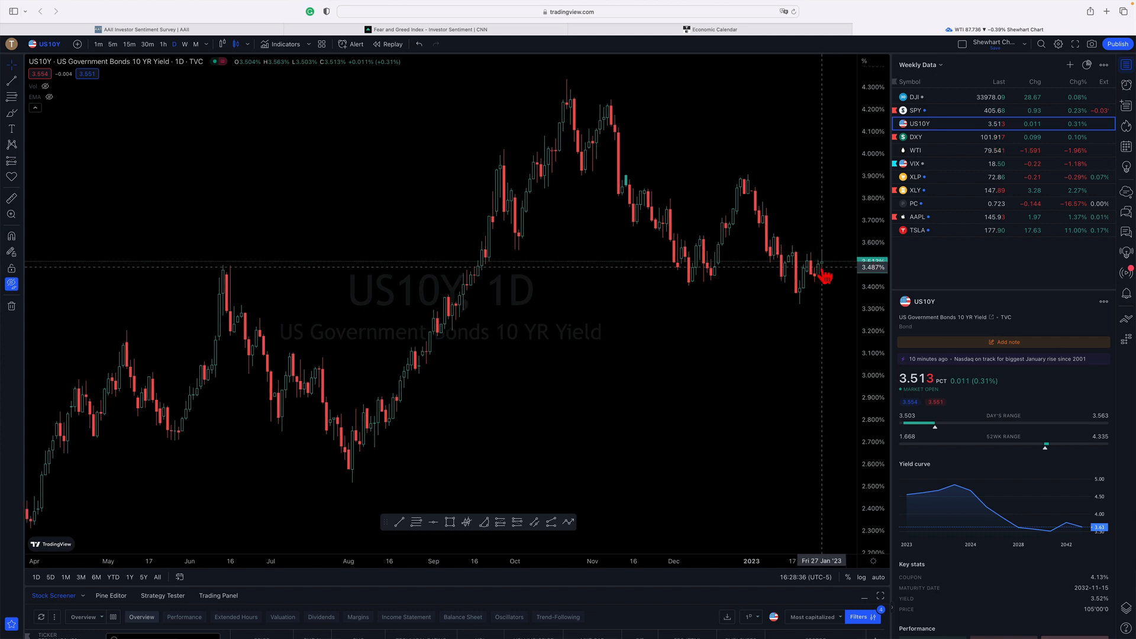
pyautogui.moveTo(822, 274)
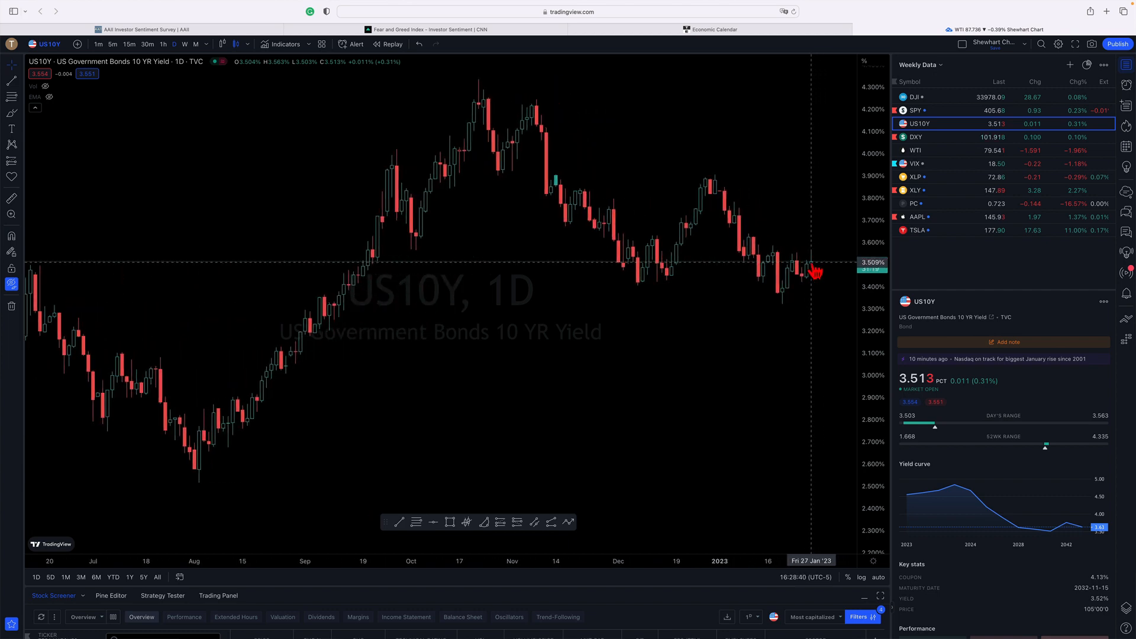
pyautogui.moveTo(816, 272)
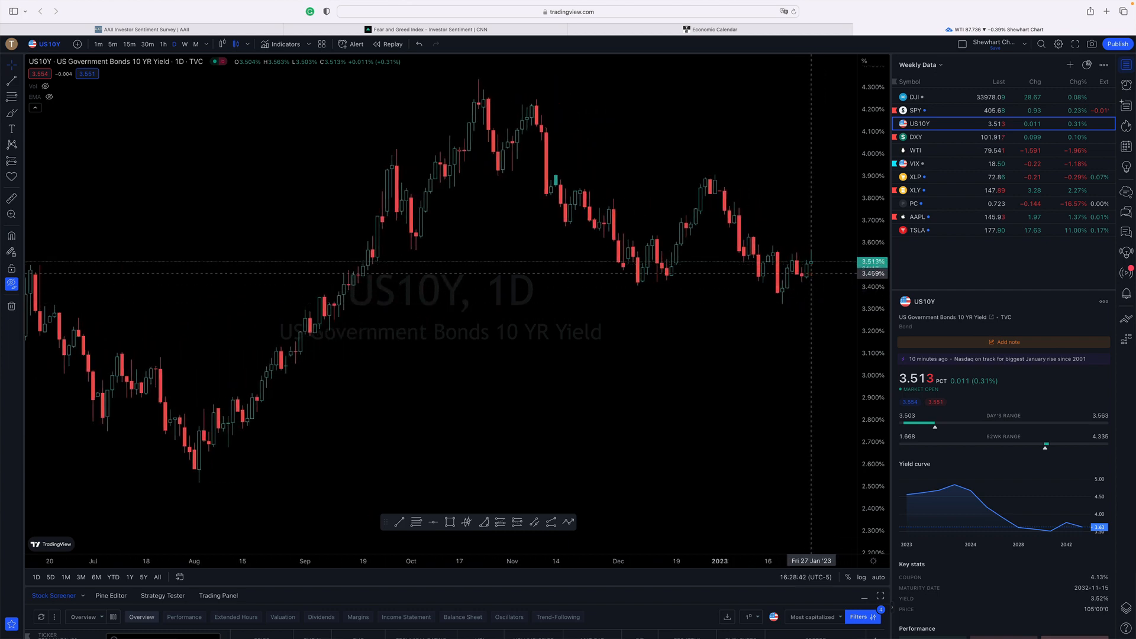
pyautogui.moveTo(823, 303)
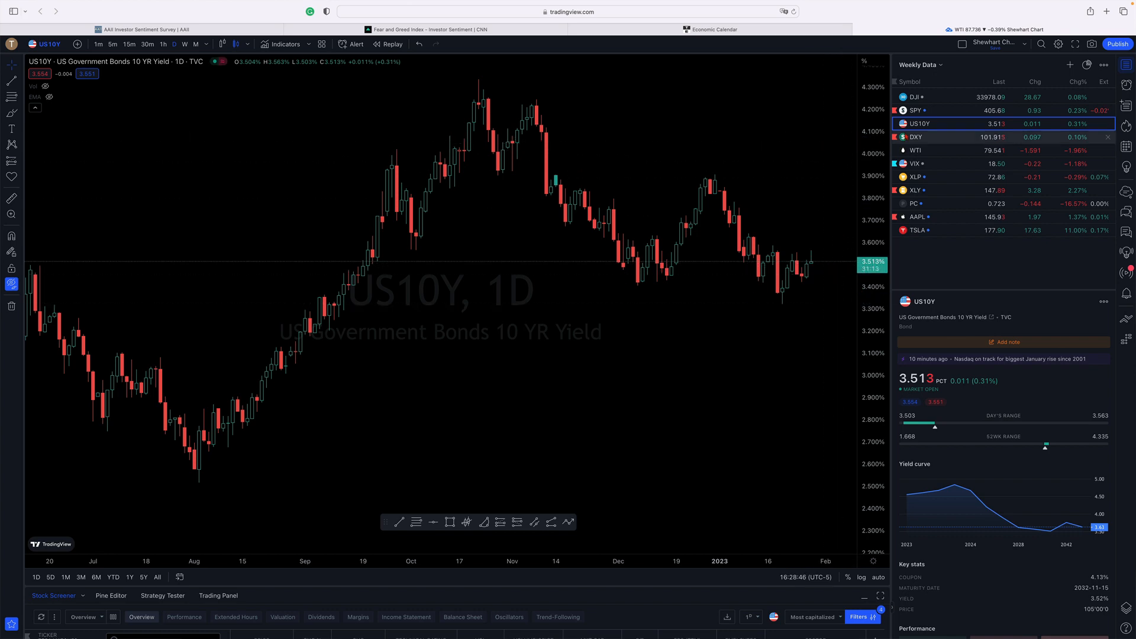
pyautogui.moveTo(915, 137)
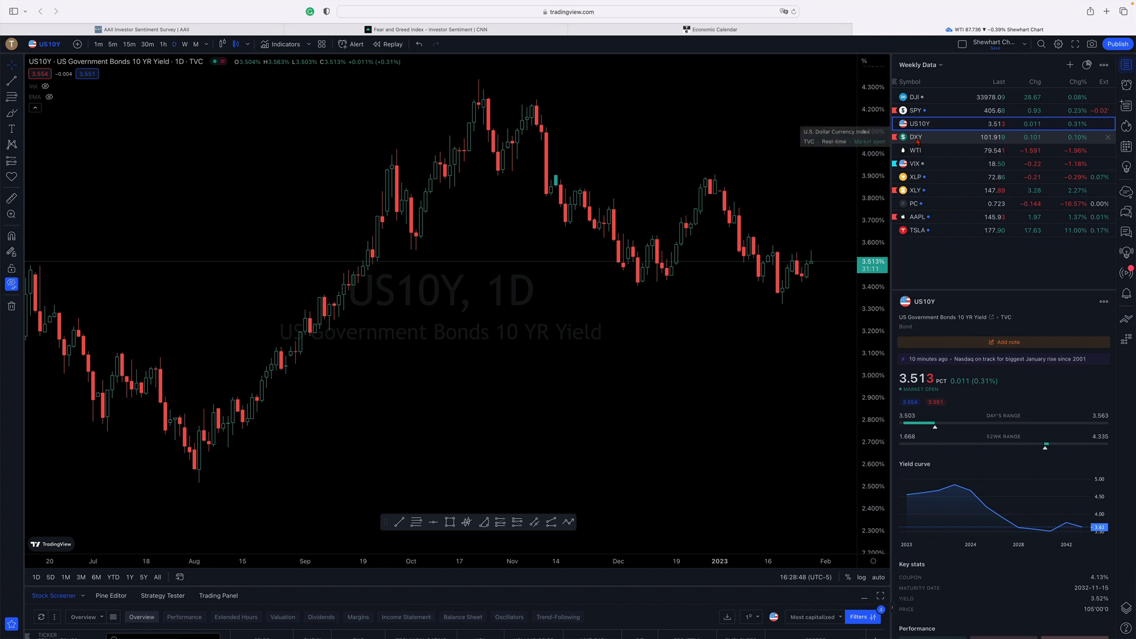
pyautogui.moveTo(819, 256)
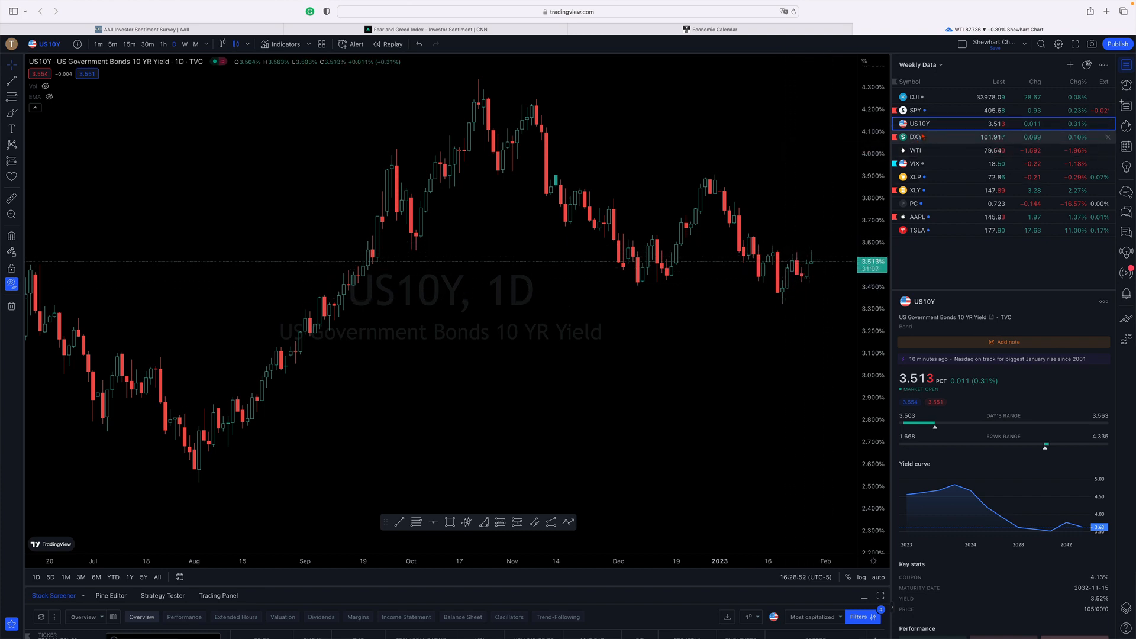
# Review the DXY chart's 105, 103.80 and 101.26 levels, then switch to WTI.
pyautogui.click(916, 137)
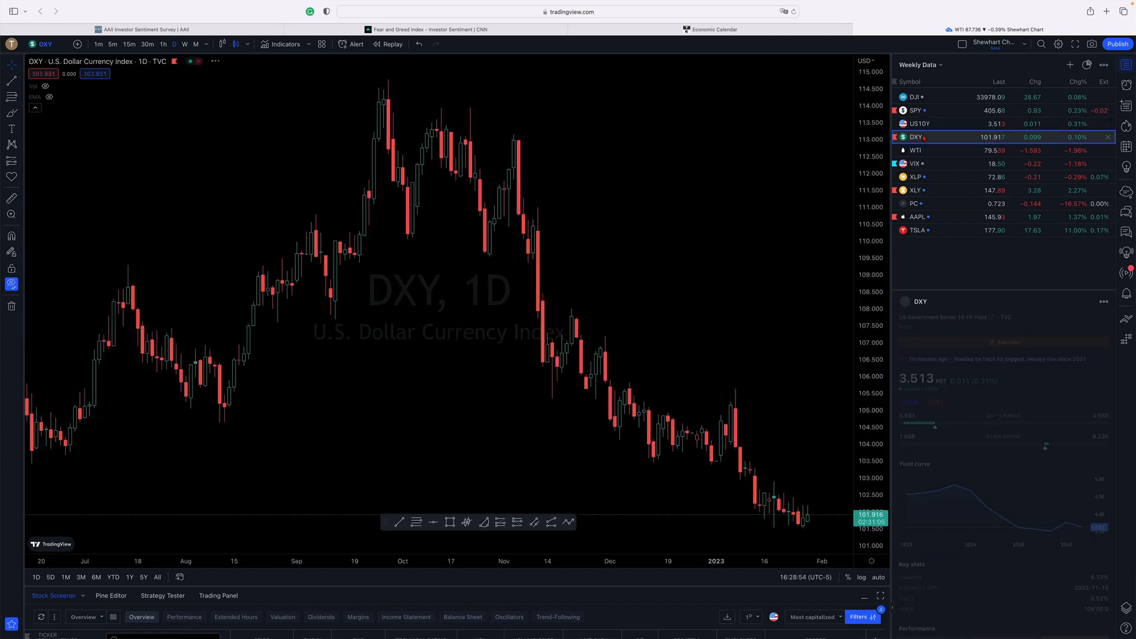
pyautogui.moveTo(758, 174)
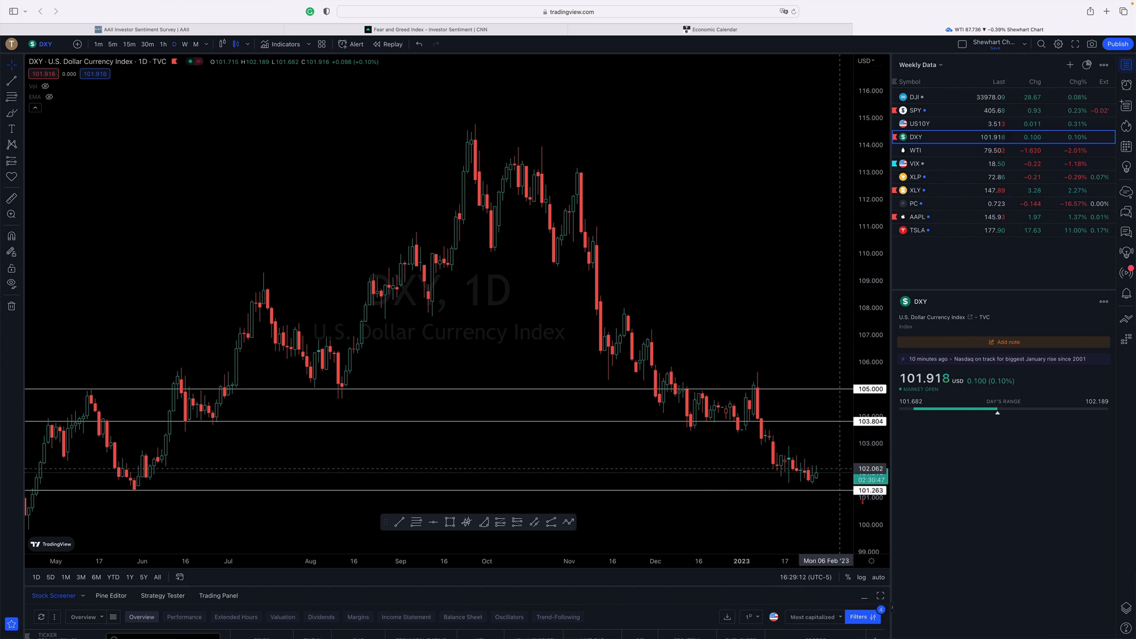
pyautogui.moveTo(632, 476)
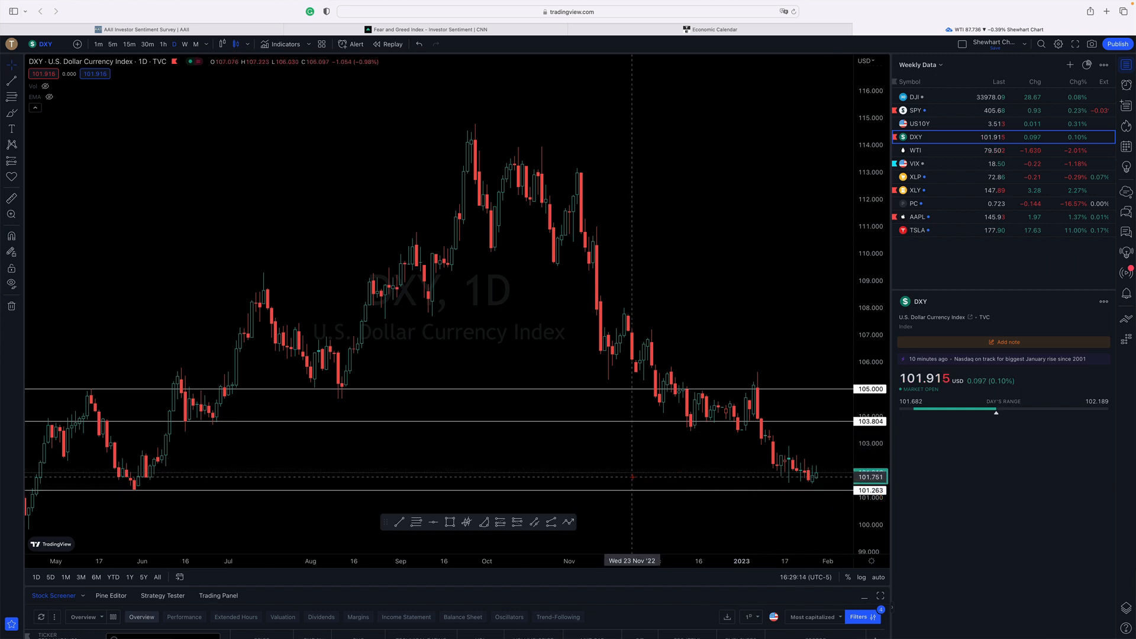
pyautogui.moveTo(726, 433)
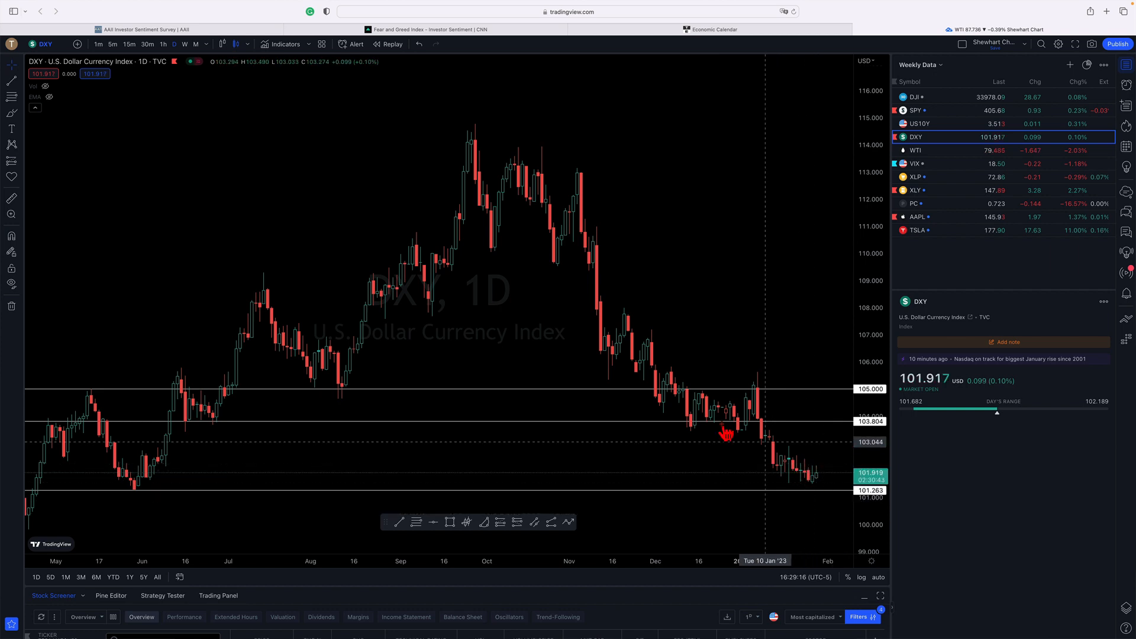
pyautogui.moveTo(805, 560)
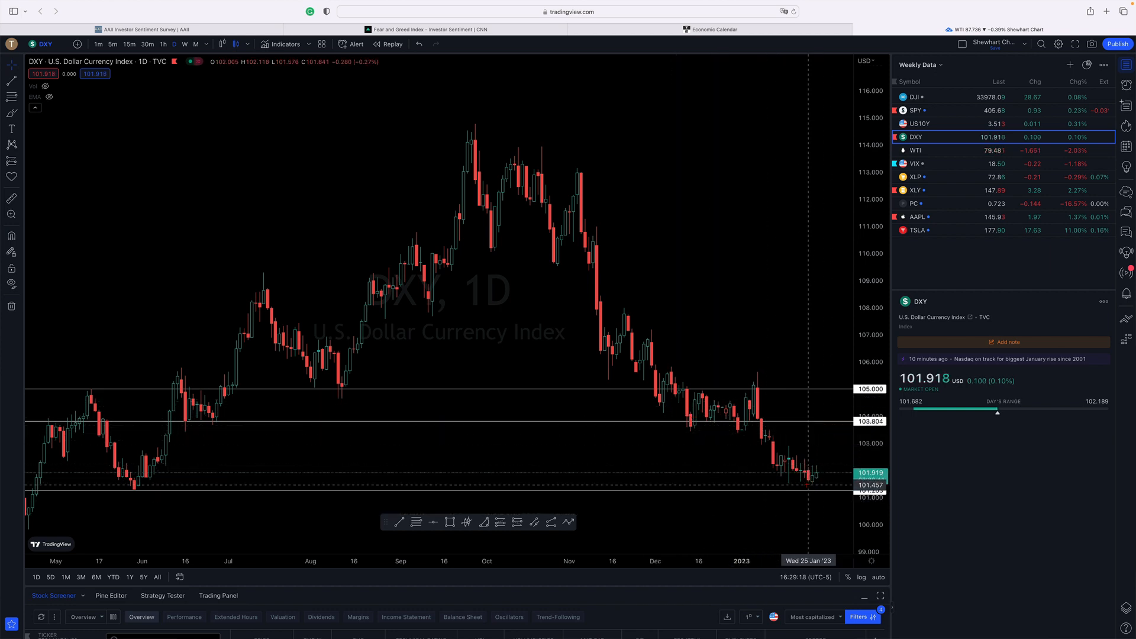
pyautogui.moveTo(650, 449)
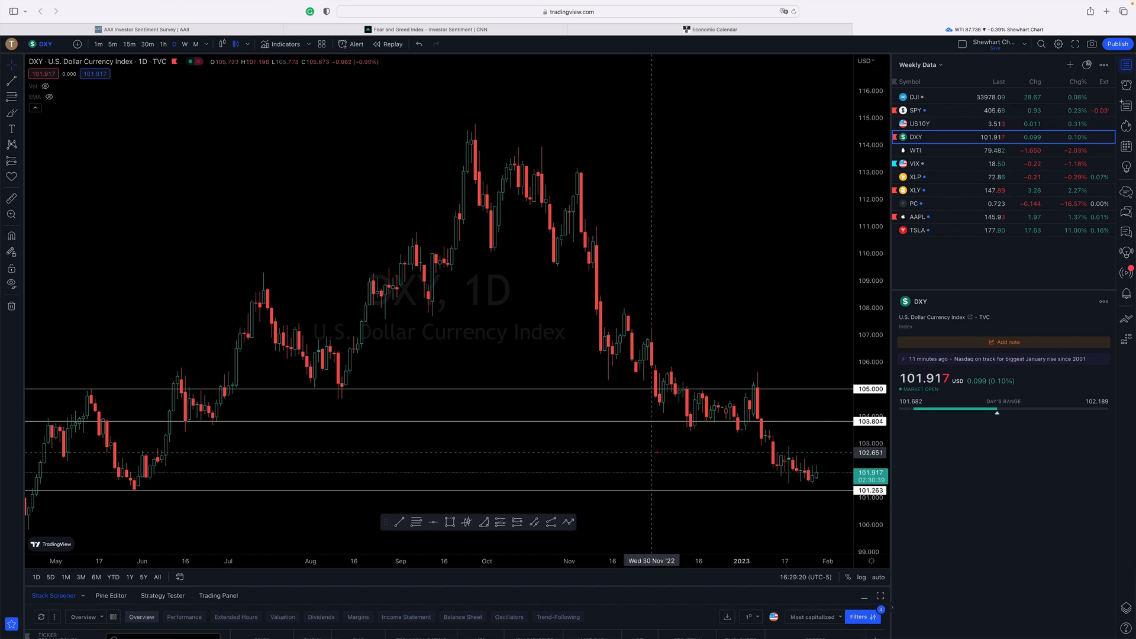
pyautogui.moveTo(791, 467)
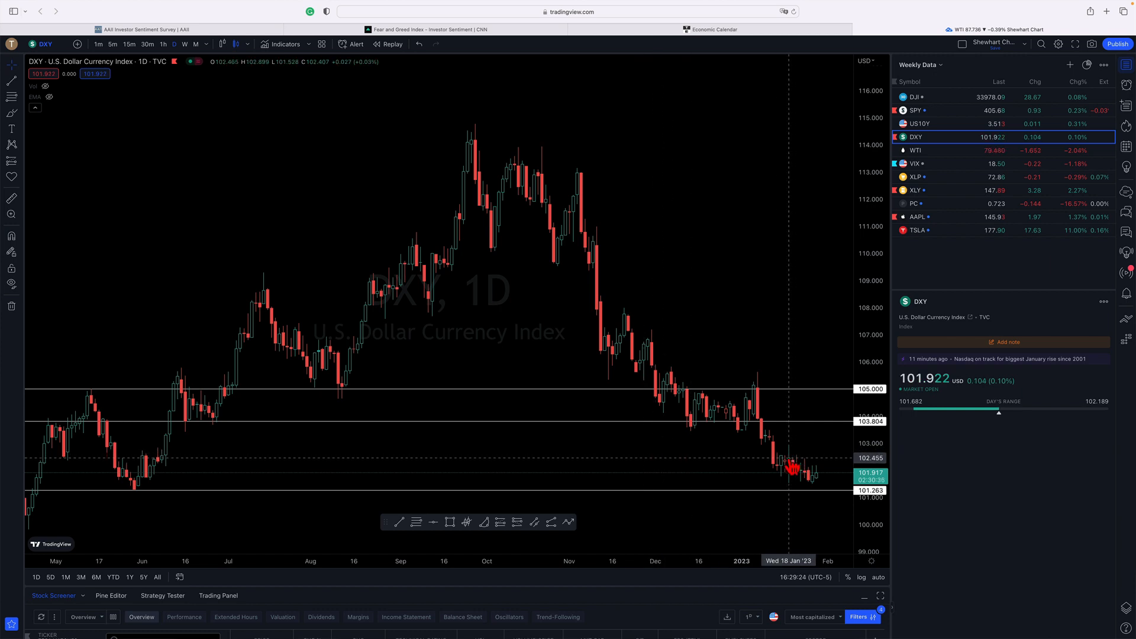
pyautogui.click(915, 150)
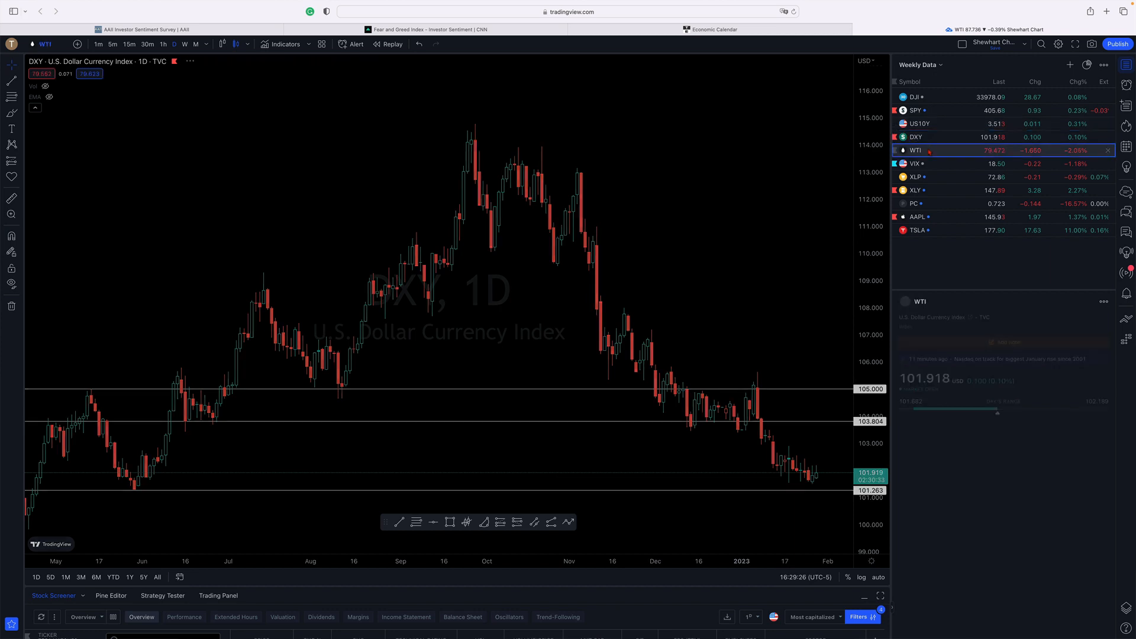
# Load WTI crude oil's daily chart from the Weekly Data watchlist, replacing the dollar index.
pyautogui.click(915, 149)
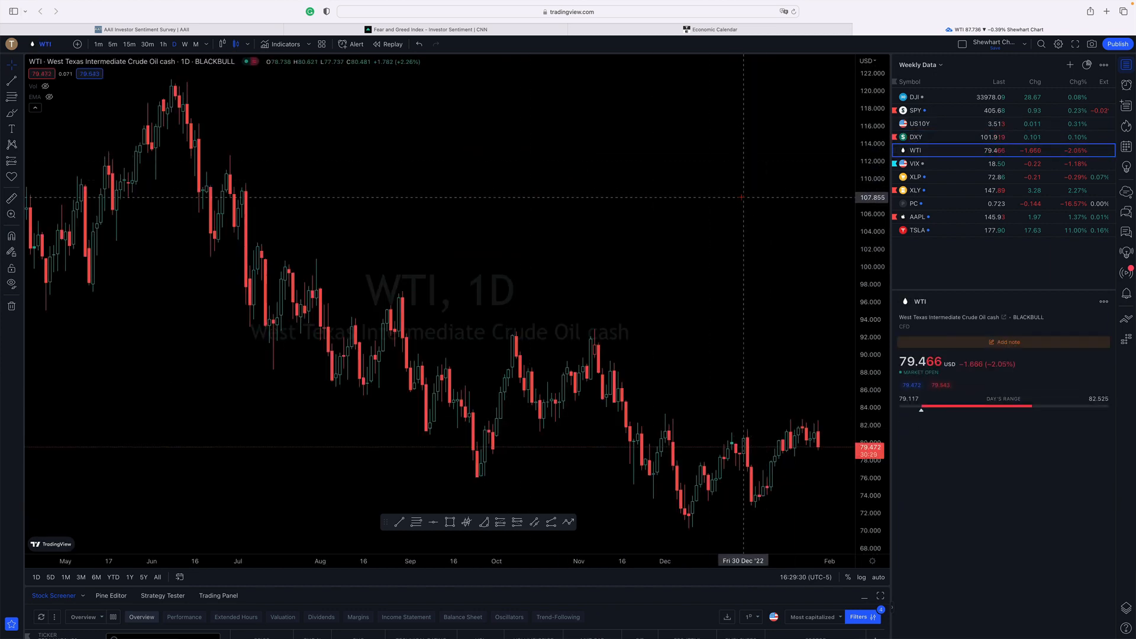
pyautogui.moveTo(811, 201)
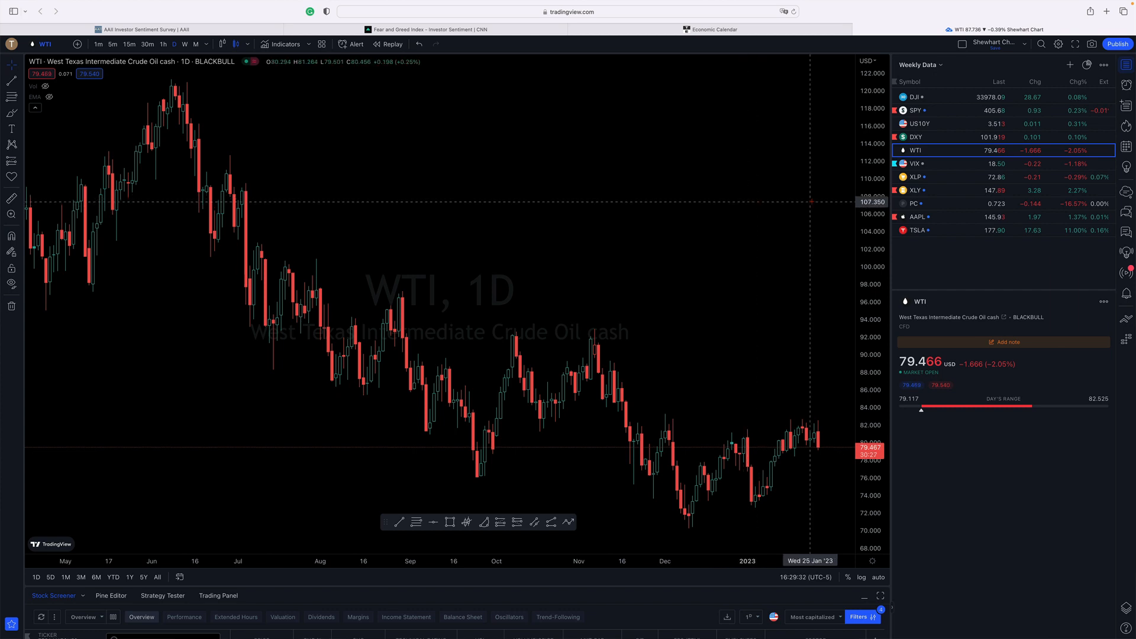
pyautogui.moveTo(799, 458)
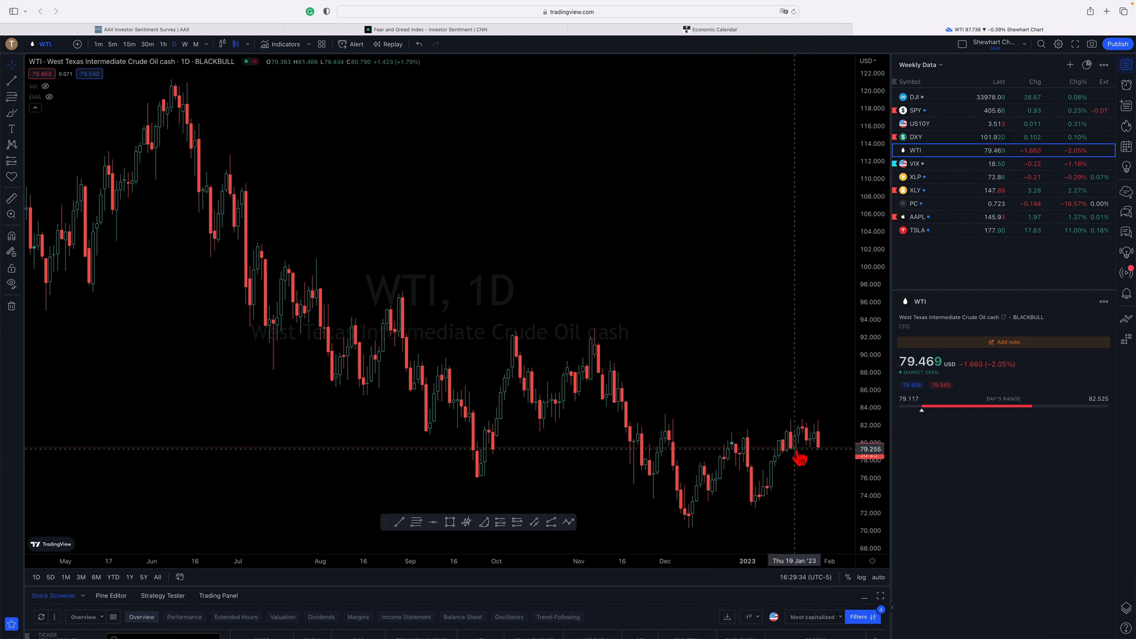
pyautogui.moveTo(791, 435)
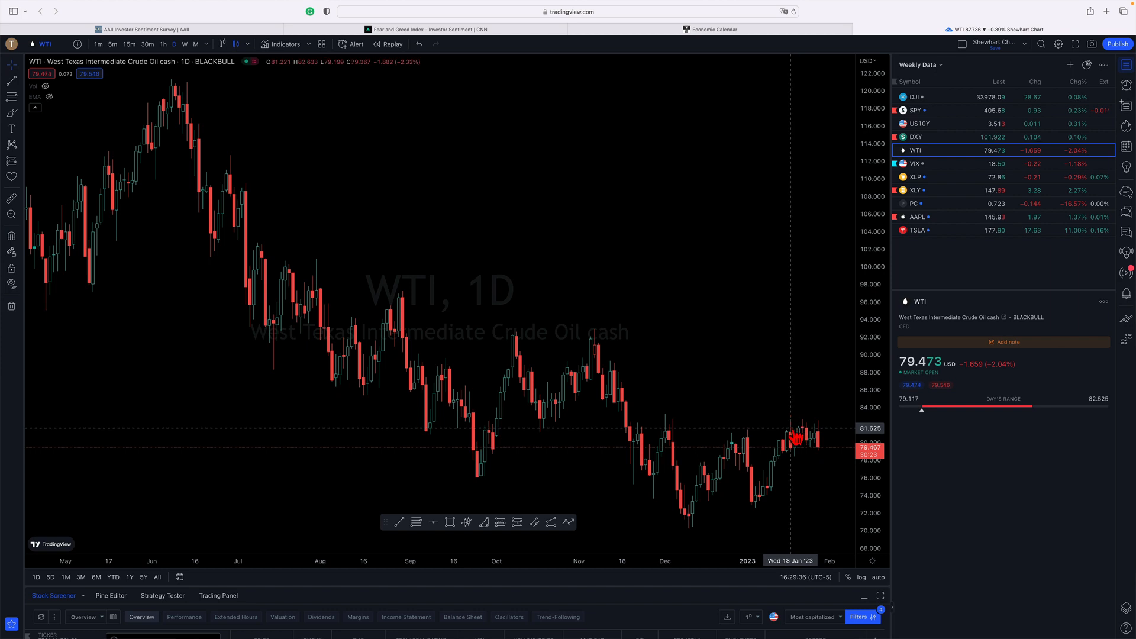
pyautogui.moveTo(803, 438)
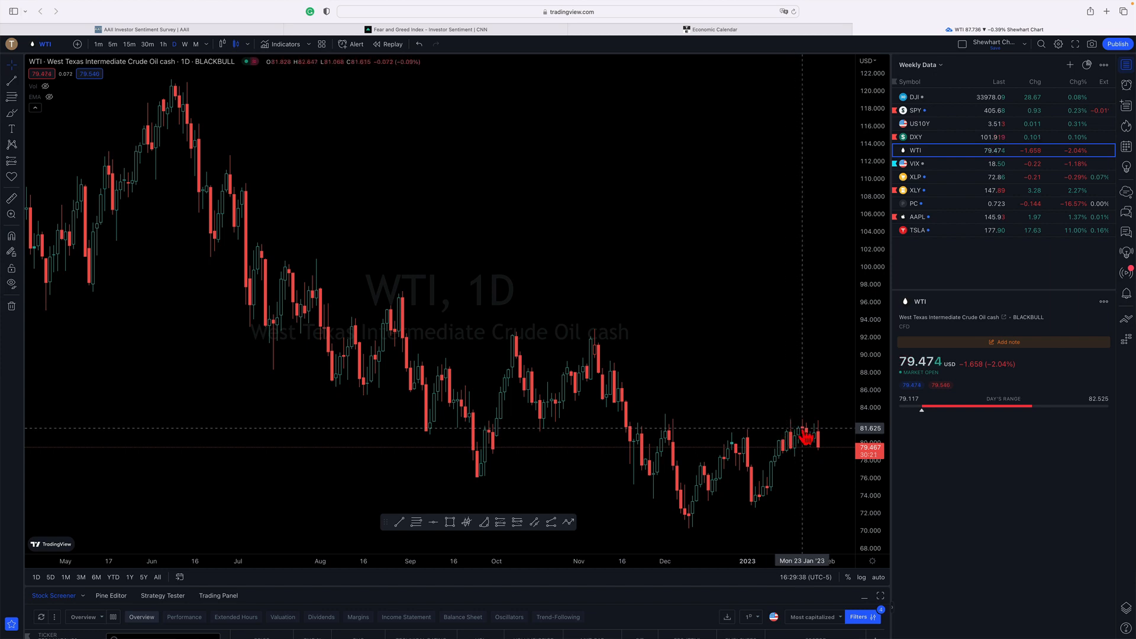
pyautogui.moveTo(795, 432)
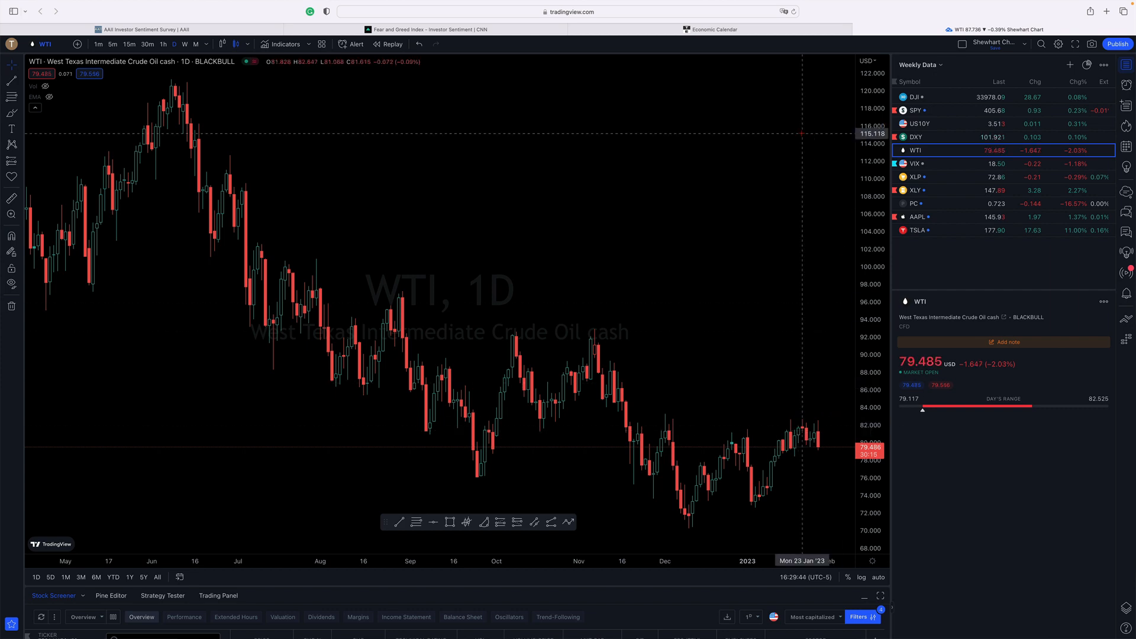
pyautogui.moveTo(778, 140)
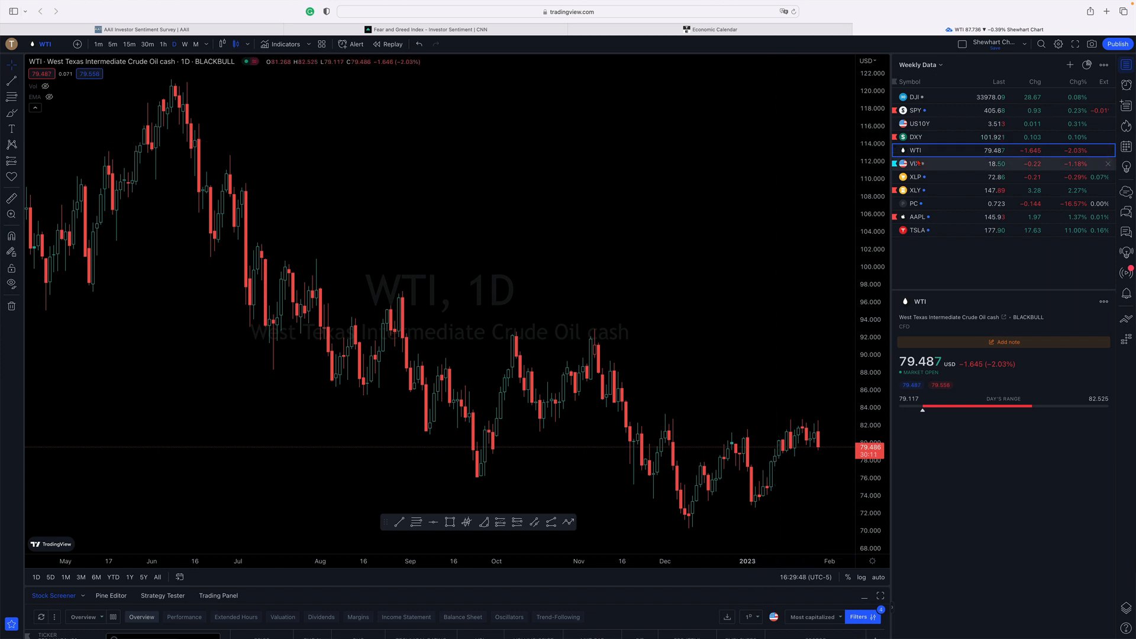
pyautogui.moveTo(914, 163)
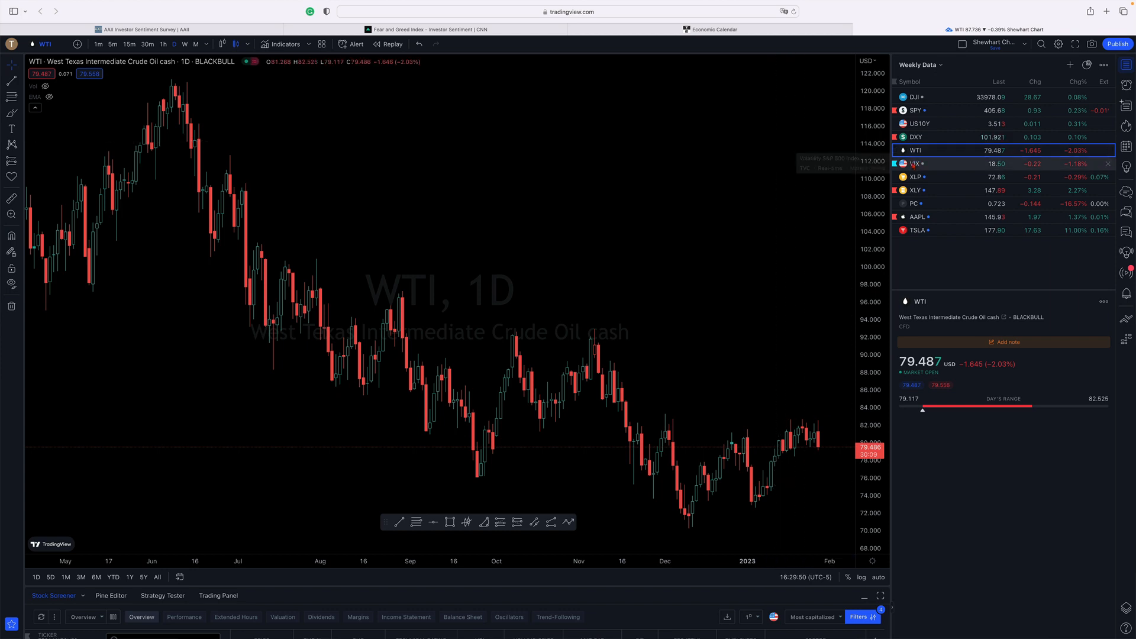
pyautogui.click(915, 163)
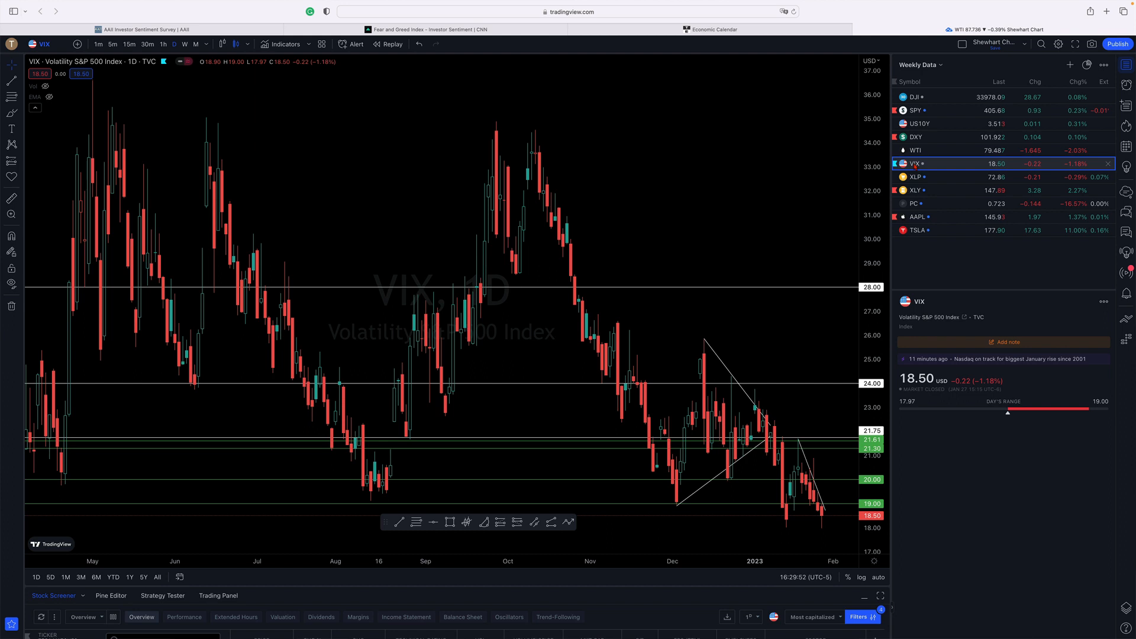
pyautogui.moveTo(683, 166)
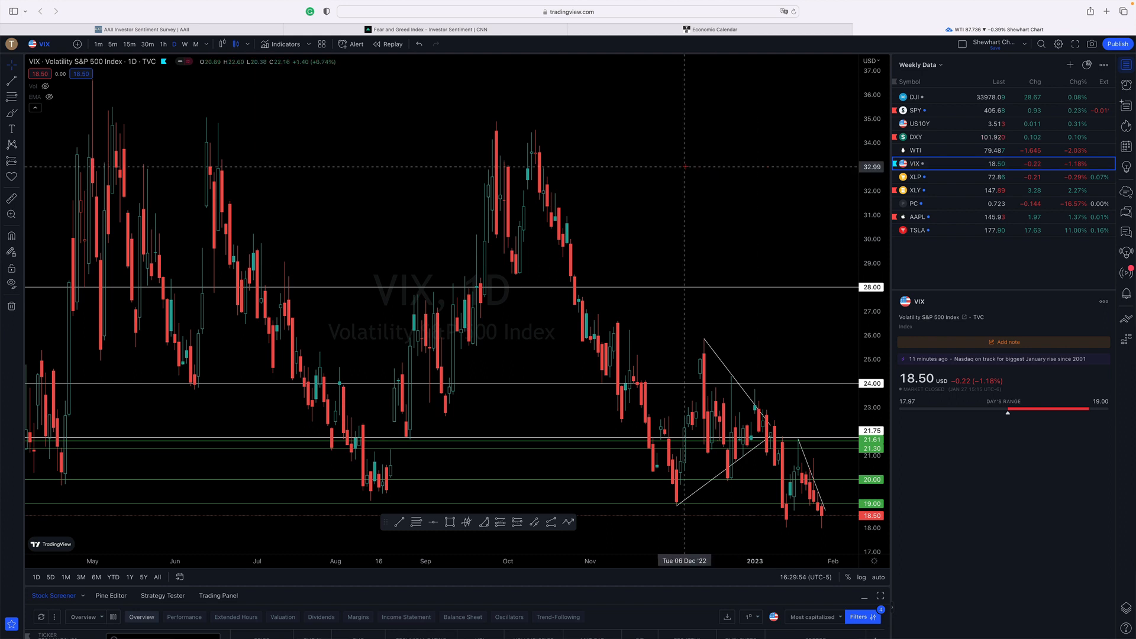
pyautogui.moveTo(775, 467)
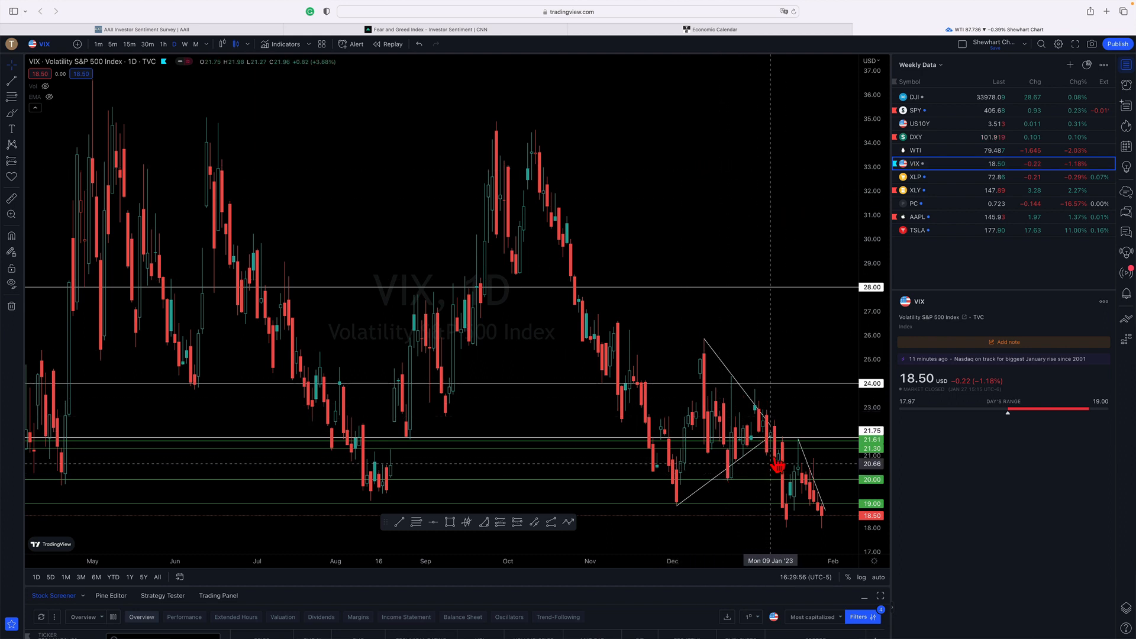
pyautogui.moveTo(797, 471)
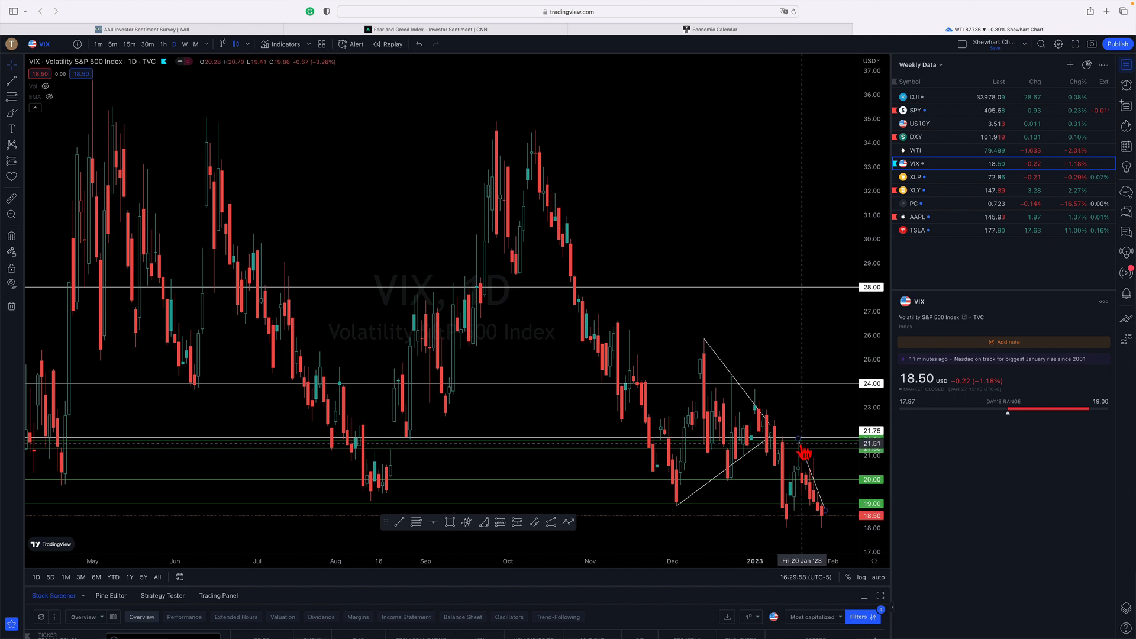
pyautogui.moveTo(796, 440)
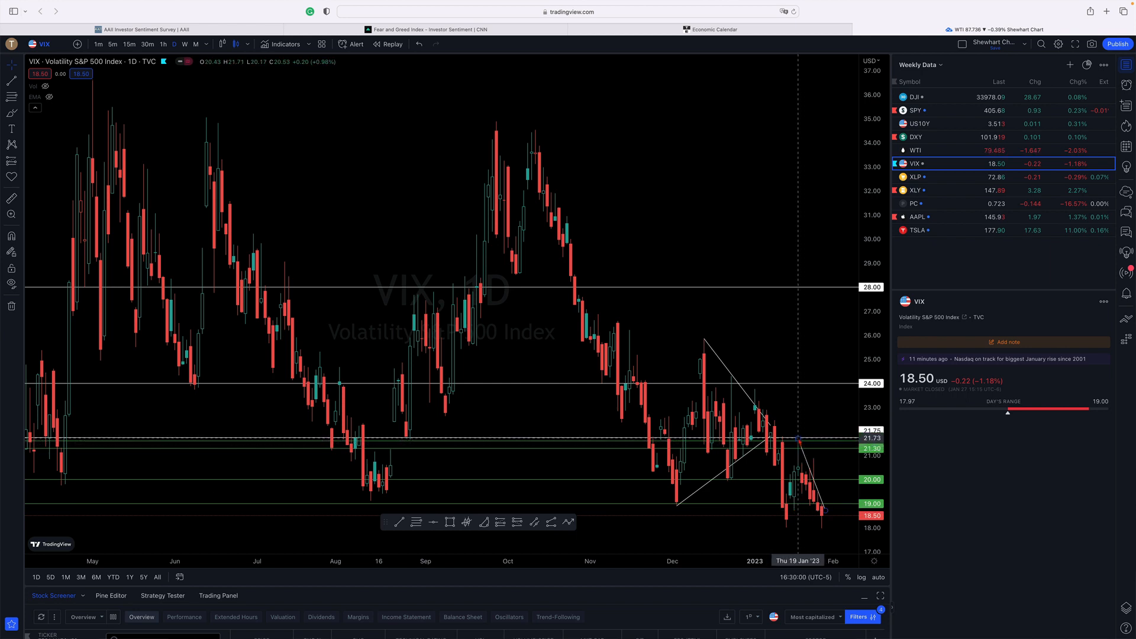
pyautogui.moveTo(823, 532)
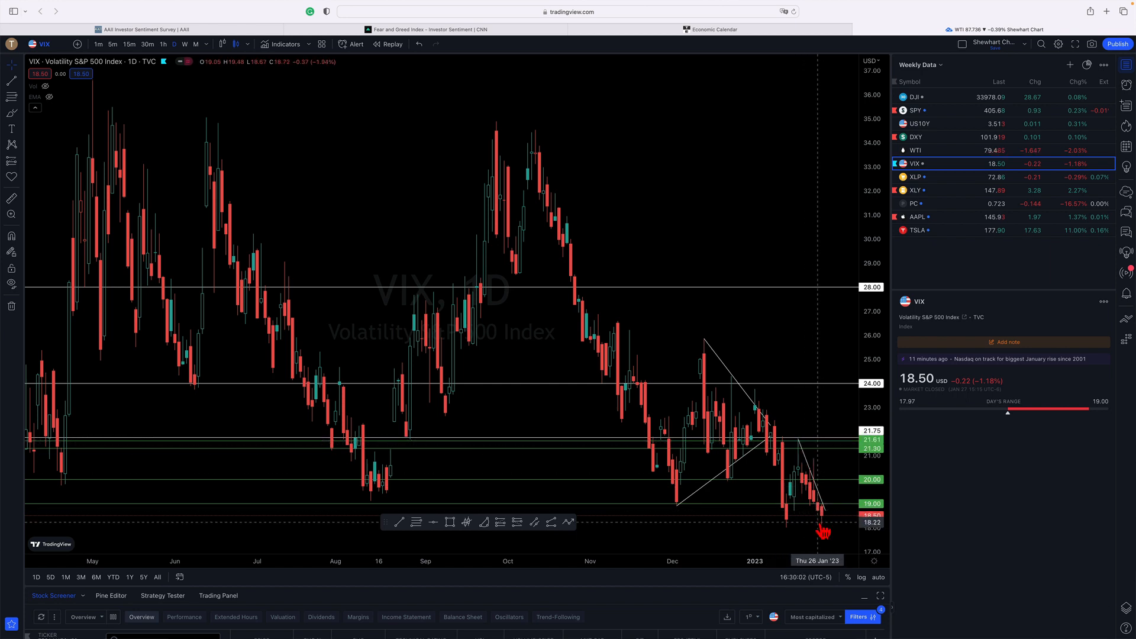
pyautogui.moveTo(822, 522)
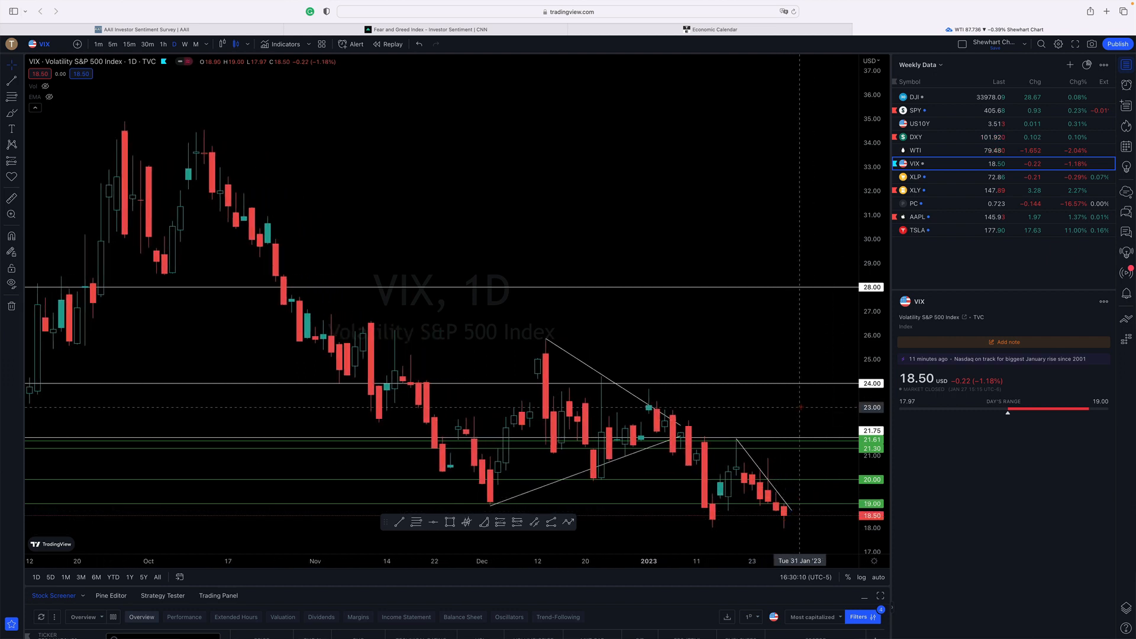
pyautogui.moveTo(824, 410)
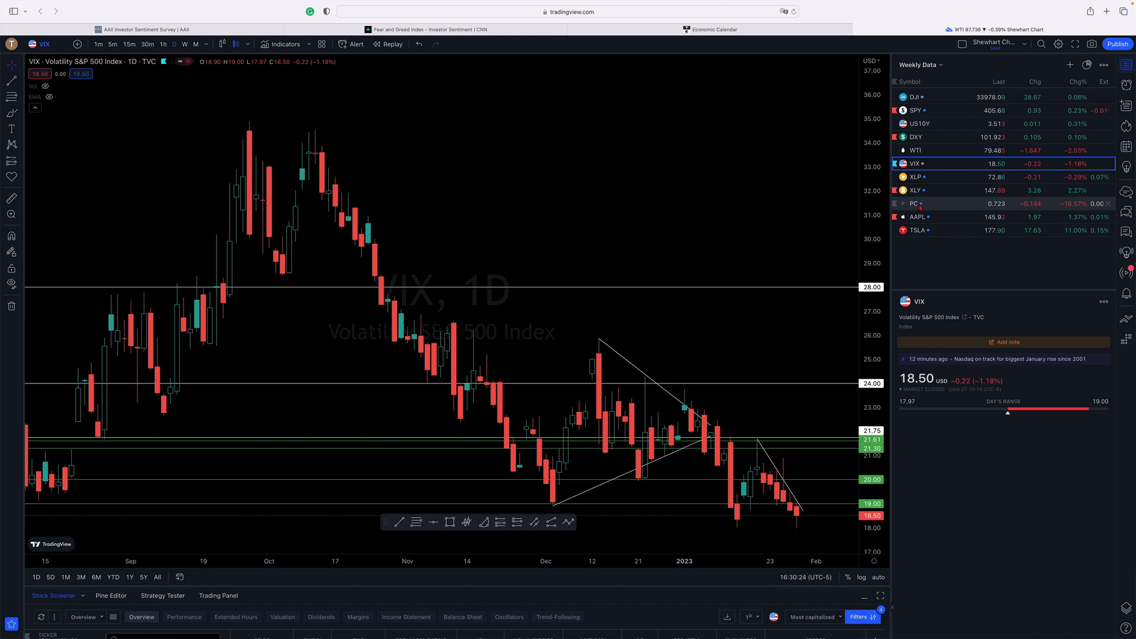
# Switch from VIX to the Put/Call Ratio (PC) chart from the Weekly Data watchlist.
pyautogui.click(913, 204)
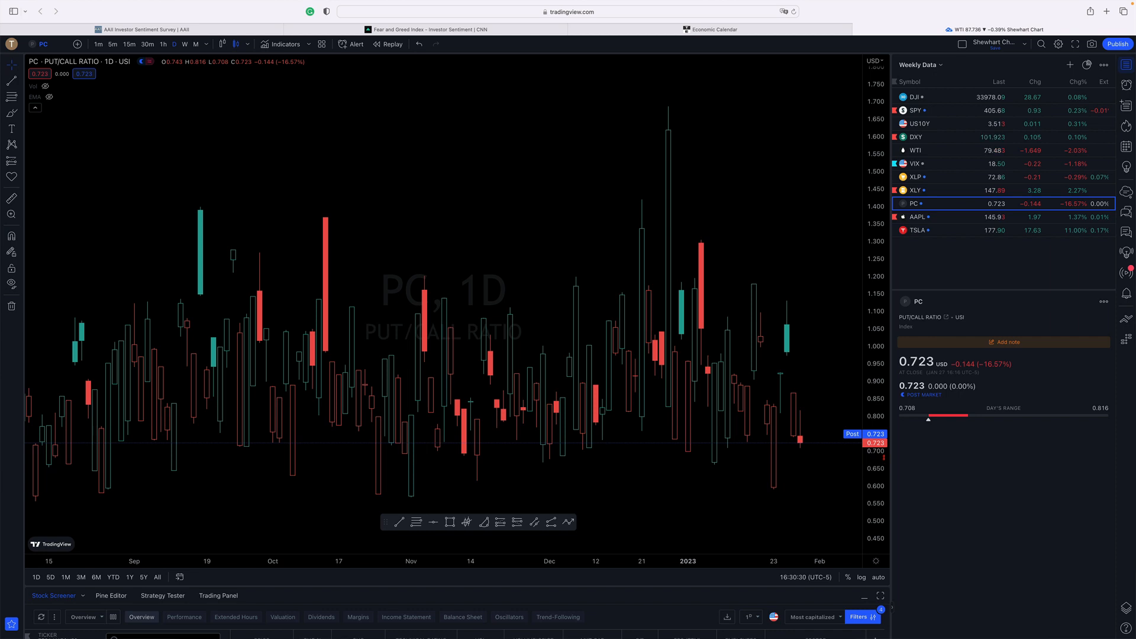
pyautogui.moveTo(693, 462)
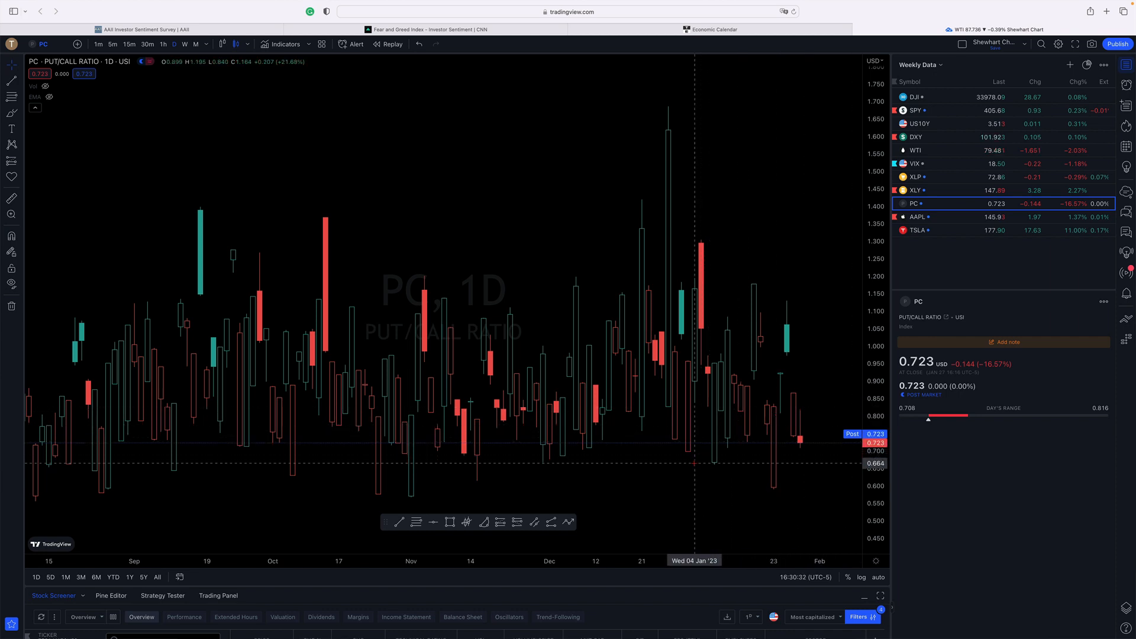
pyautogui.moveTo(699, 449)
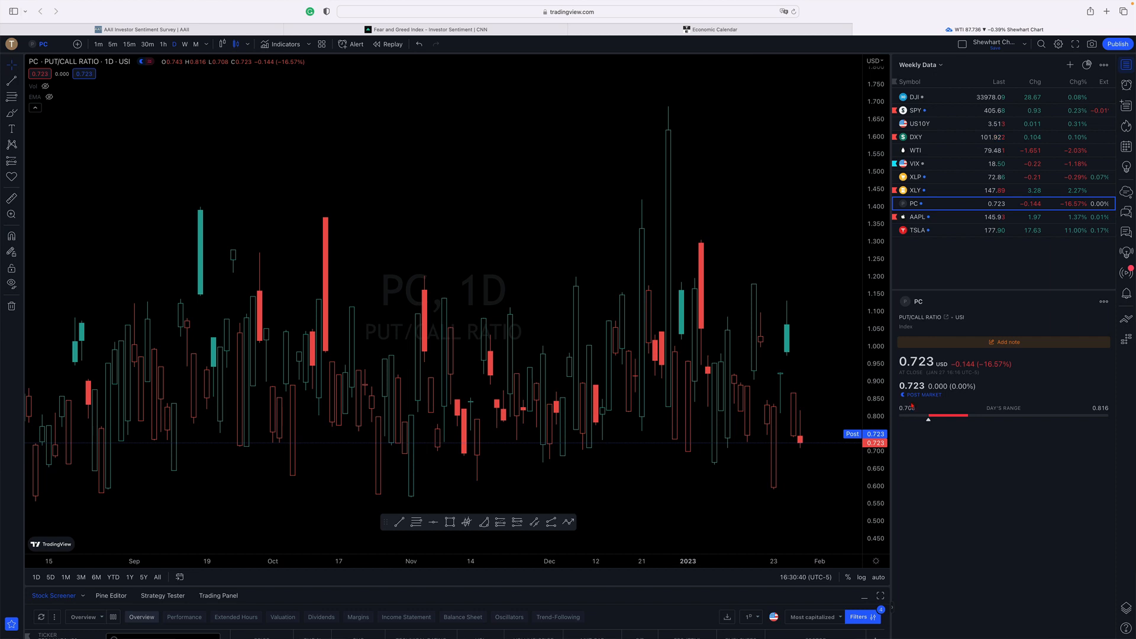
pyautogui.moveTo(838, 444)
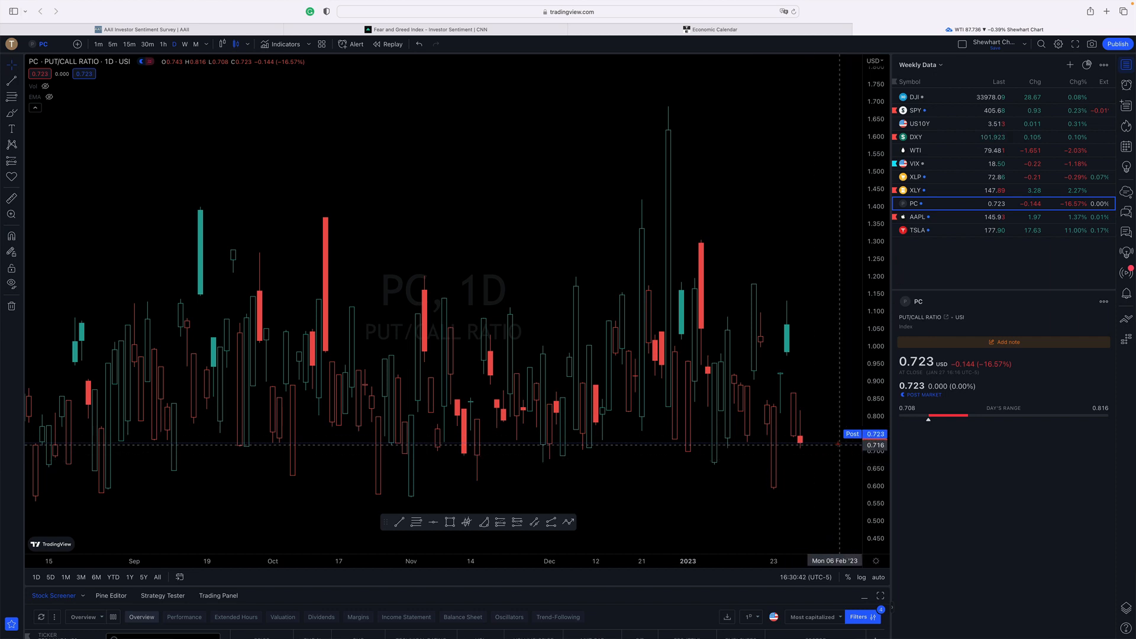
pyautogui.moveTo(838, 452)
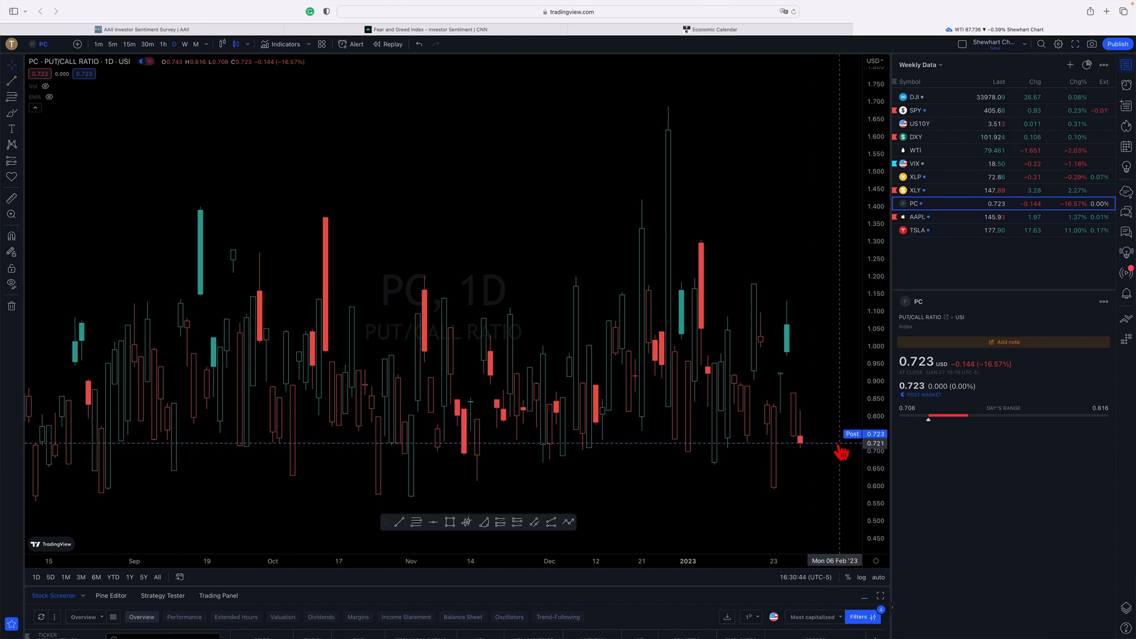
pyautogui.moveTo(666, 118)
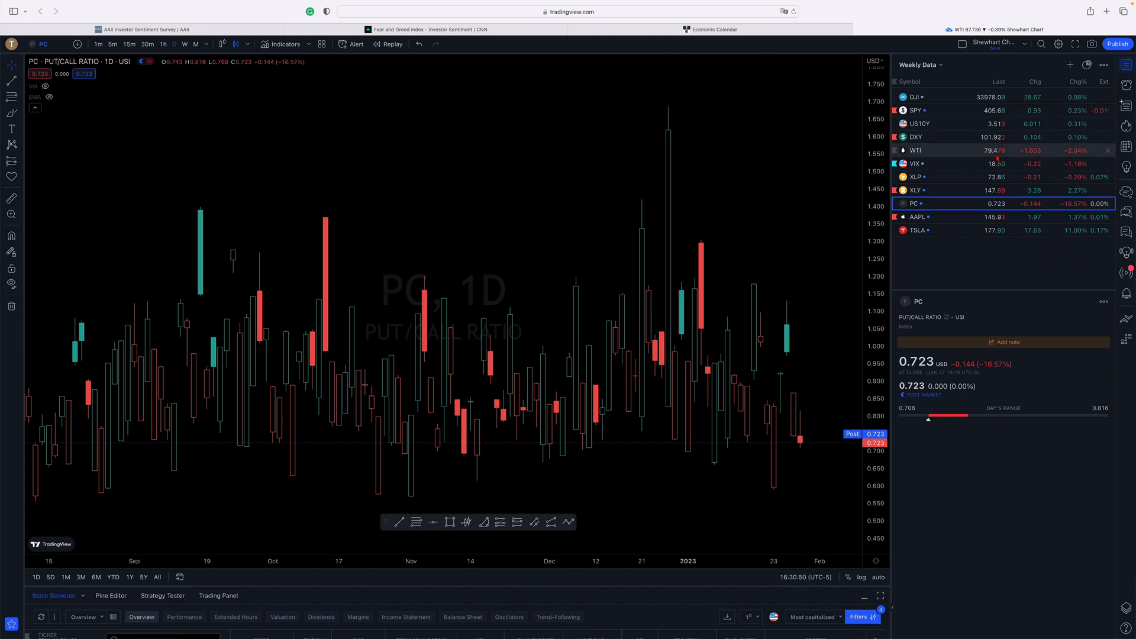
pyautogui.moveTo(942, 230)
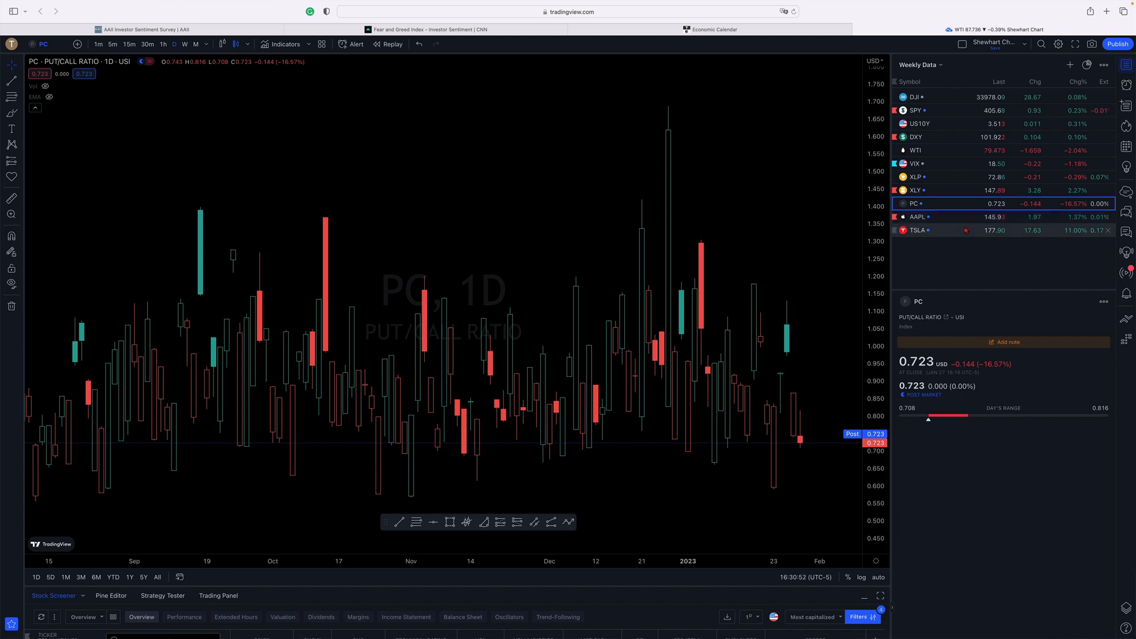
pyautogui.moveTo(916, 230)
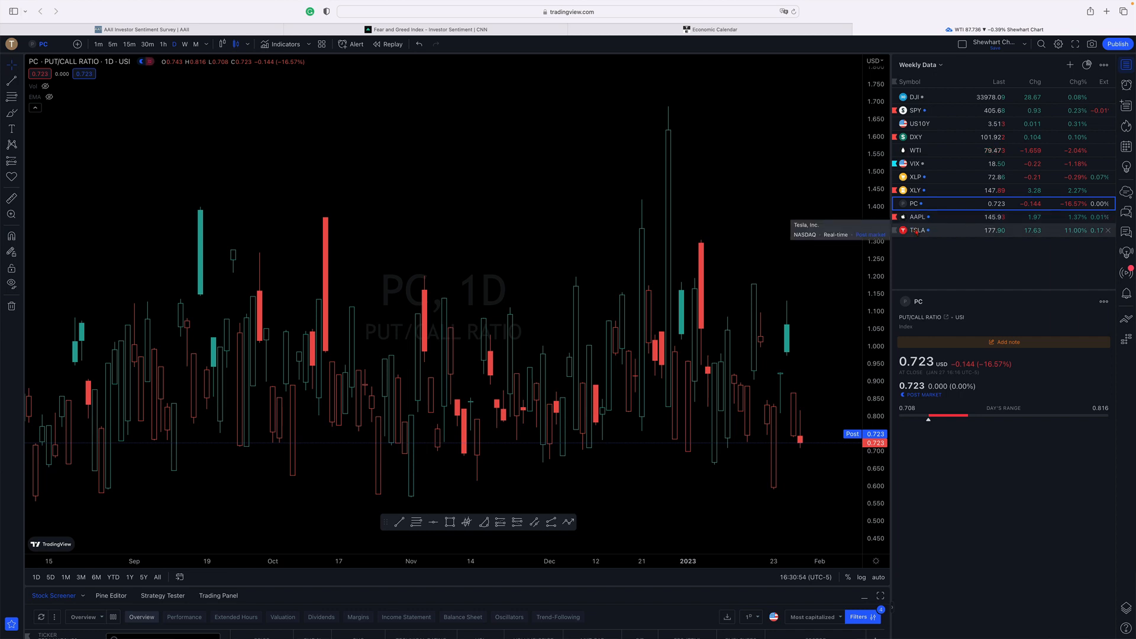
pyautogui.moveTo(918, 217)
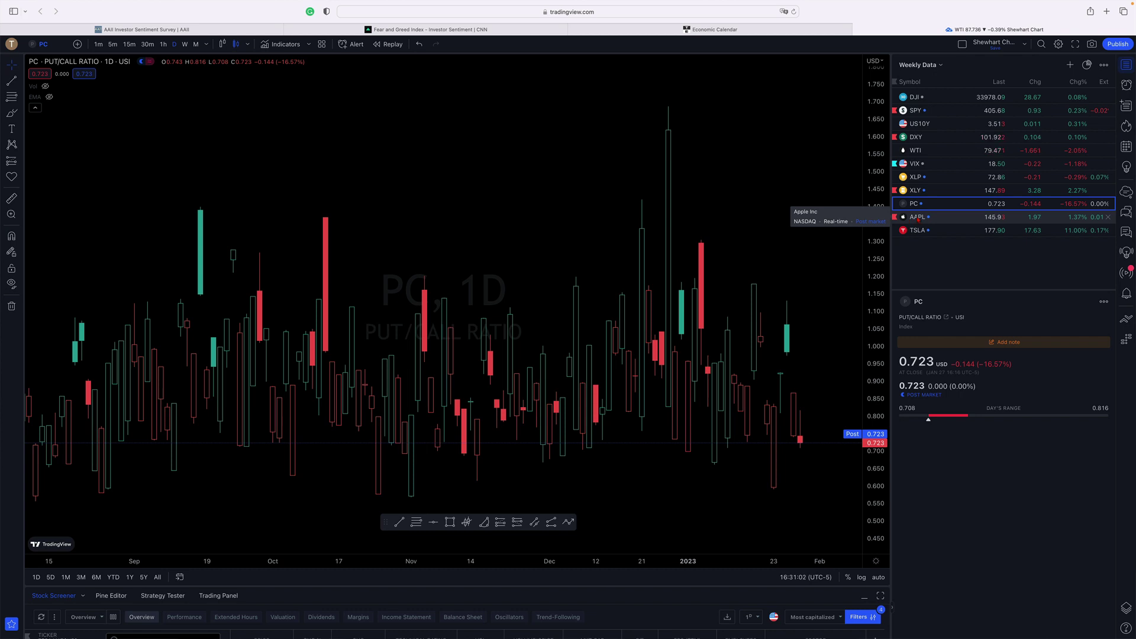
# Replace the put/call ratio with Apple (AAPL) from the Weekly Data watchlist.
pyautogui.click(916, 216)
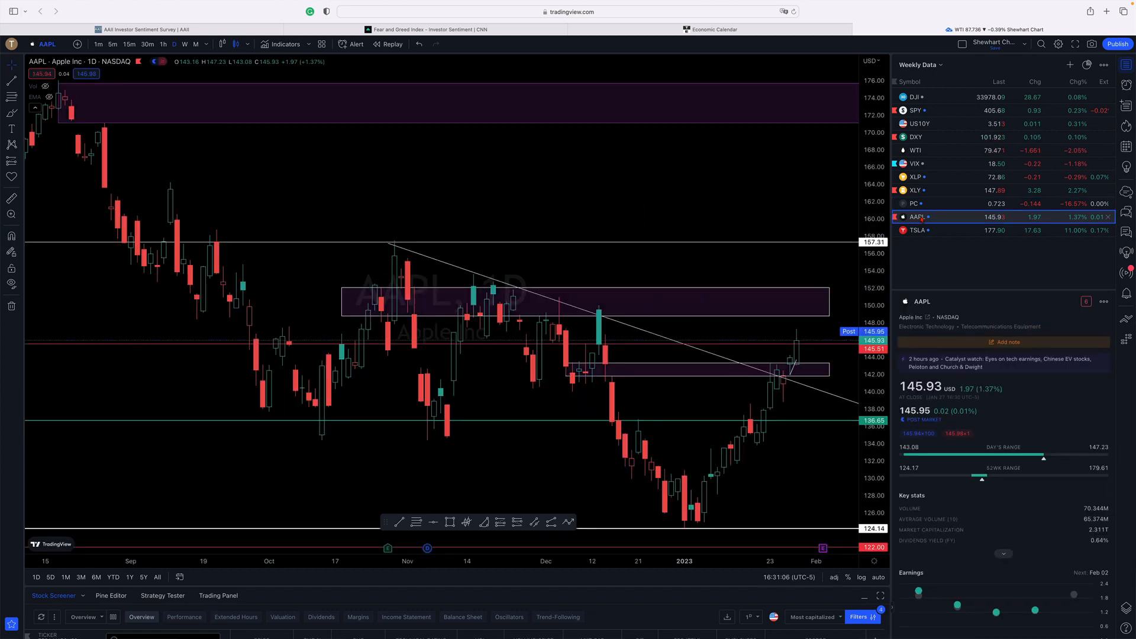
pyautogui.moveTo(822, 216)
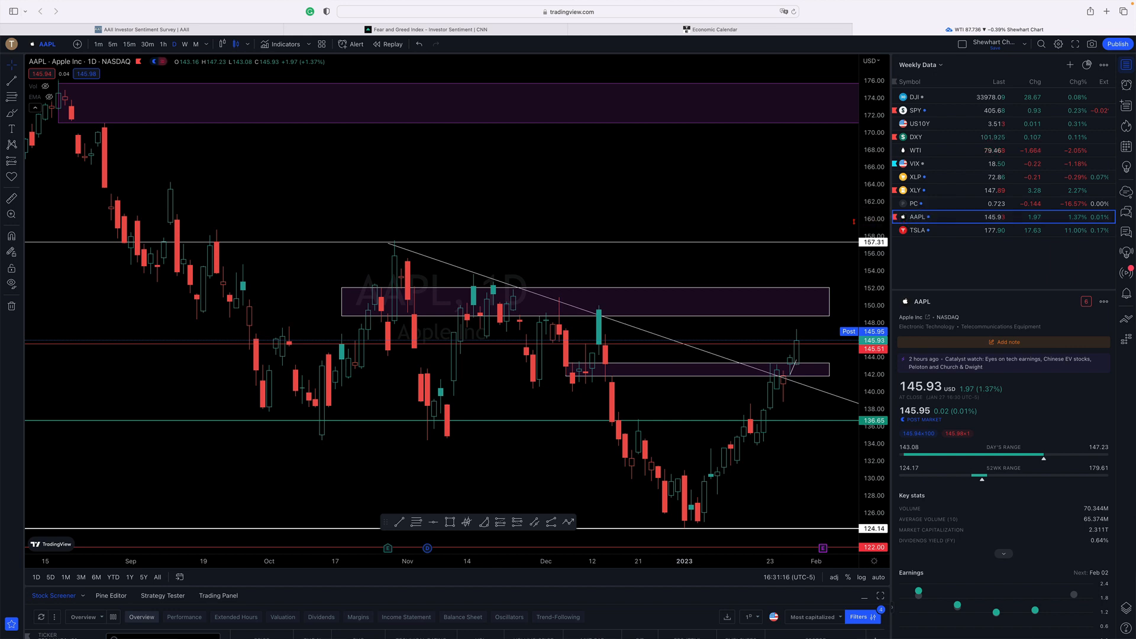
pyautogui.moveTo(757, 220)
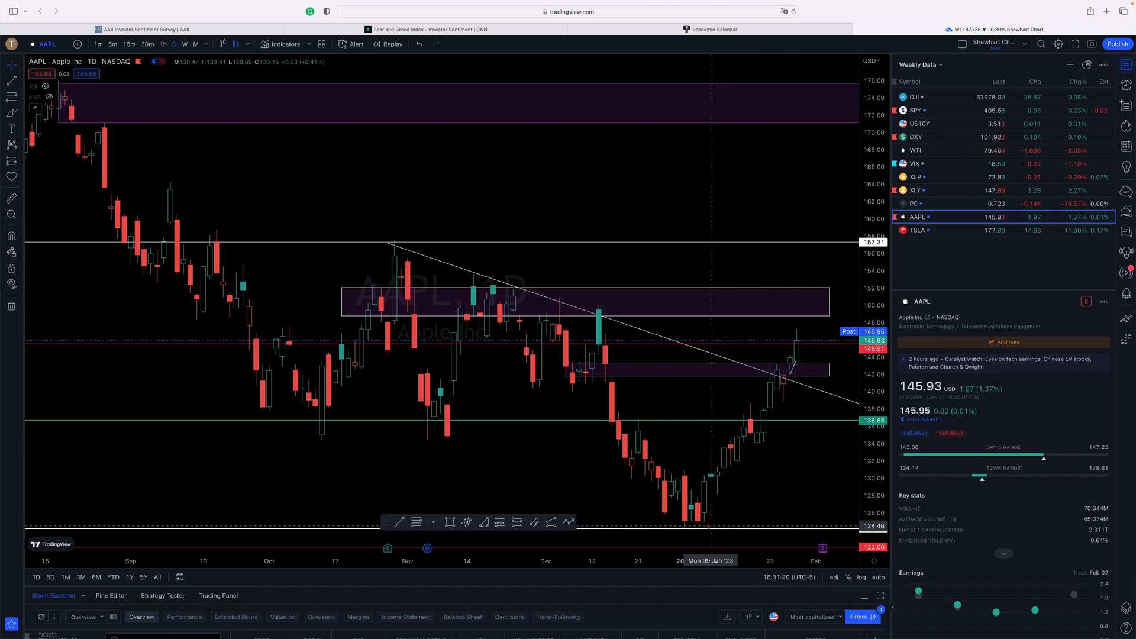
pyautogui.moveTo(739, 518)
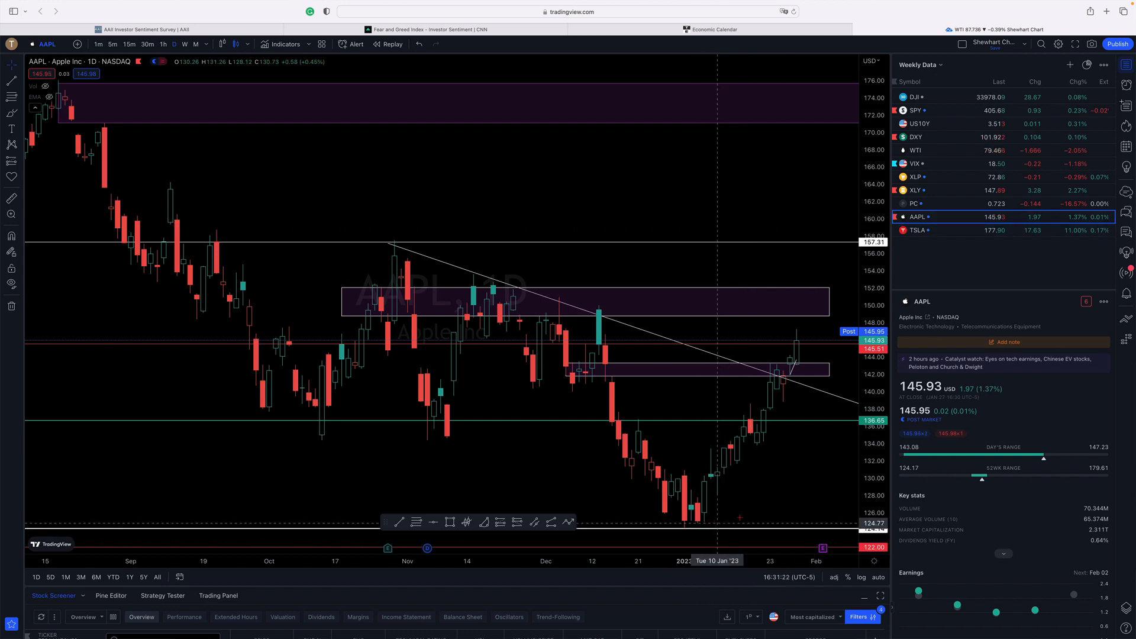
pyautogui.moveTo(809, 326)
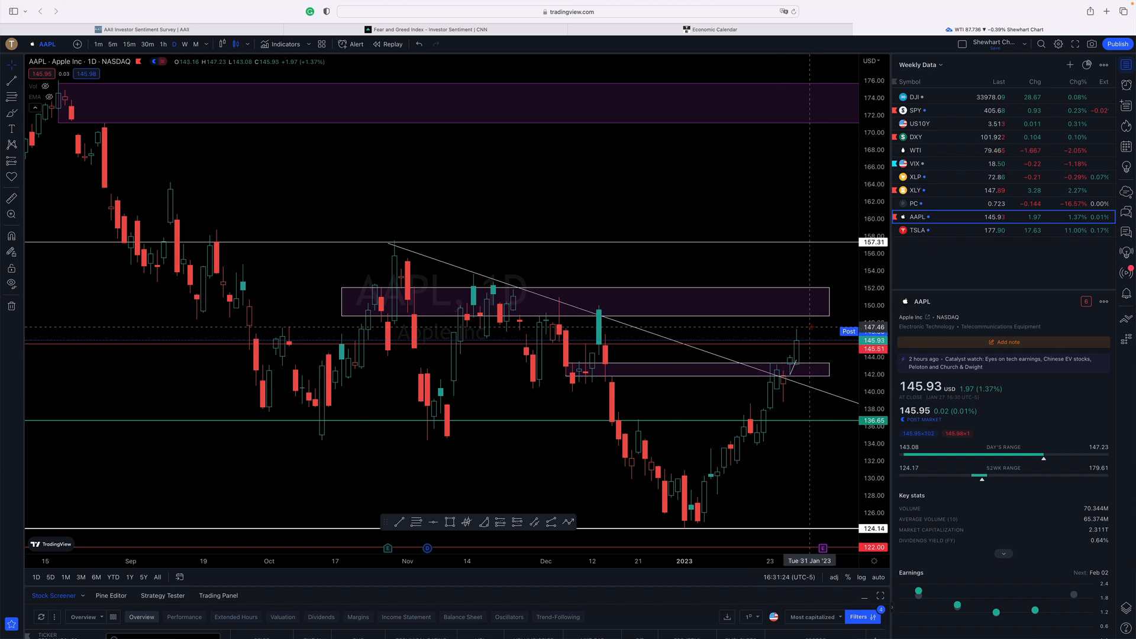
pyautogui.moveTo(800, 326)
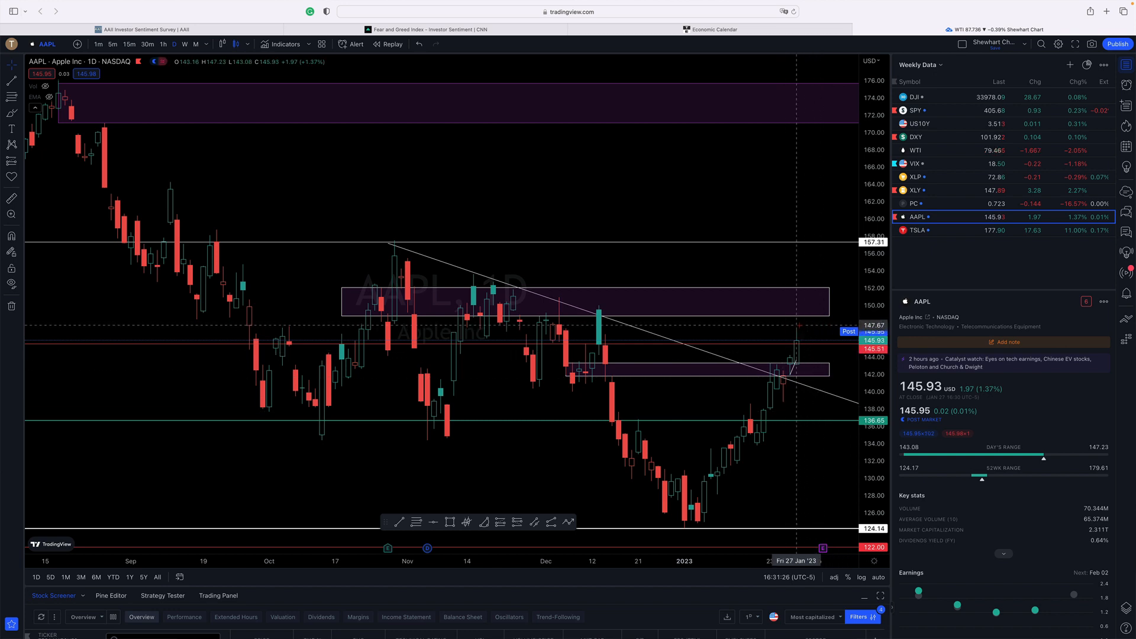
pyautogui.moveTo(789, 365)
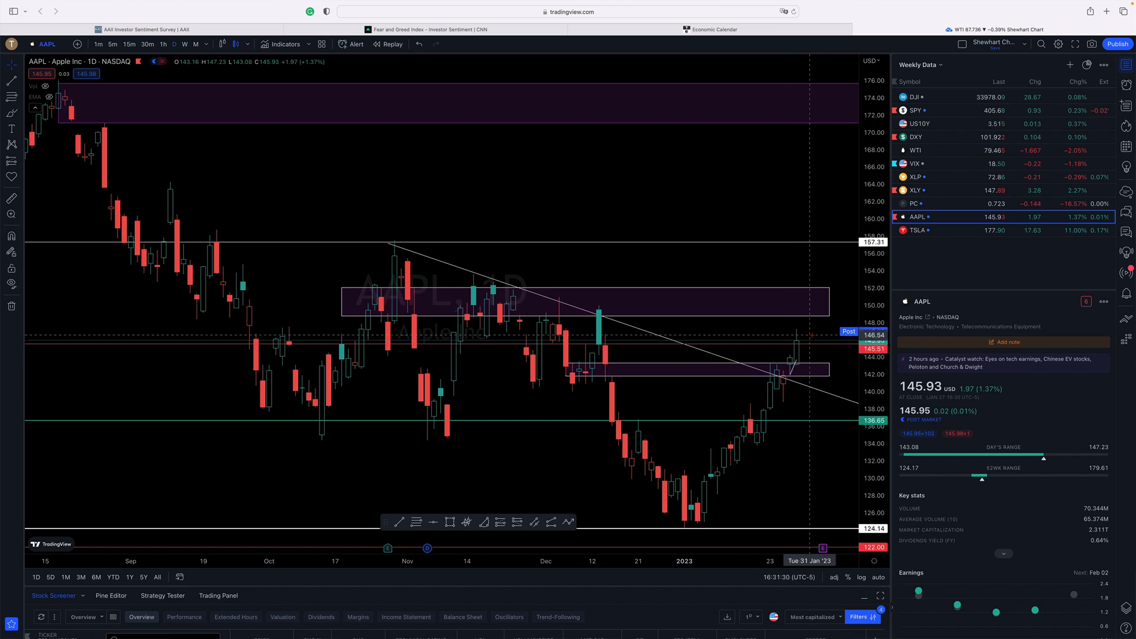
pyautogui.moveTo(786, 333)
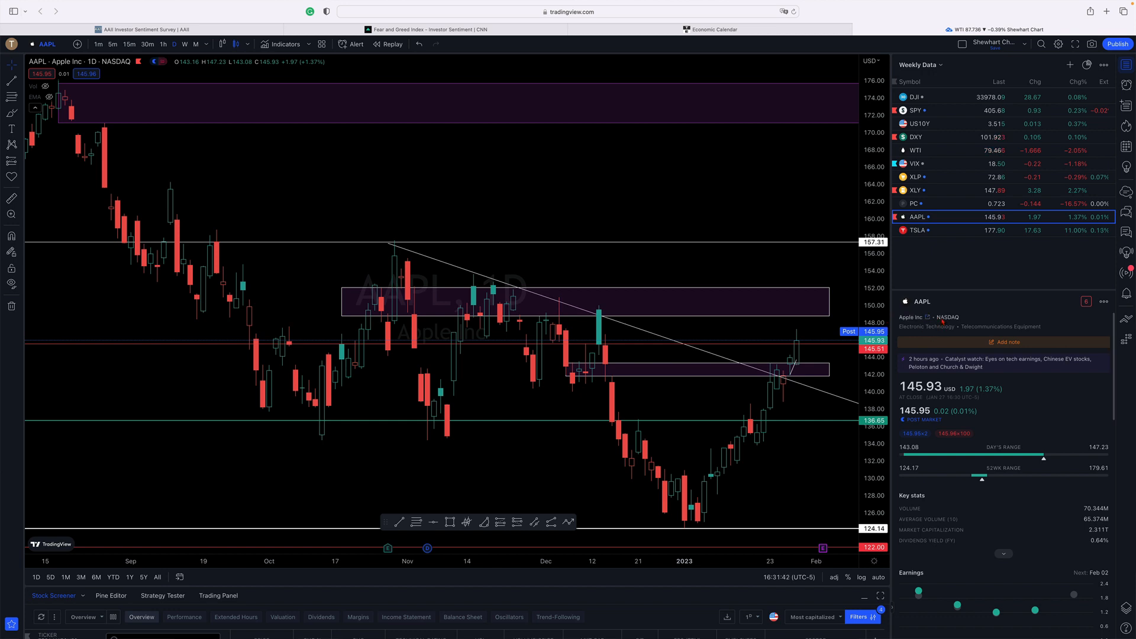
pyautogui.moveTo(794, 371)
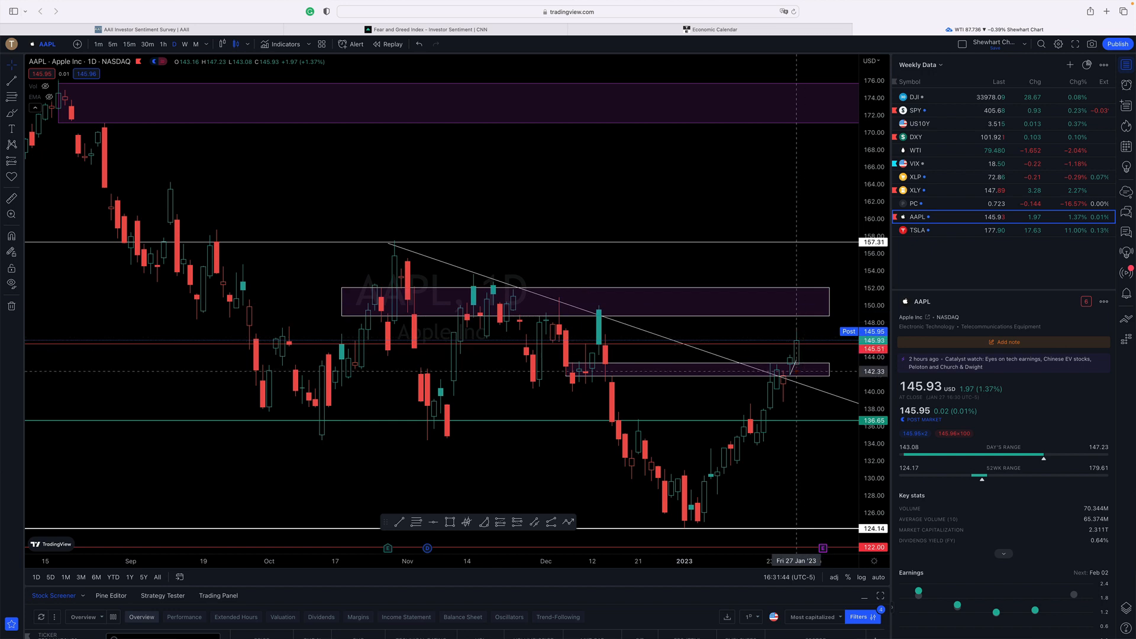
pyautogui.moveTo(807, 281)
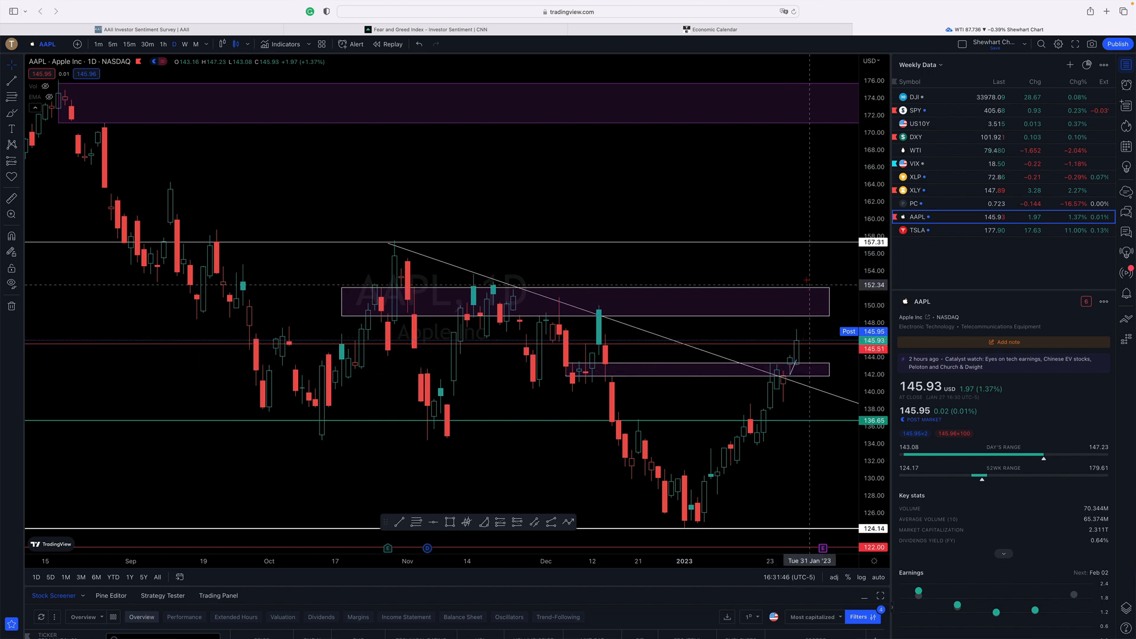
pyautogui.moveTo(706, 527)
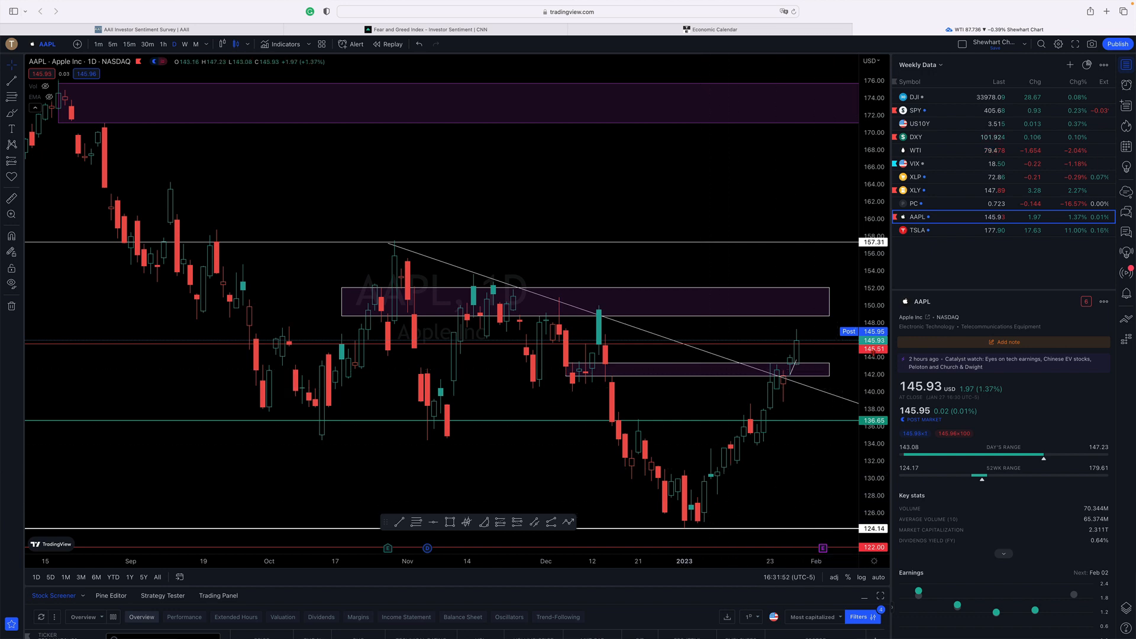
pyautogui.moveTo(784, 352)
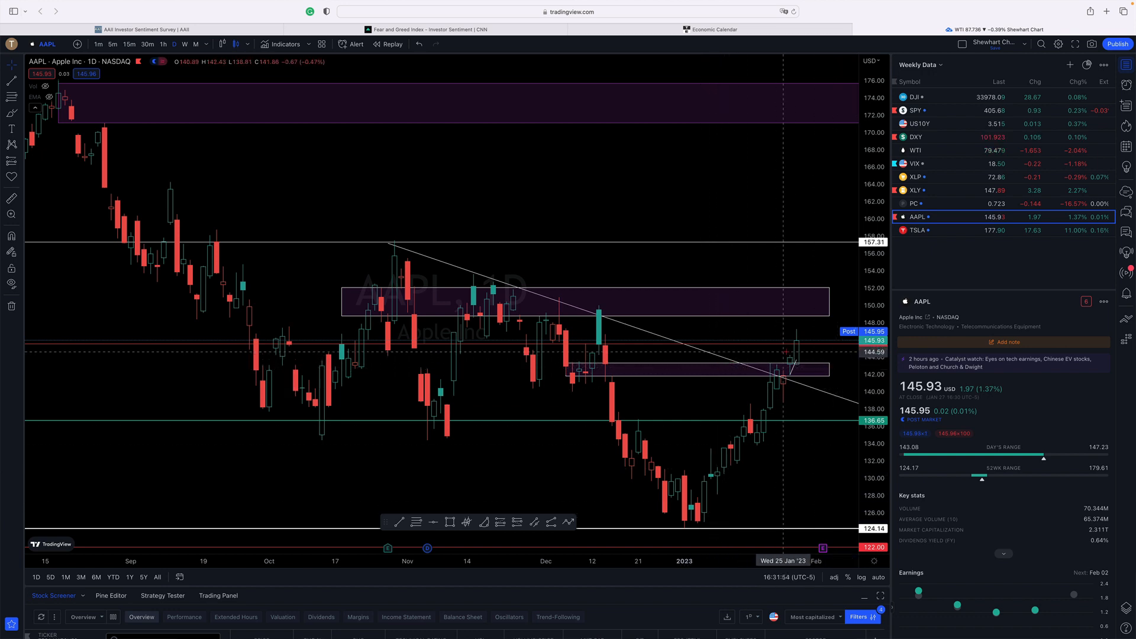
pyautogui.moveTo(695, 464)
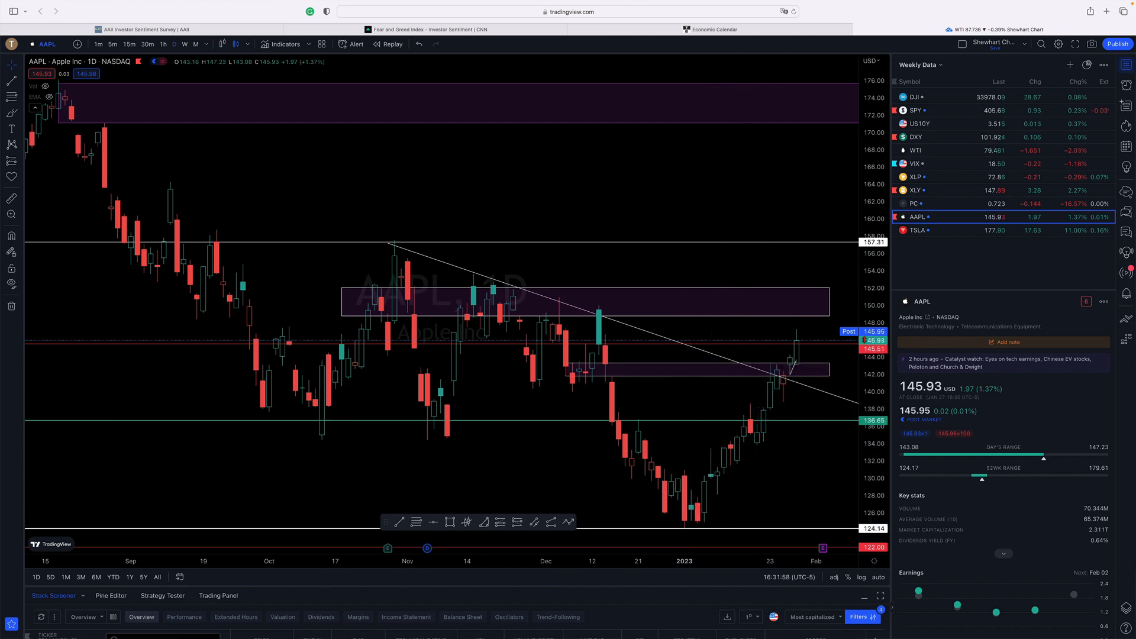
pyautogui.moveTo(810, 270)
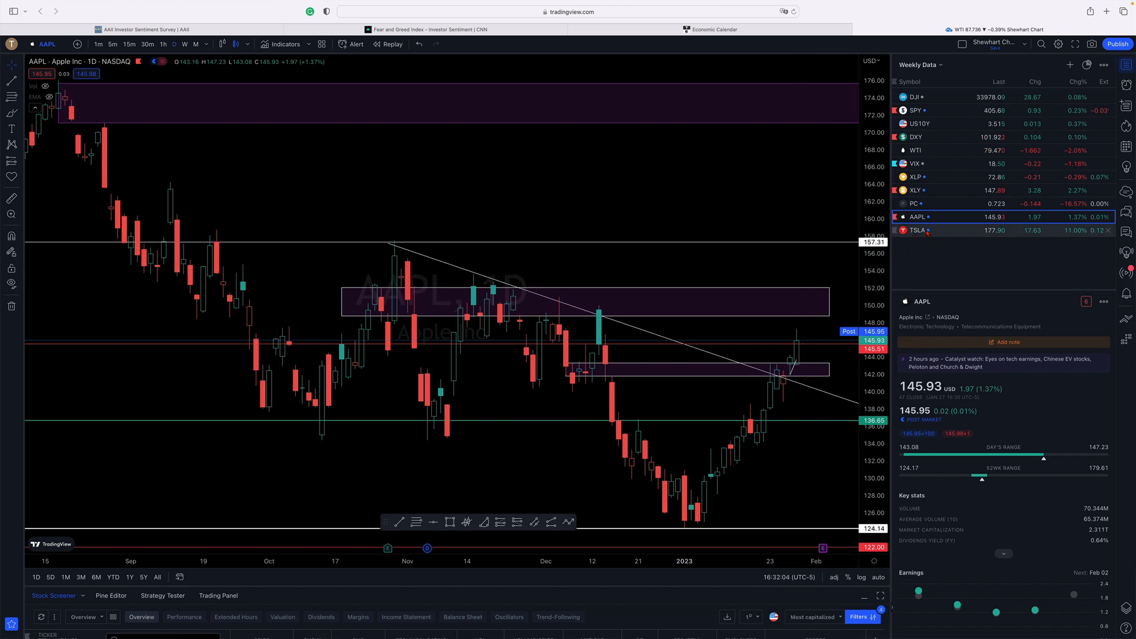
pyautogui.moveTo(917, 230)
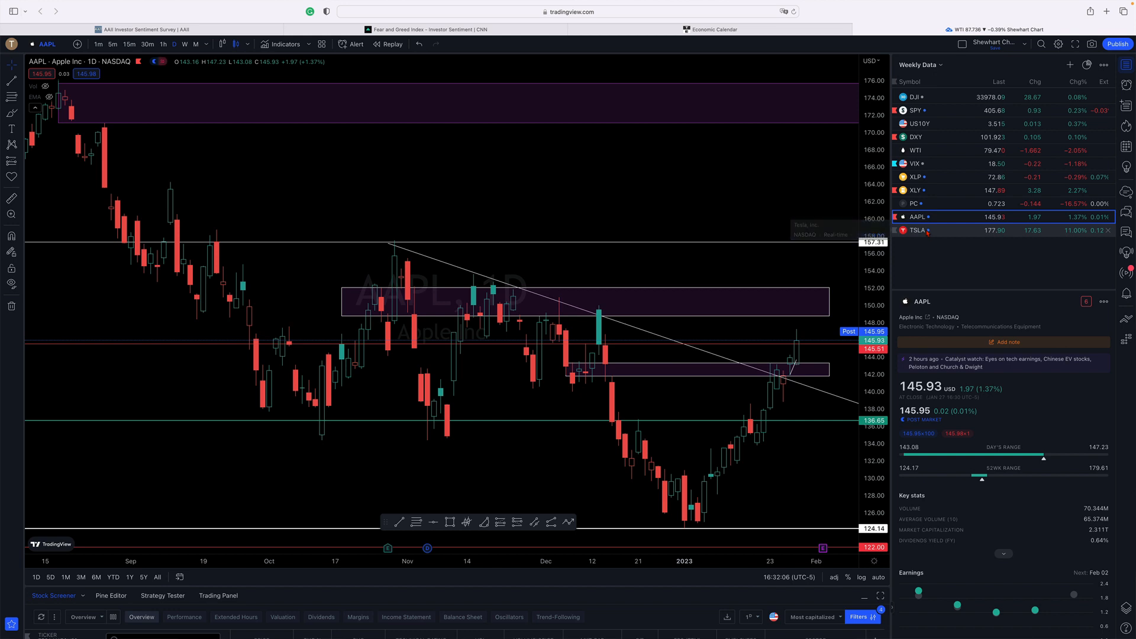
# Load Tesla (TSLA) from the Weekly Data watchlist, replacing the Apple chart.
pyautogui.click(917, 230)
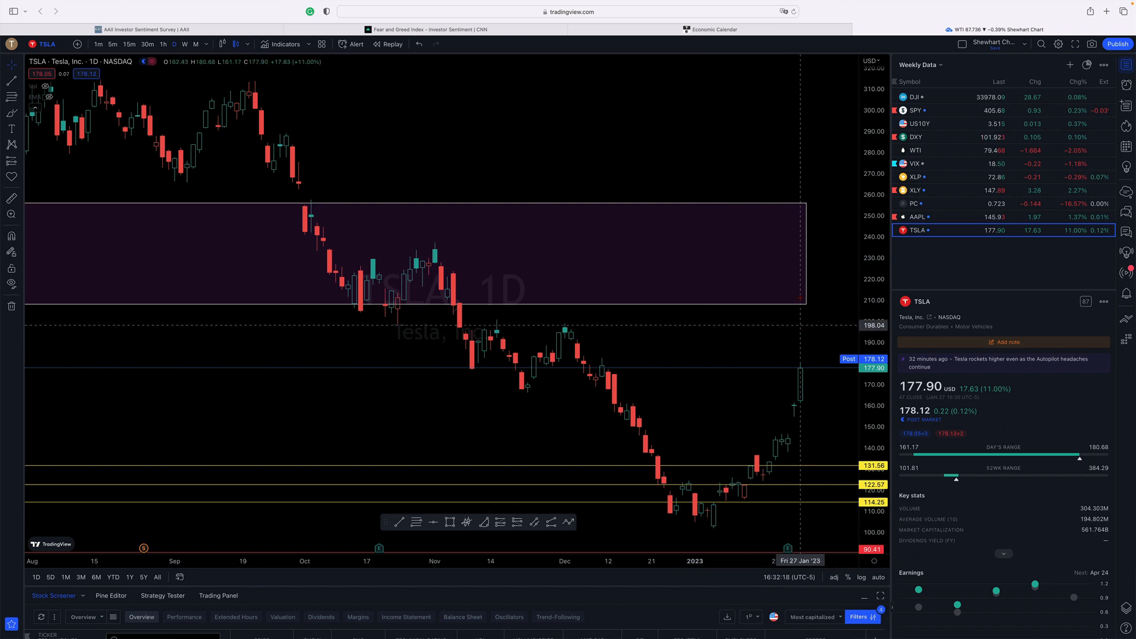
pyautogui.moveTo(782, 132)
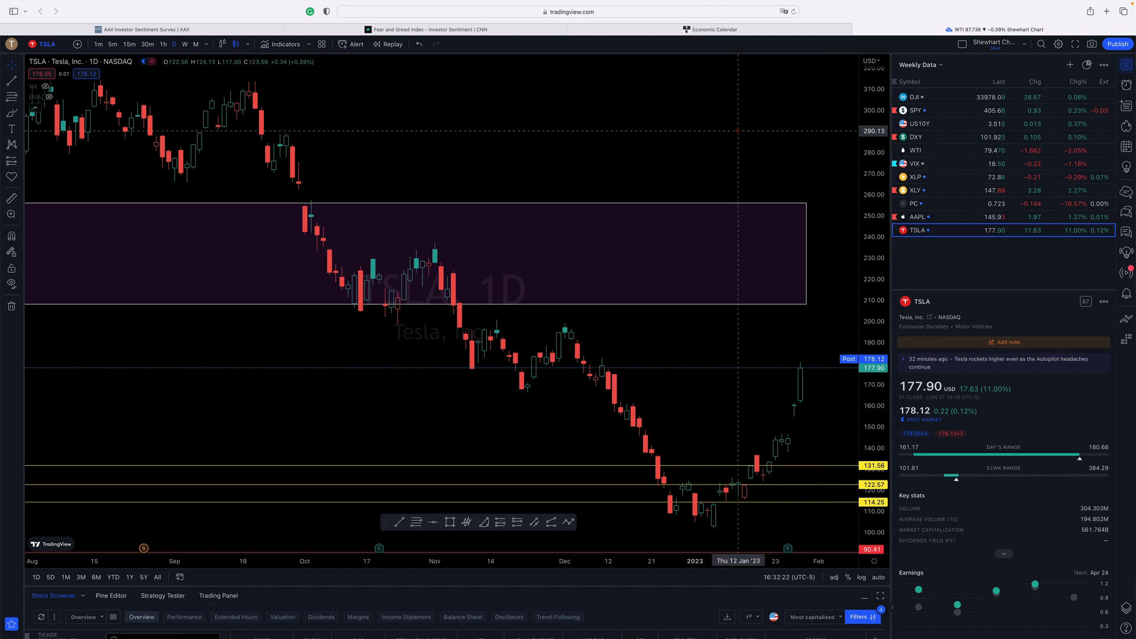
pyautogui.moveTo(614, 149)
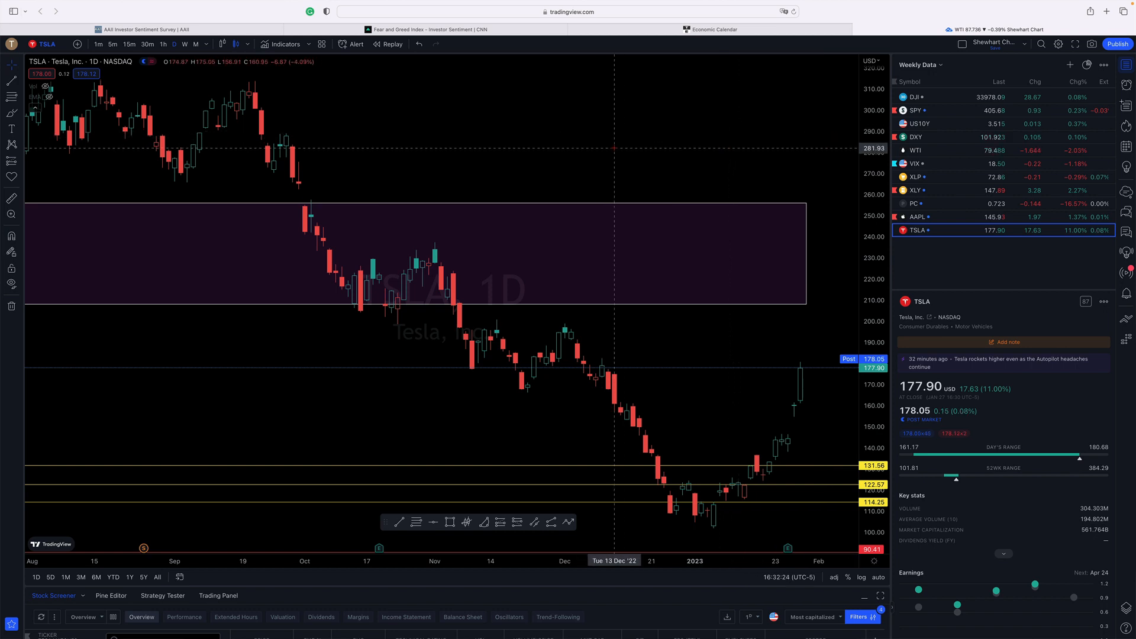